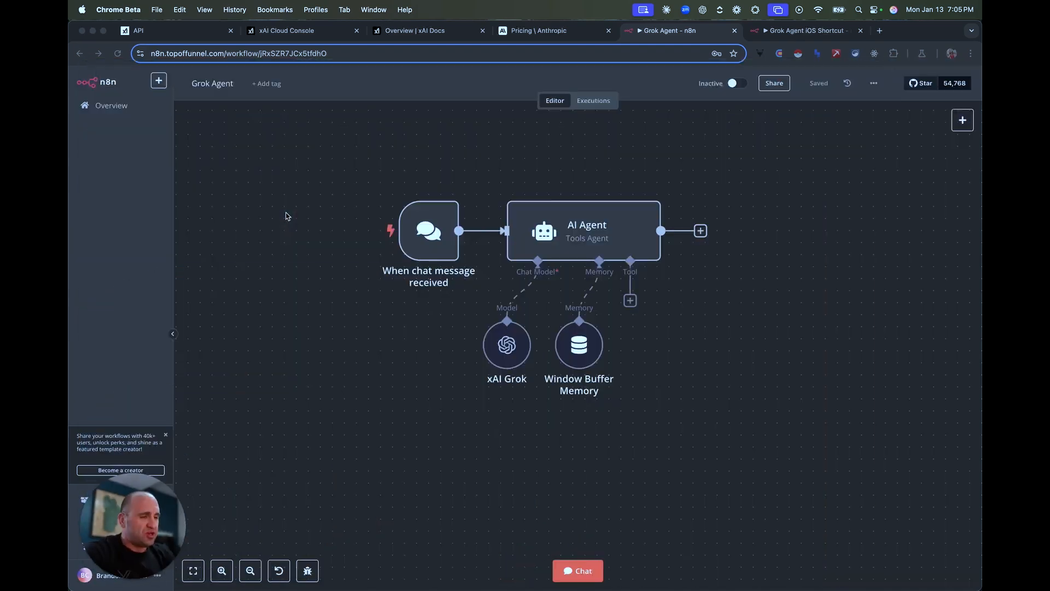
pyautogui.moveTo(283, 291)
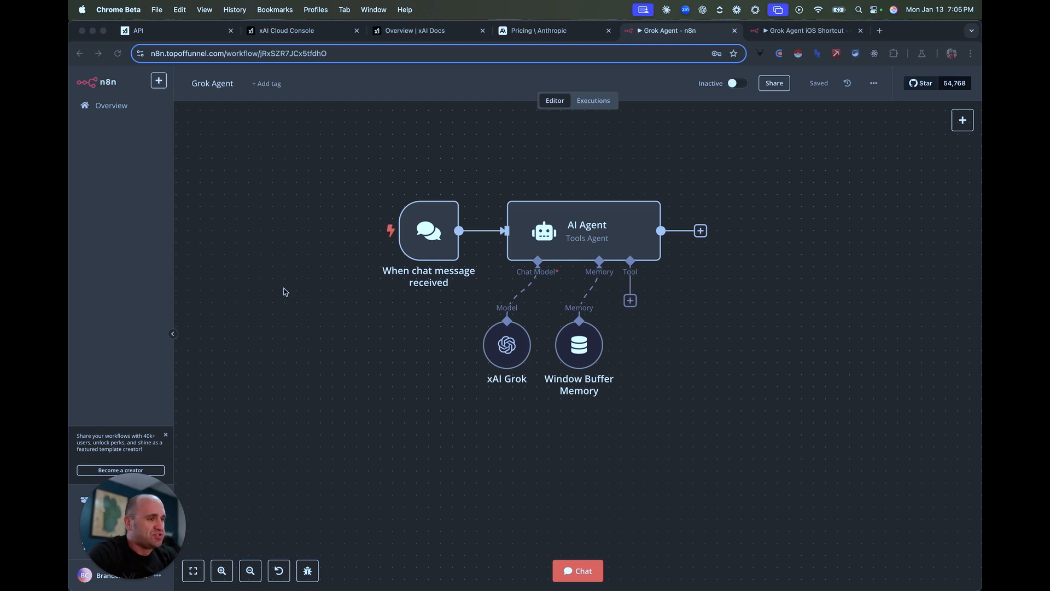
pyautogui.moveTo(335, 299)
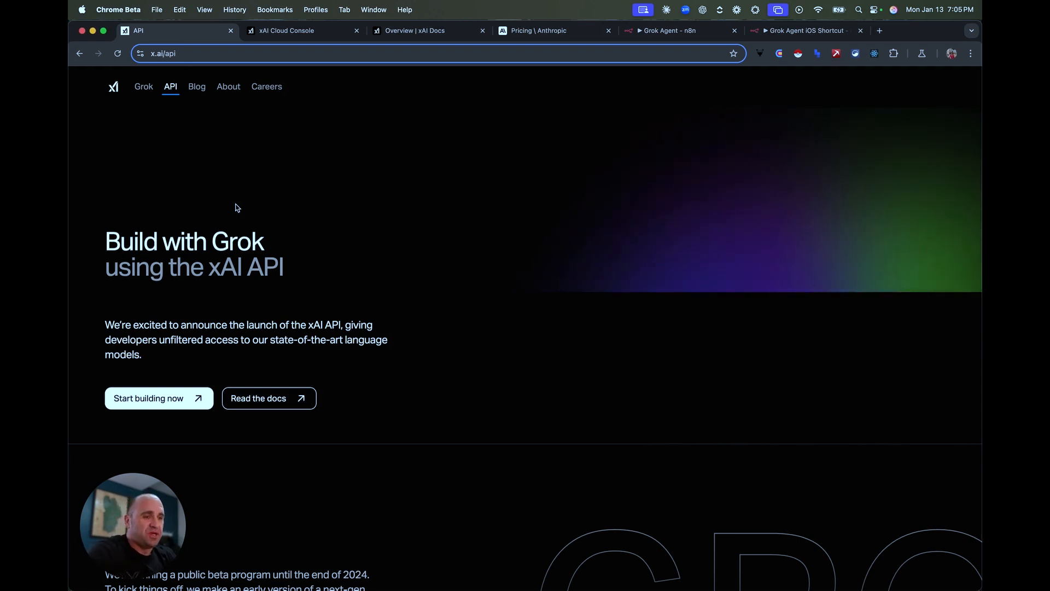
pyautogui.moveTo(335, 253)
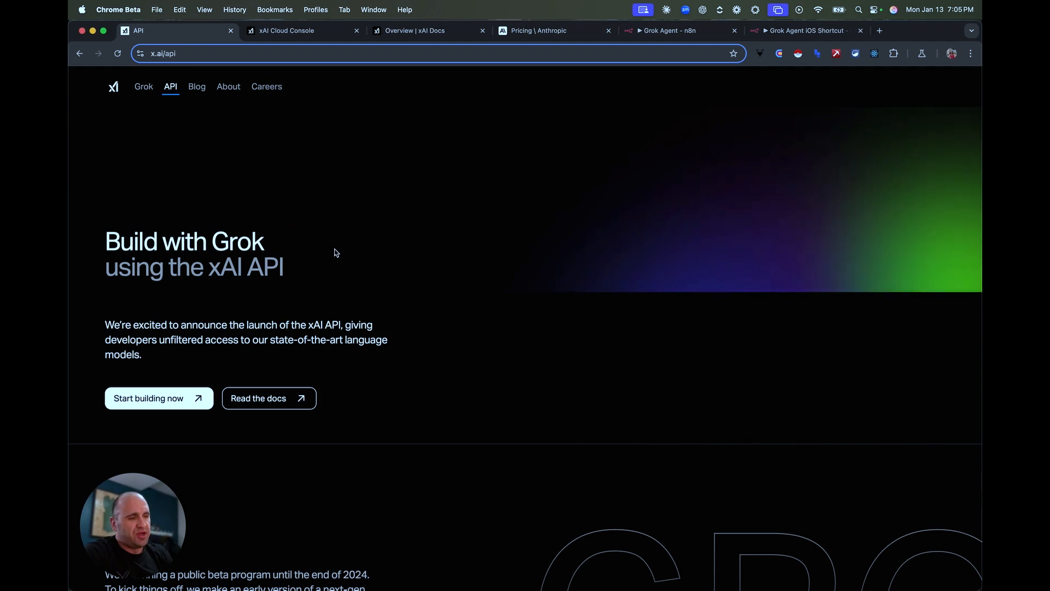
# Read through the x.ai/api launch page, then bring up the xAI Docs overview
pyautogui.scroll(-3)
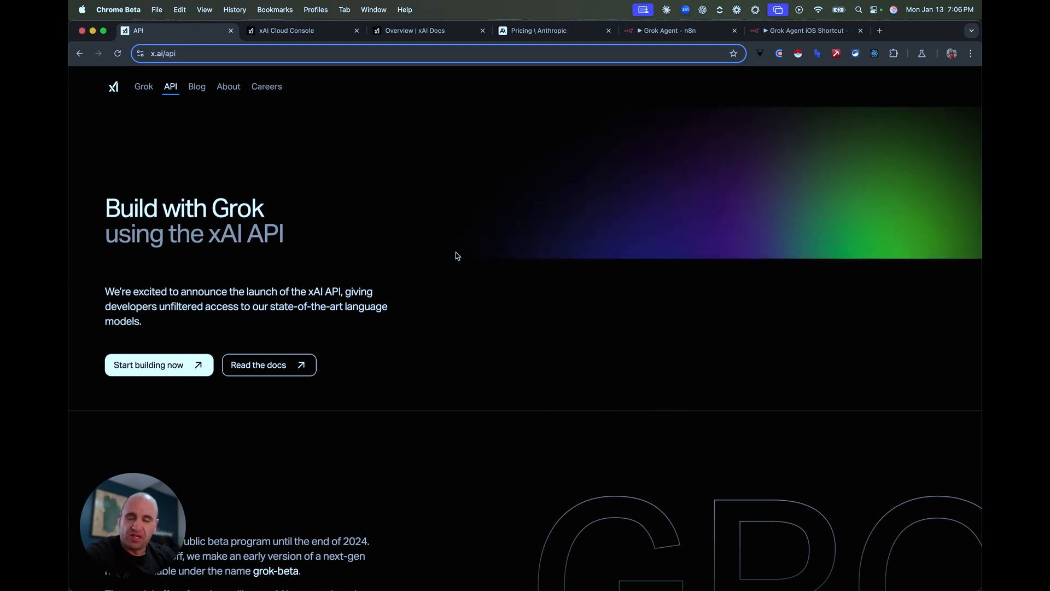
pyautogui.scroll(-3)
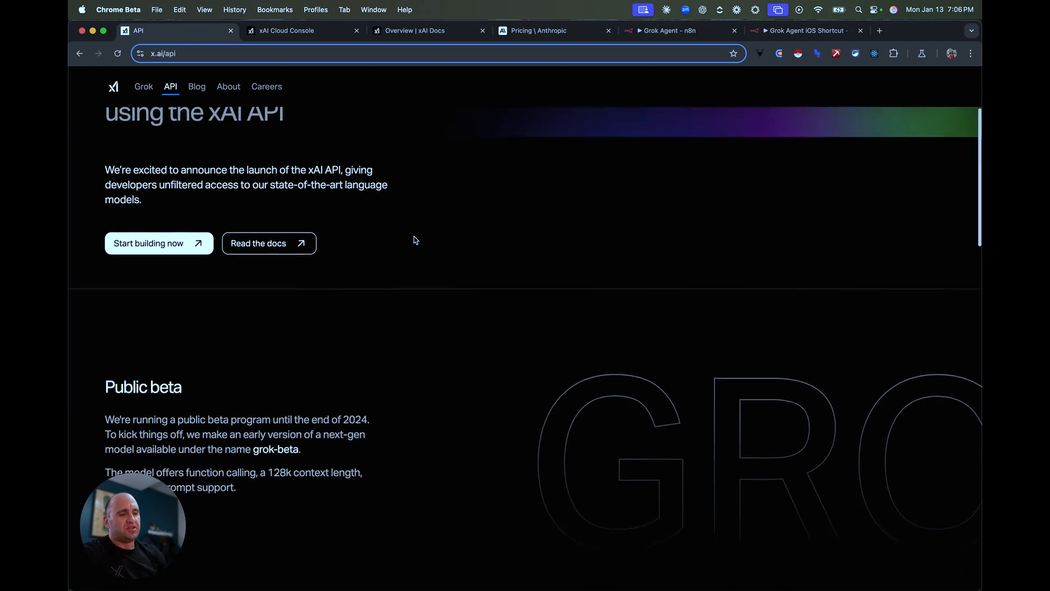
pyautogui.scroll(3)
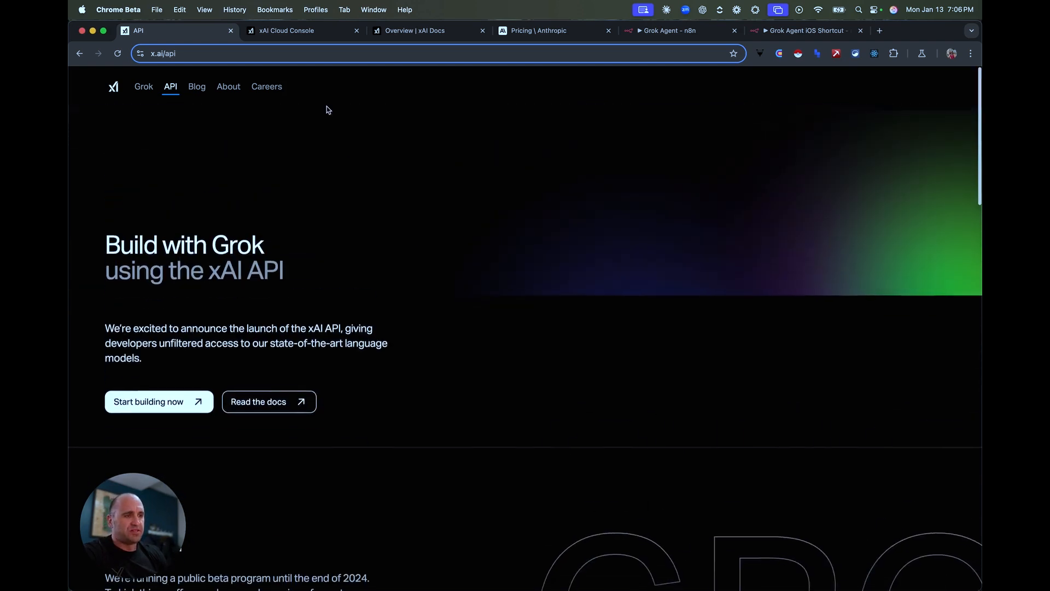
pyautogui.click(427, 31)
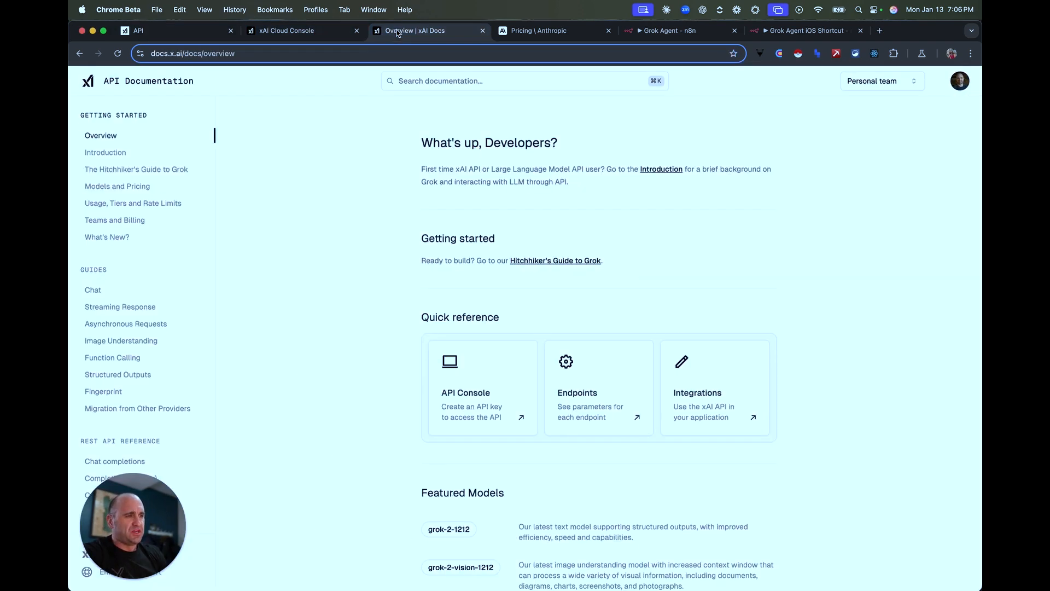
# View Anthropic's Claude API pricing per million tokens for Sonnet, Haiku and Opus
pyautogui.click(553, 31)
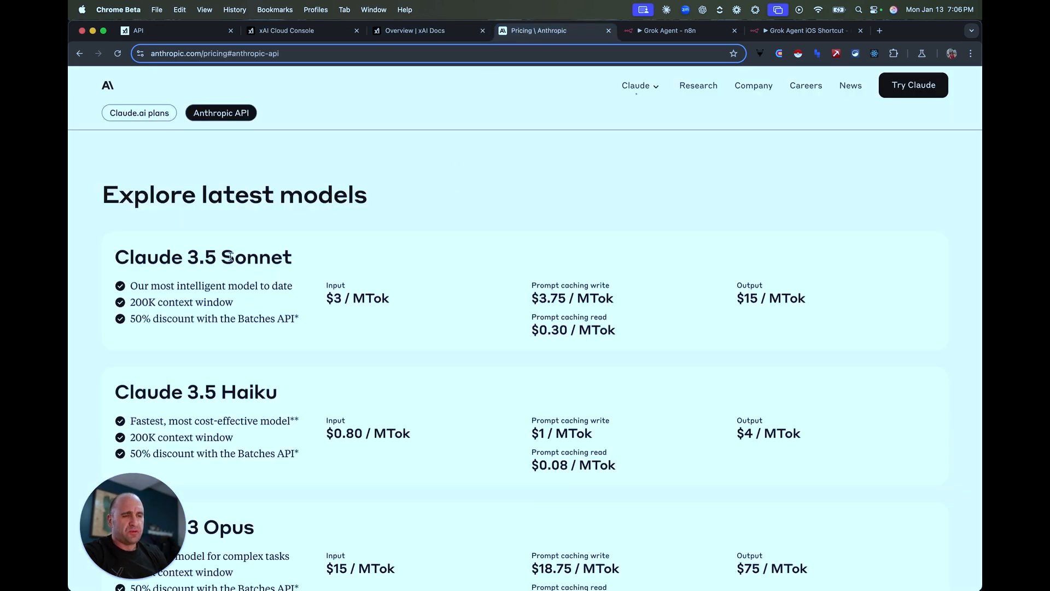
pyautogui.doubleClick(164, 256)
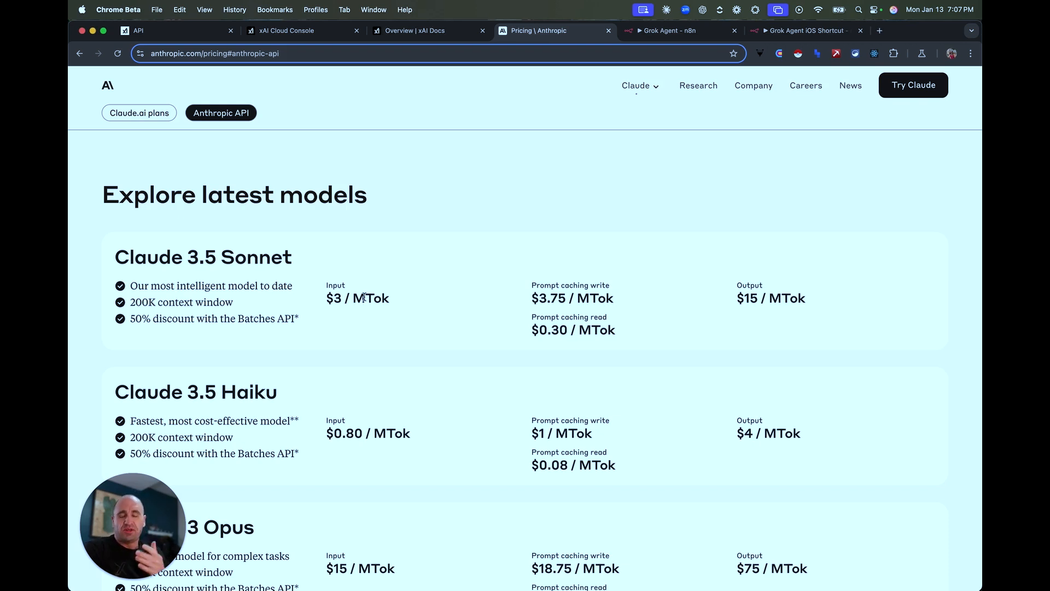
pyautogui.moveTo(300, 267)
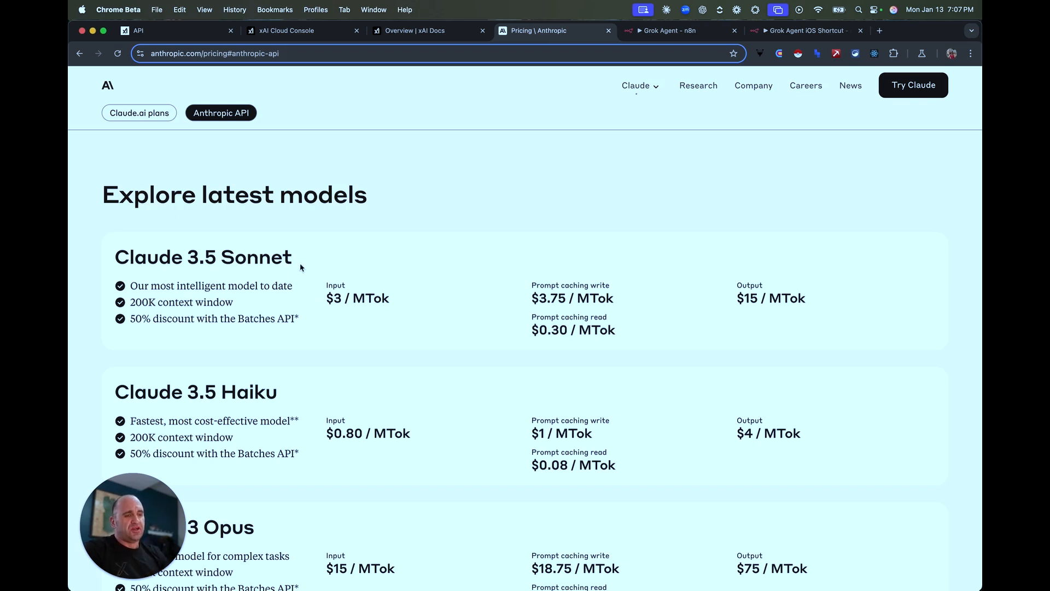
pyautogui.moveTo(532, 268)
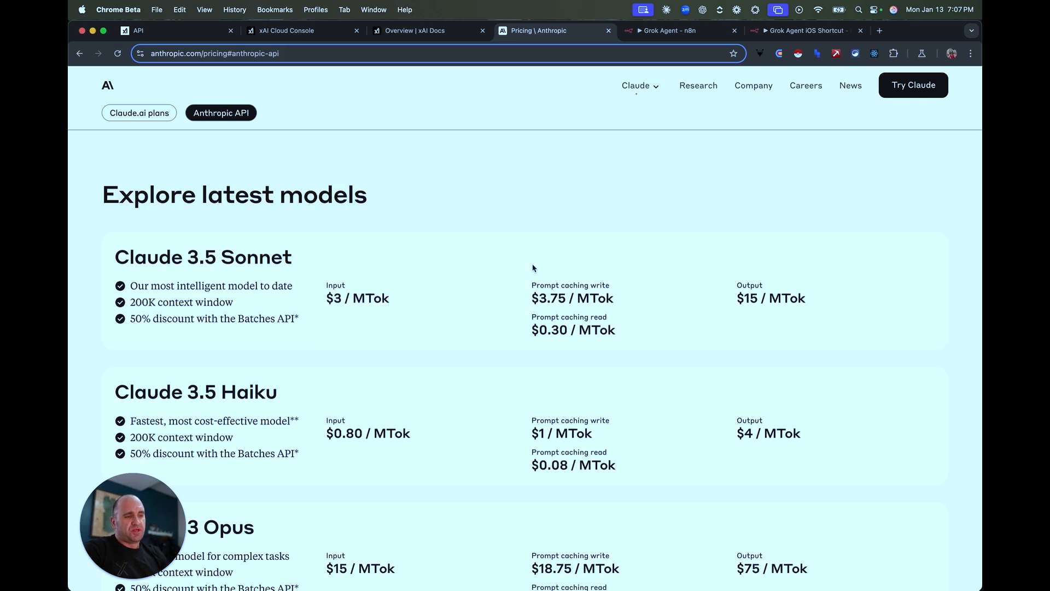
pyautogui.moveTo(729, 301)
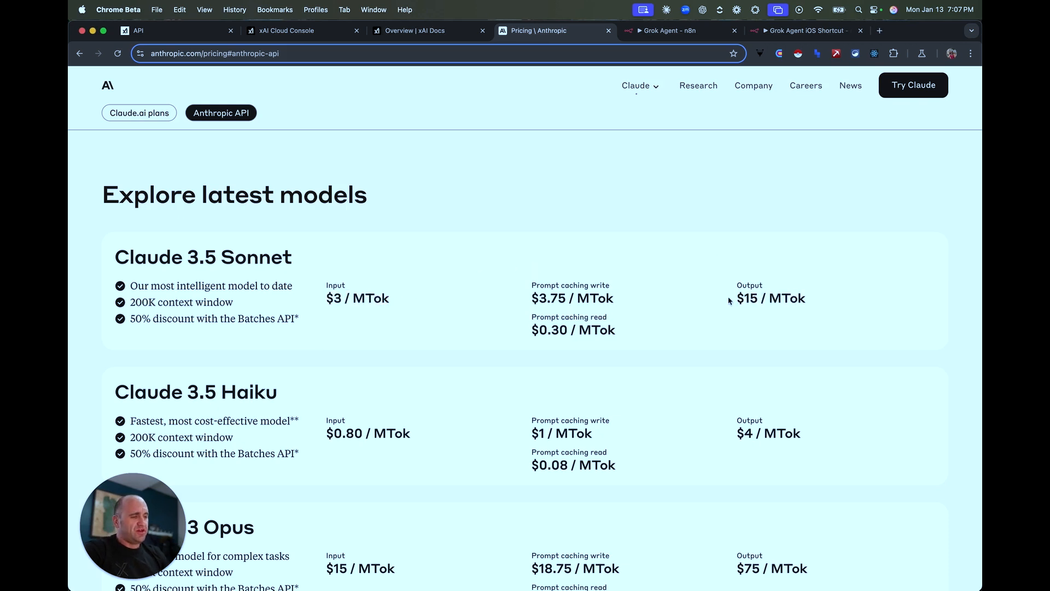
pyautogui.moveTo(493, 222)
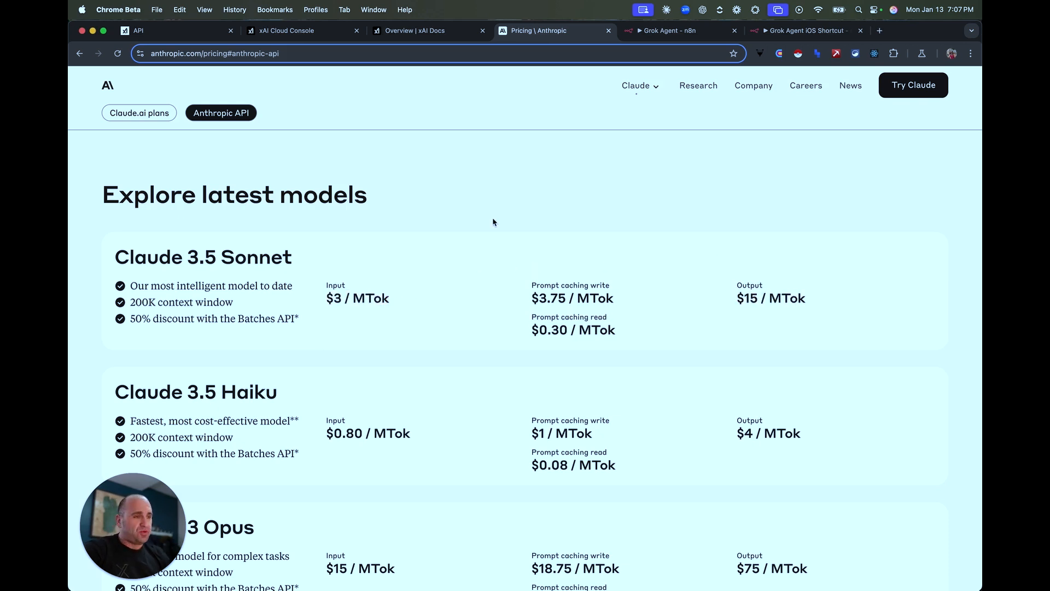
# Review the xAI docs usage tiers and the Models and Pricing table for grok-2 and beta
pyautogui.click(426, 31)
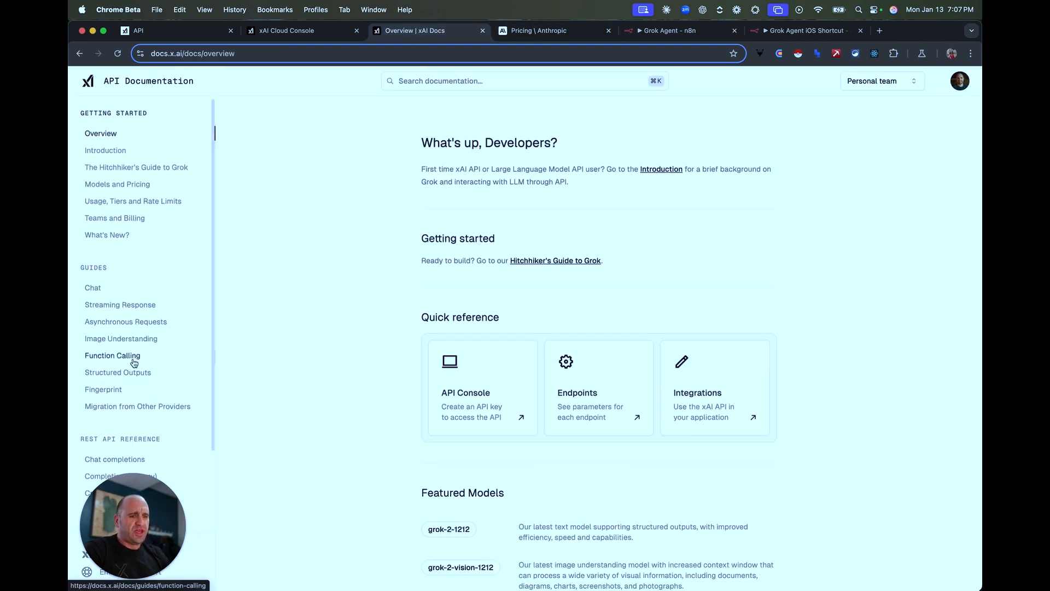
pyautogui.scroll(-3)
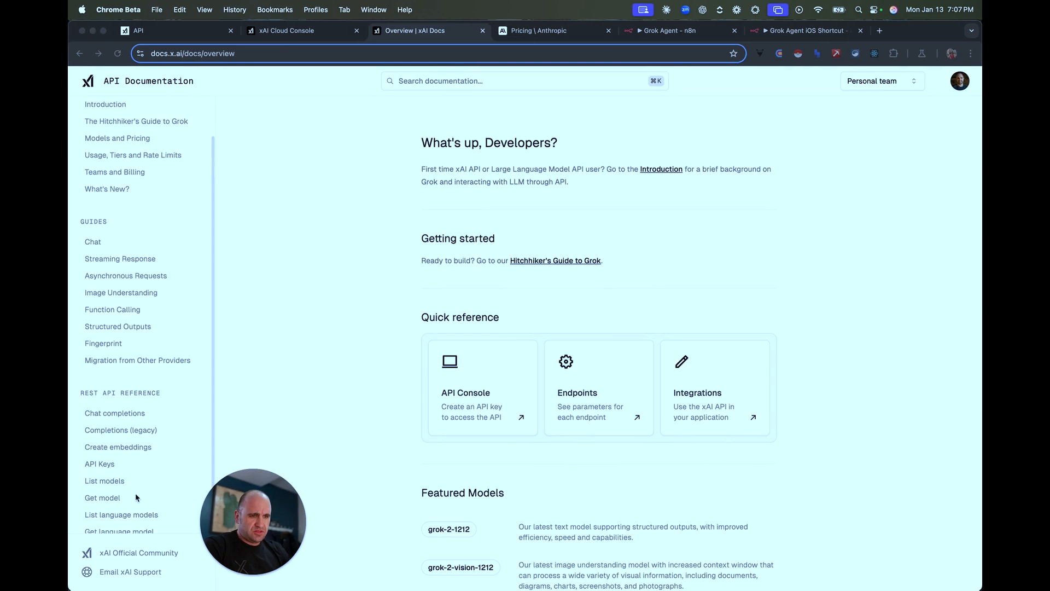
pyautogui.scroll(3)
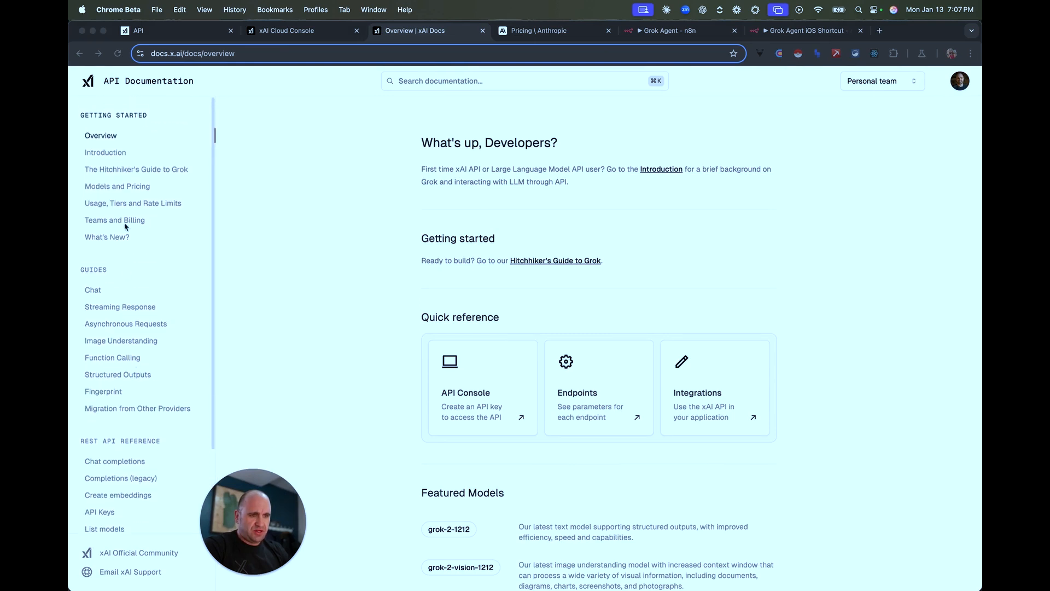
pyautogui.click(132, 203)
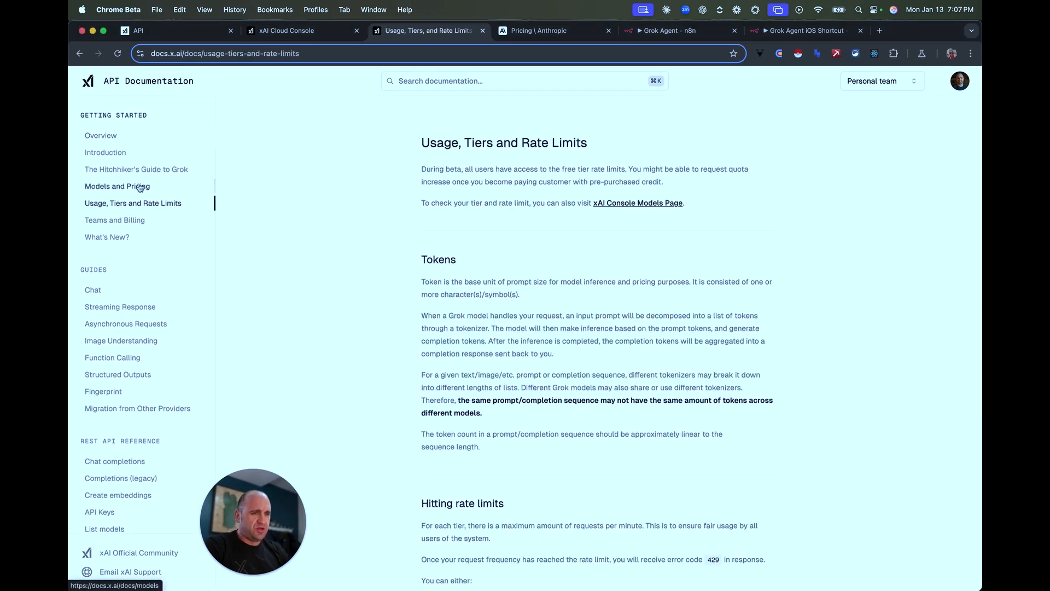
pyautogui.click(117, 186)
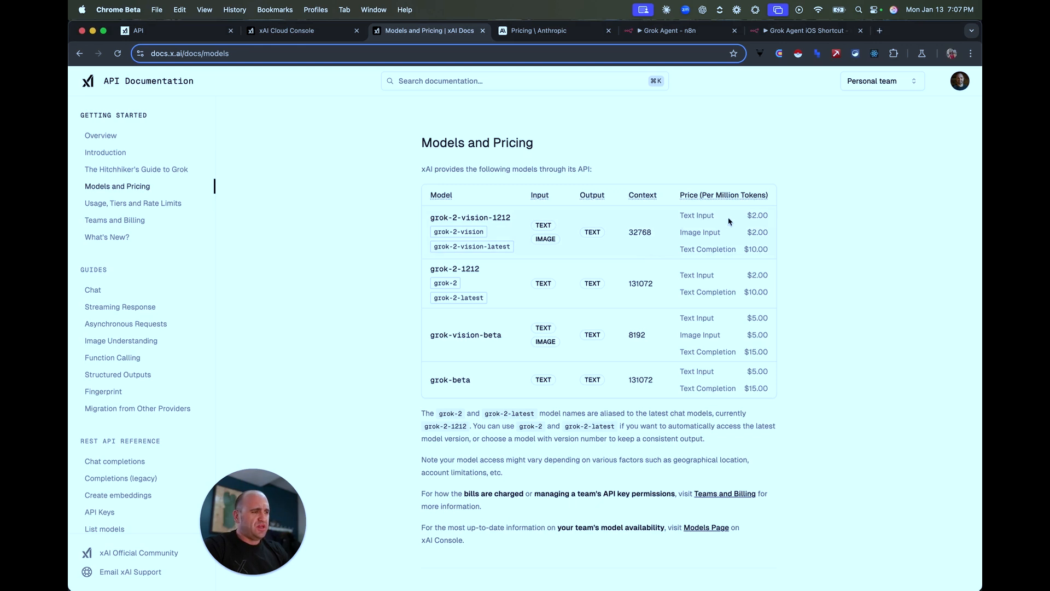
pyautogui.moveTo(479, 366)
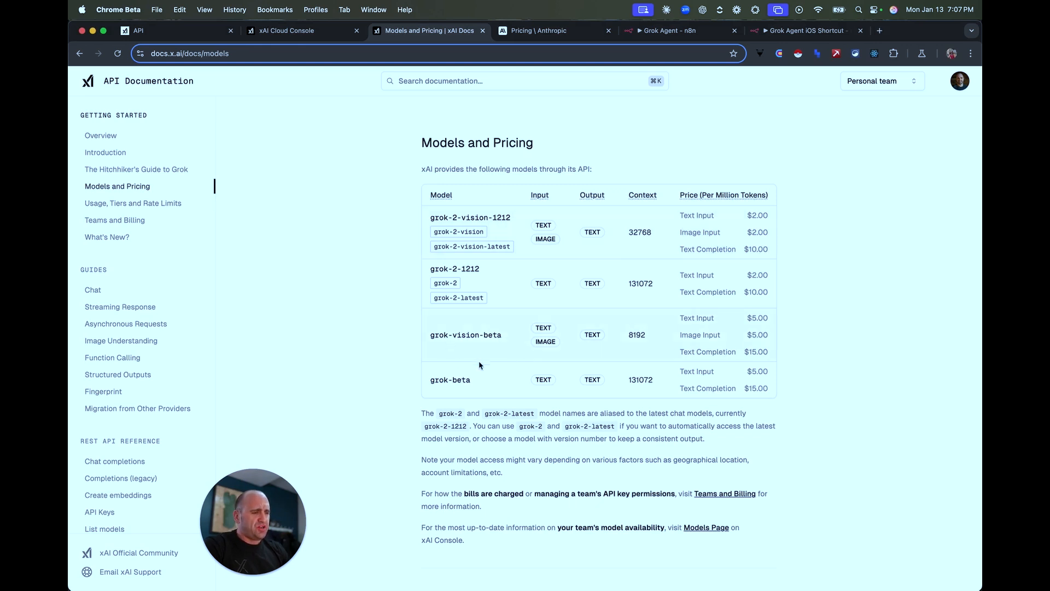
pyautogui.moveTo(488, 377)
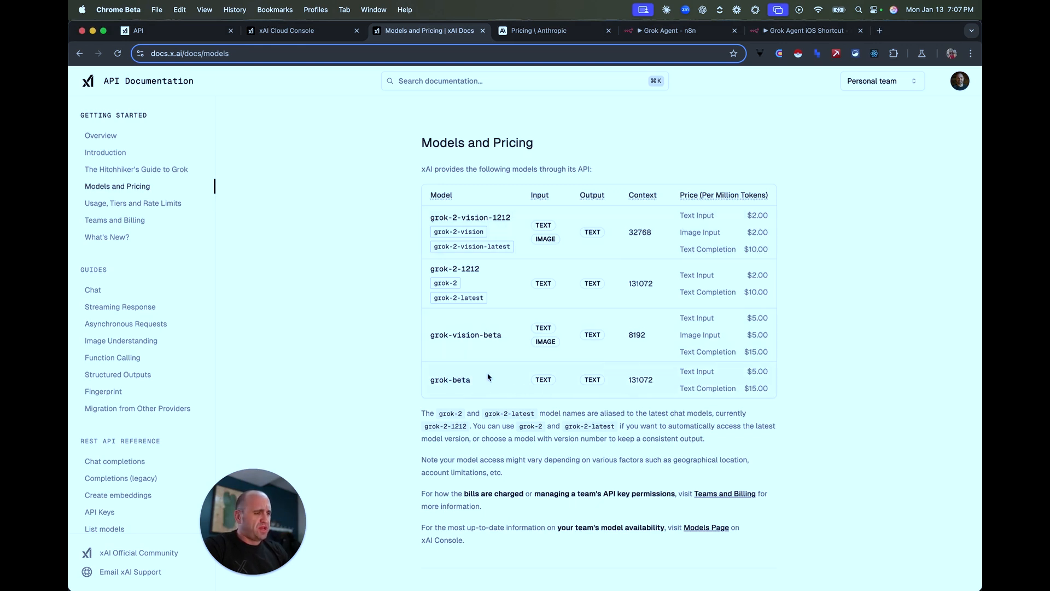
pyautogui.moveTo(492, 276)
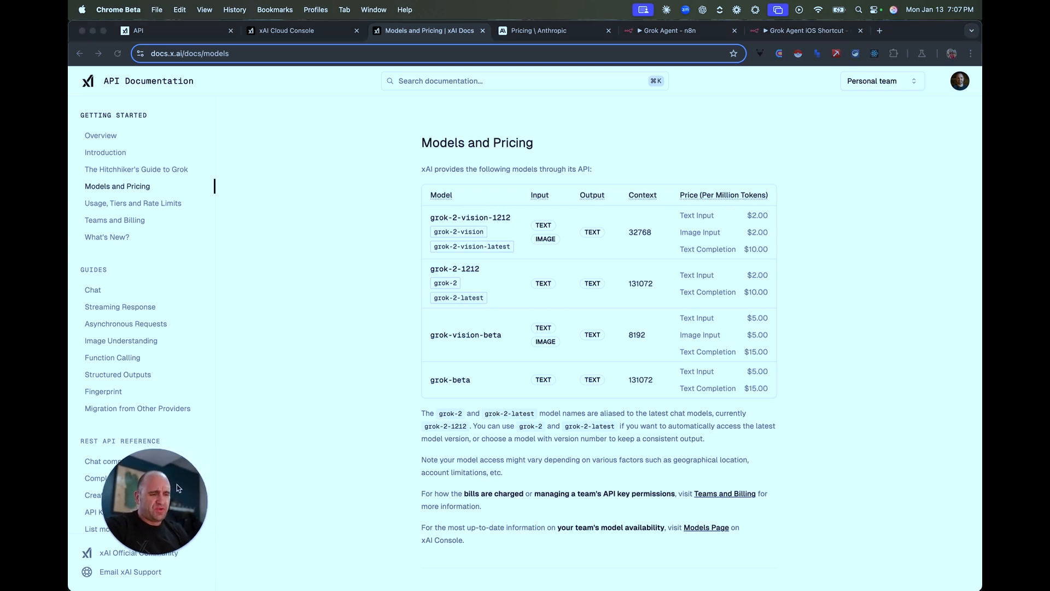
pyautogui.moveTo(305, 420)
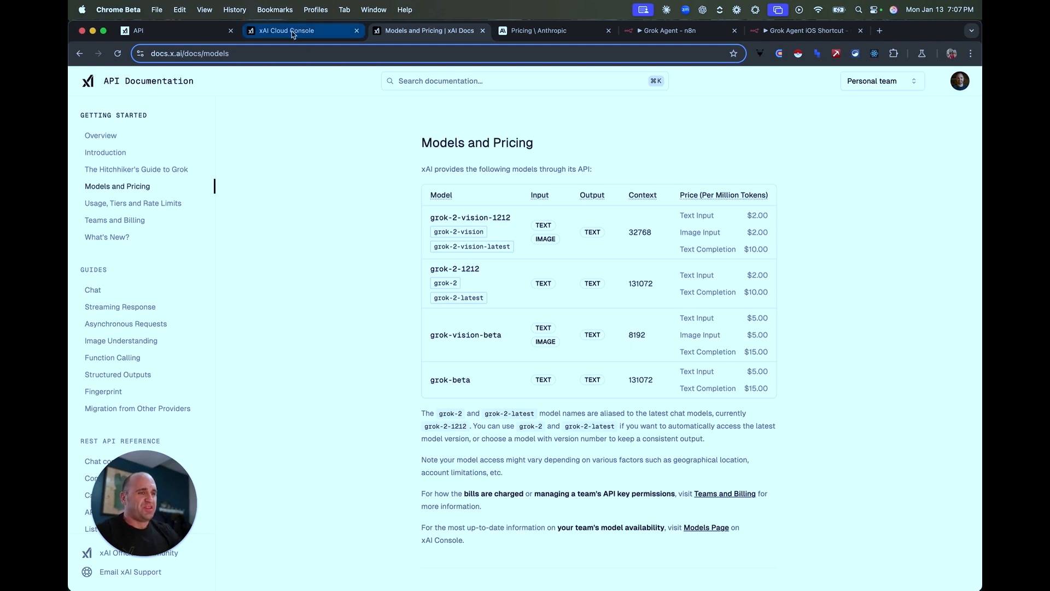
# Return to the overview and read the Introduction page on Grok and the xAI API
pyautogui.click(101, 135)
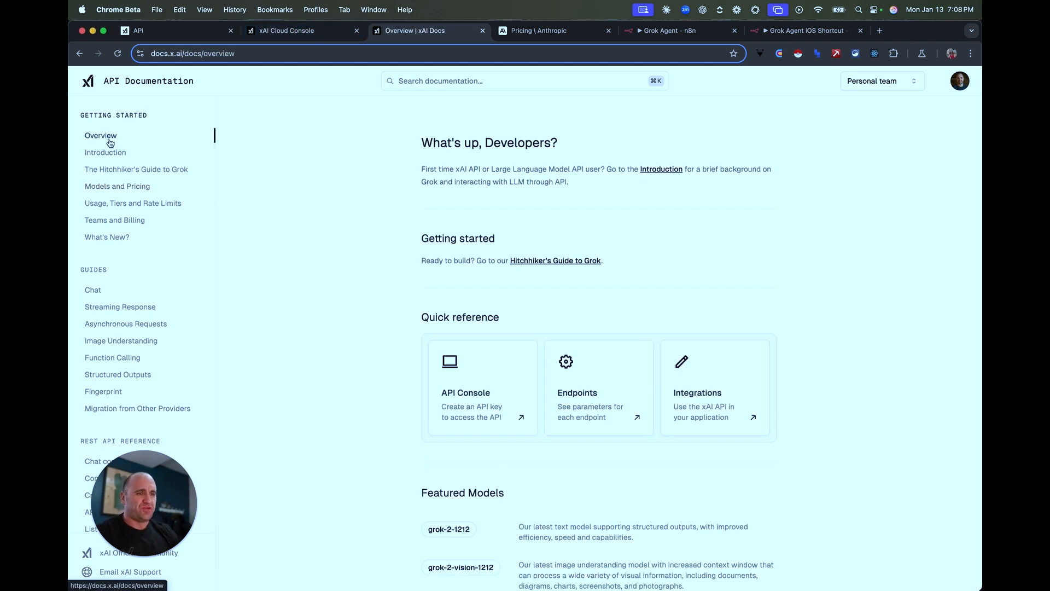
pyautogui.click(105, 152)
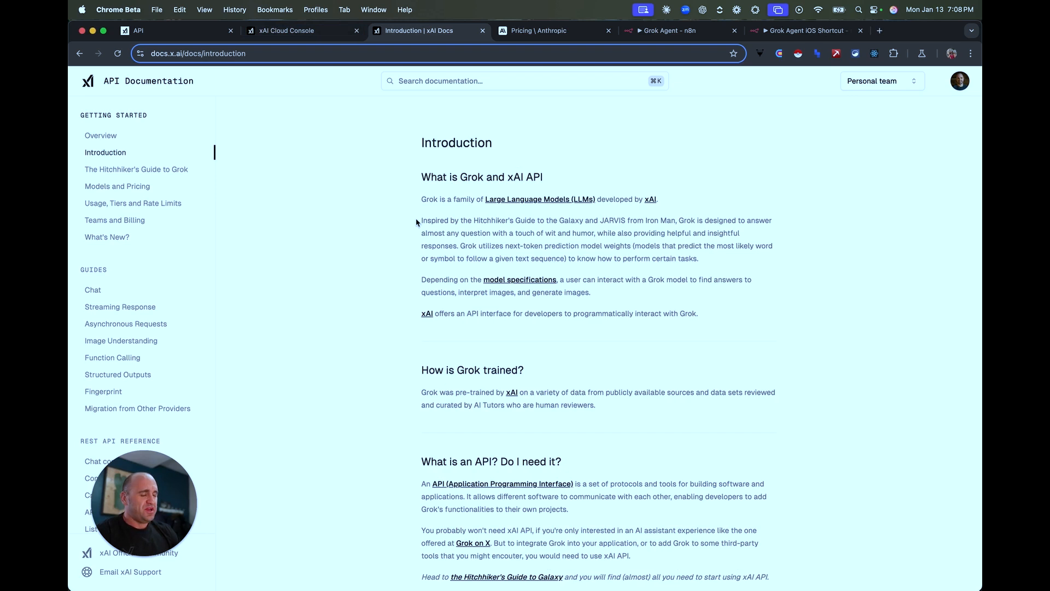
pyautogui.moveTo(490, 220)
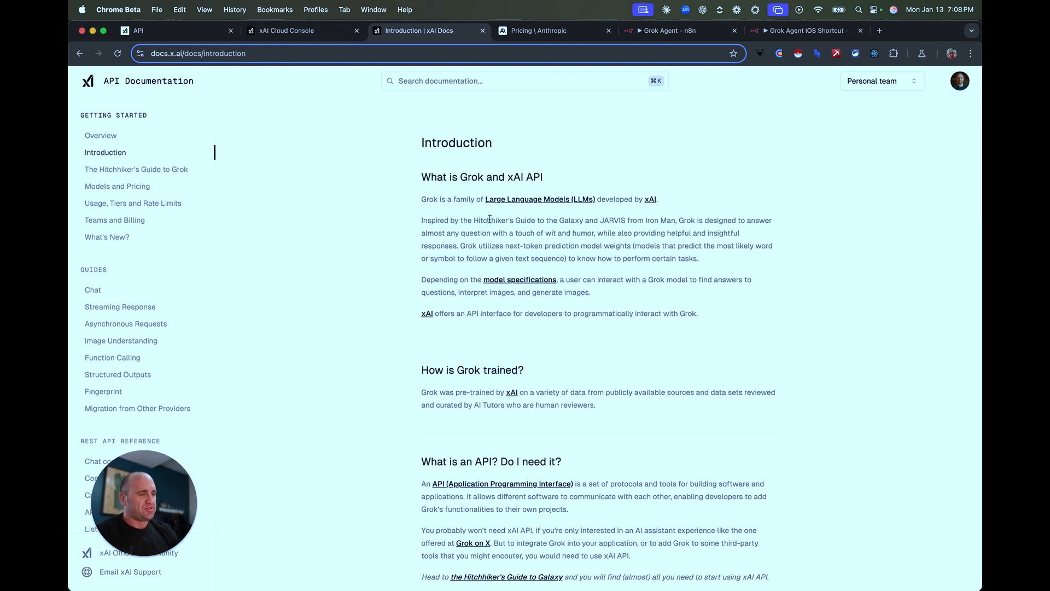
pyautogui.moveTo(685, 217)
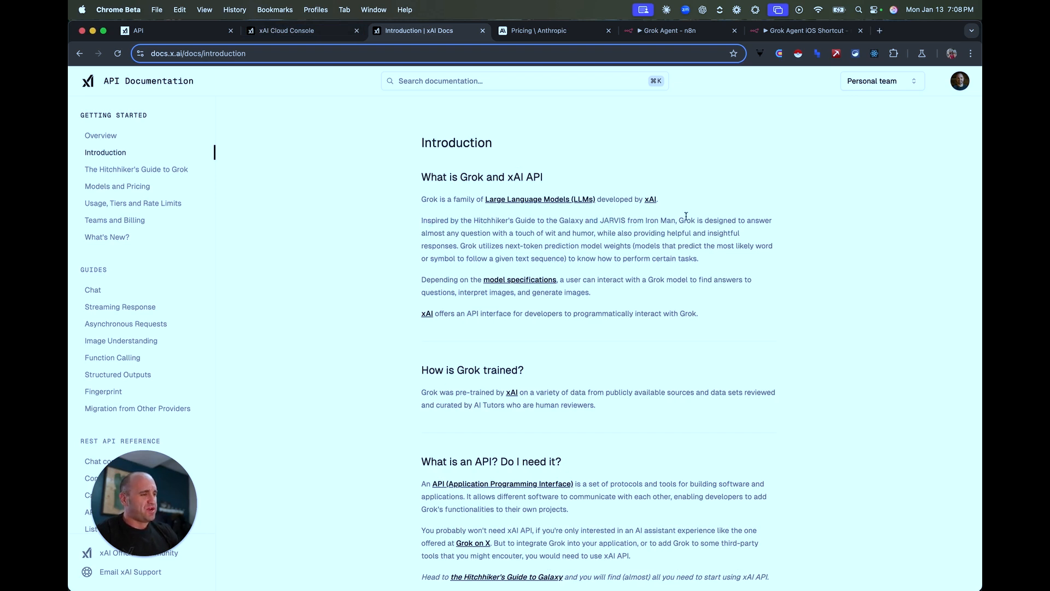
pyautogui.moveTo(534, 232)
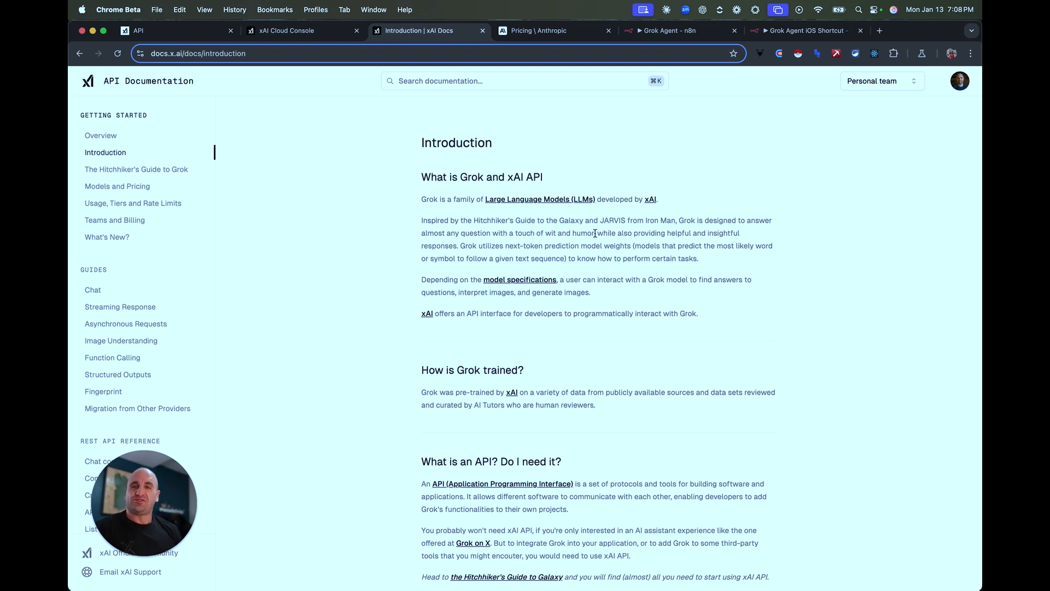
pyautogui.moveTo(336, 239)
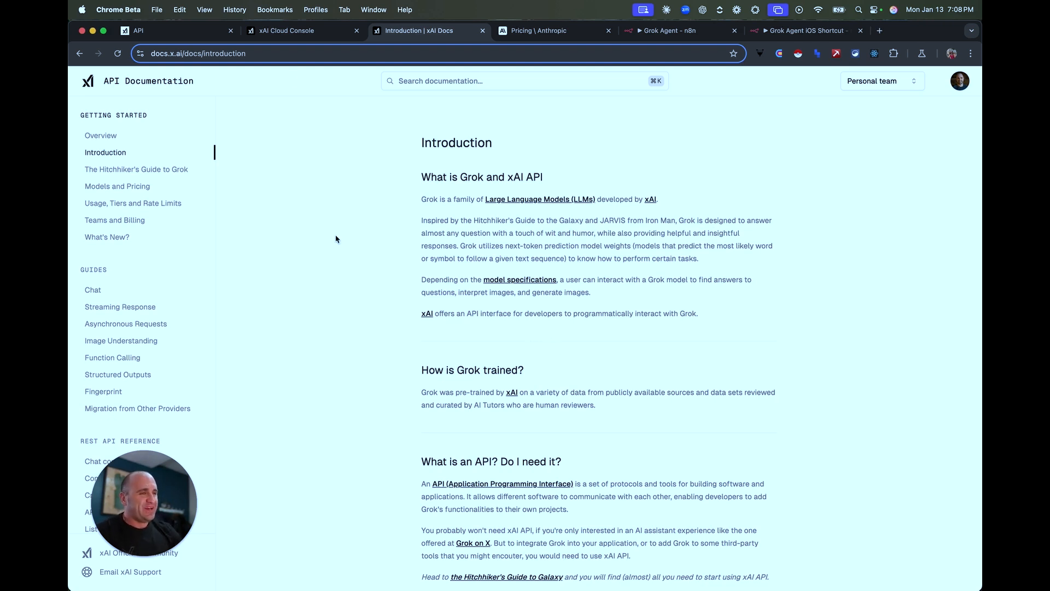
# In the xAI Cloud Console, review the n8n API key and January 2025 usage of about $0.046
pyautogui.click(286, 30)
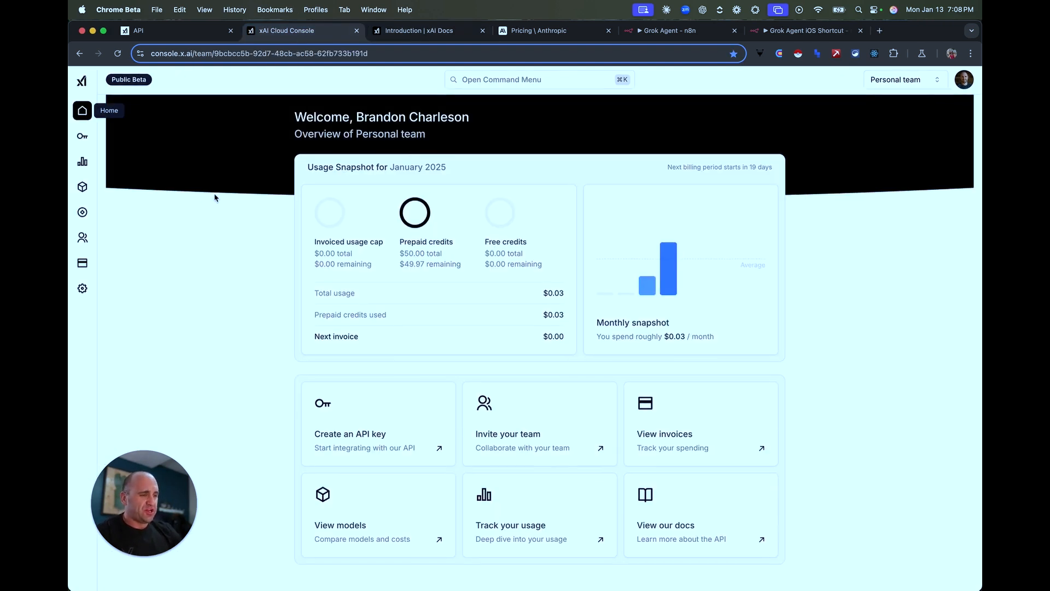
pyautogui.moveTo(145, 205)
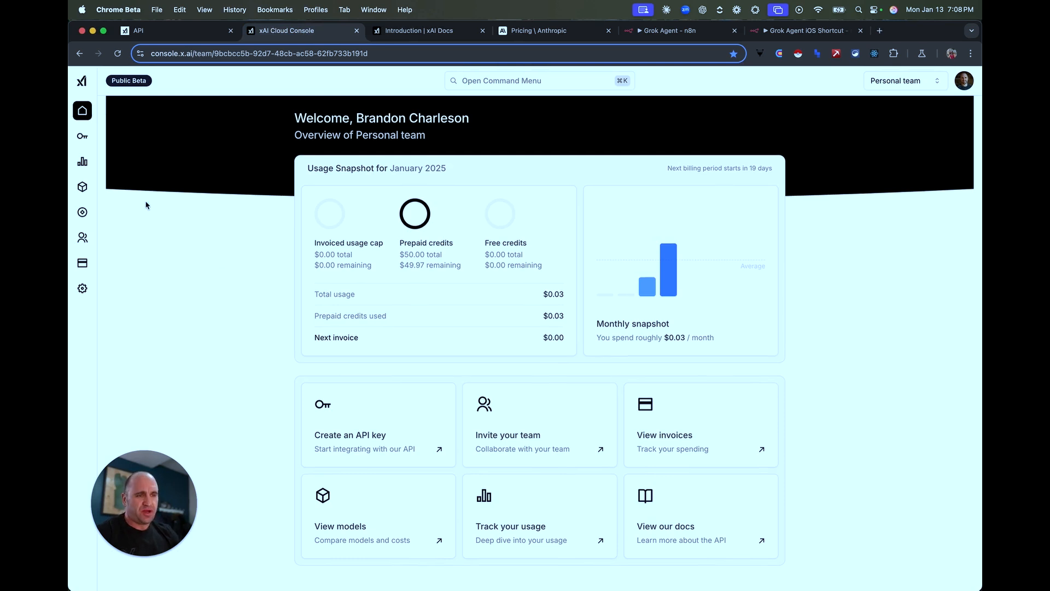
pyautogui.click(82, 137)
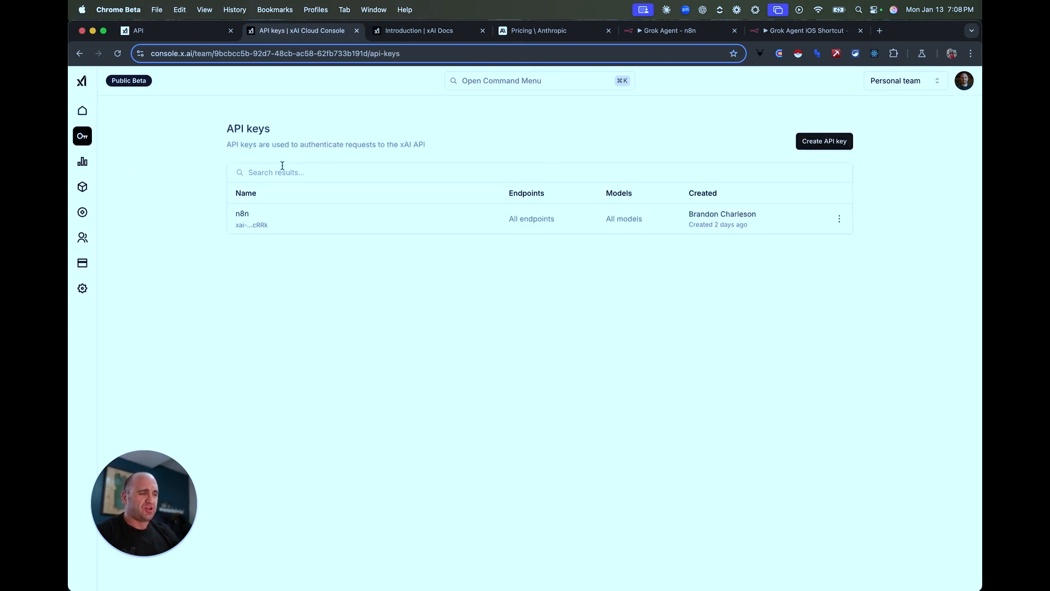
pyautogui.click(82, 162)
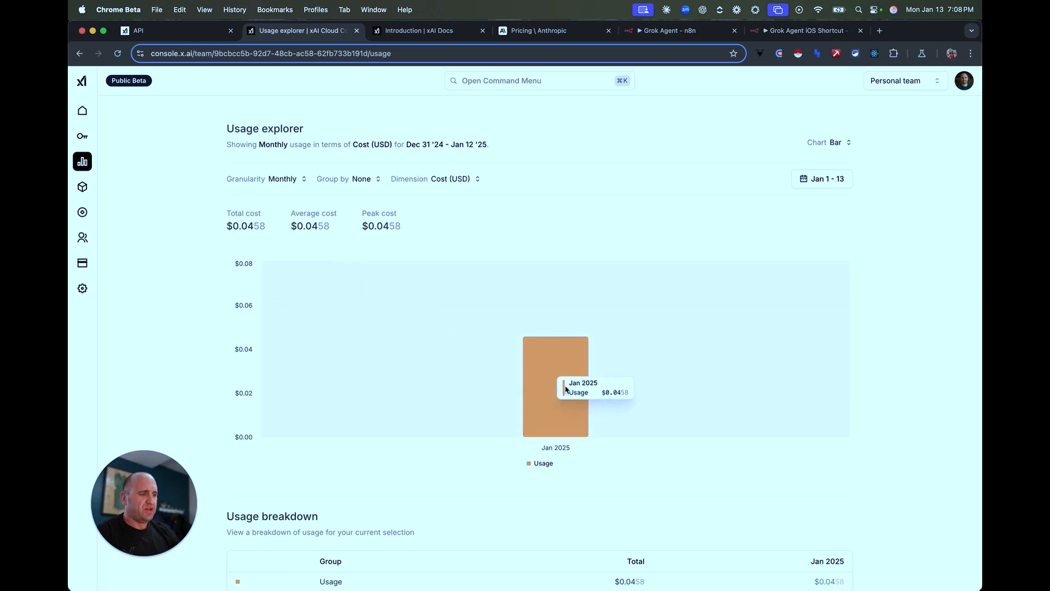
pyautogui.moveTo(187, 205)
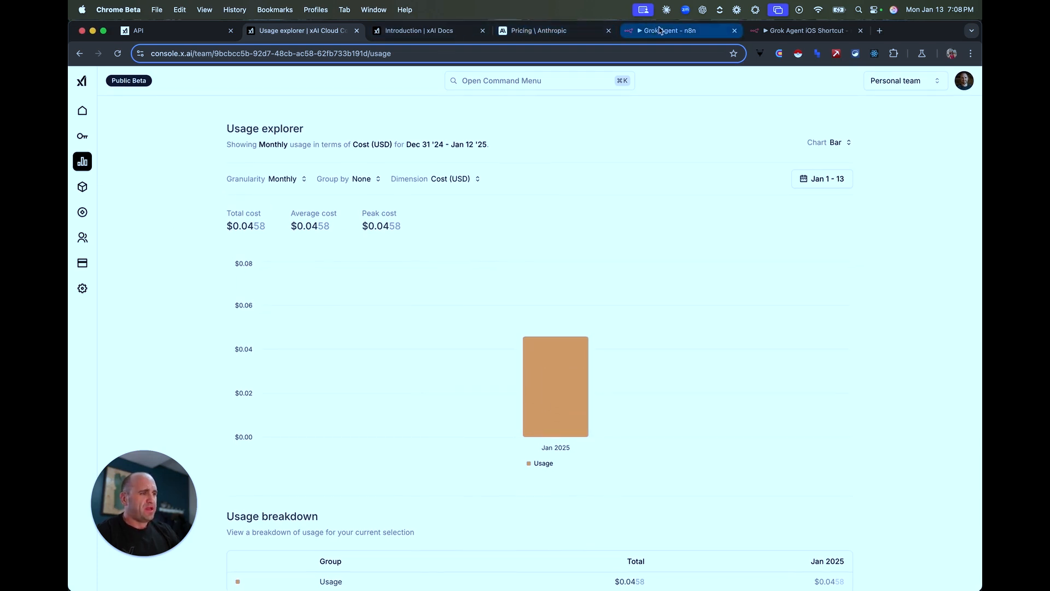
# Show the Grok Agent canvas with chat trigger, AI Agent, xAI Grok model and Window Buffer Memory
pyautogui.click(670, 30)
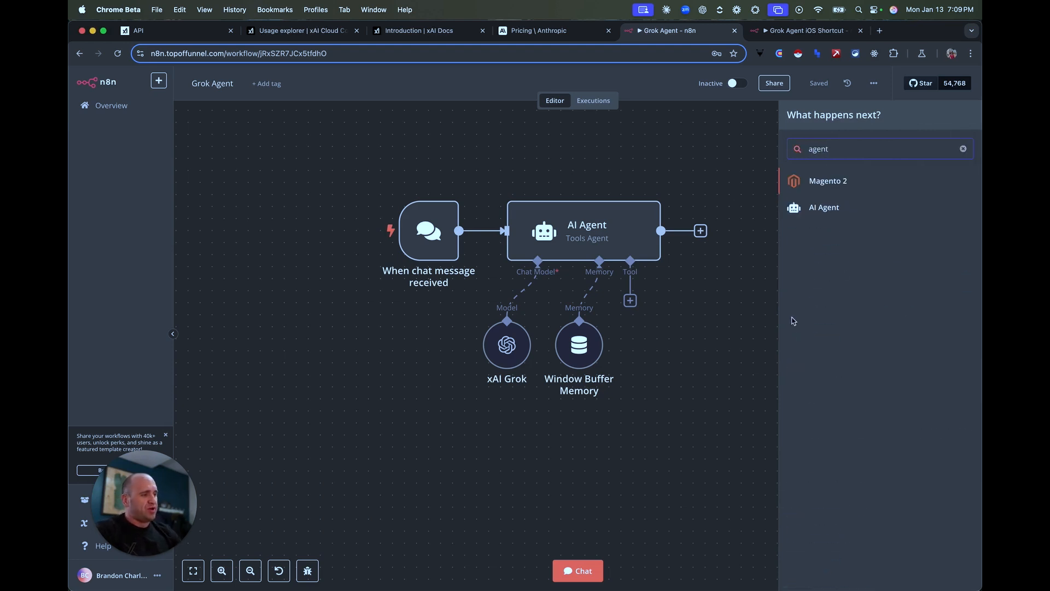
pyautogui.click(767, 216)
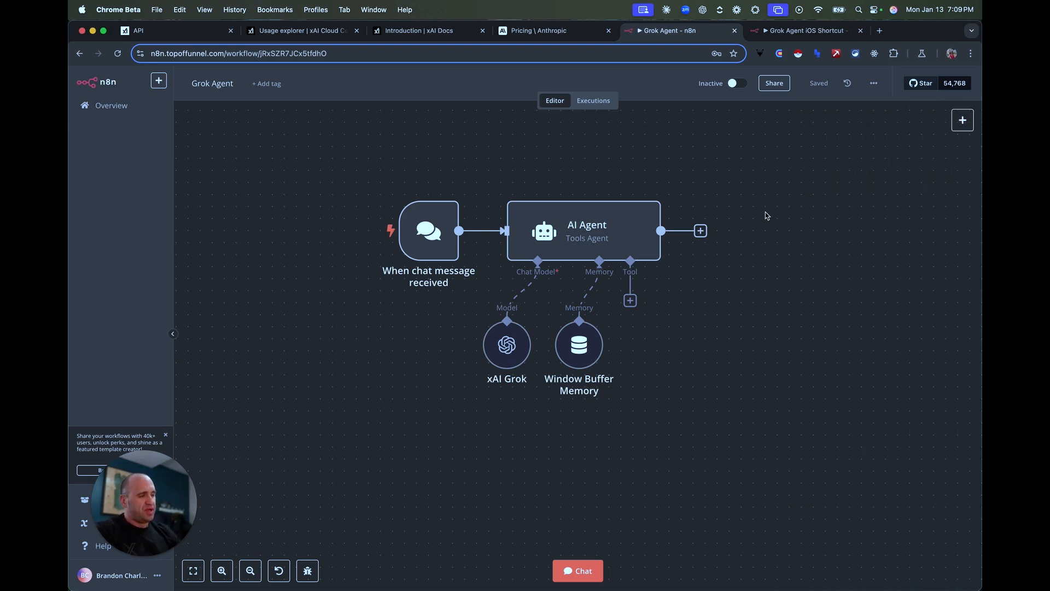
pyautogui.moveTo(567, 243)
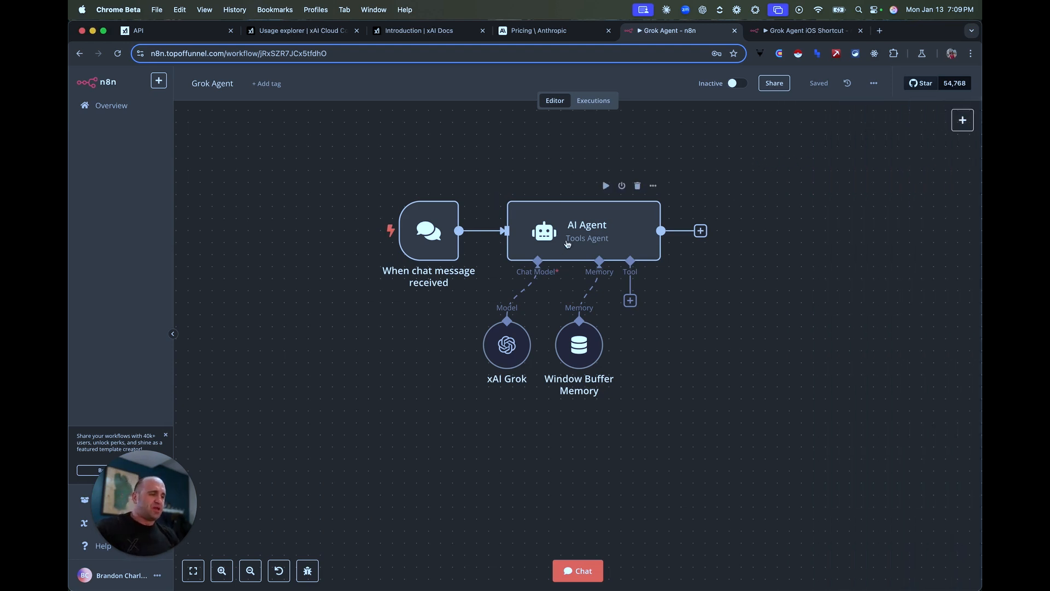
pyautogui.moveTo(536, 323)
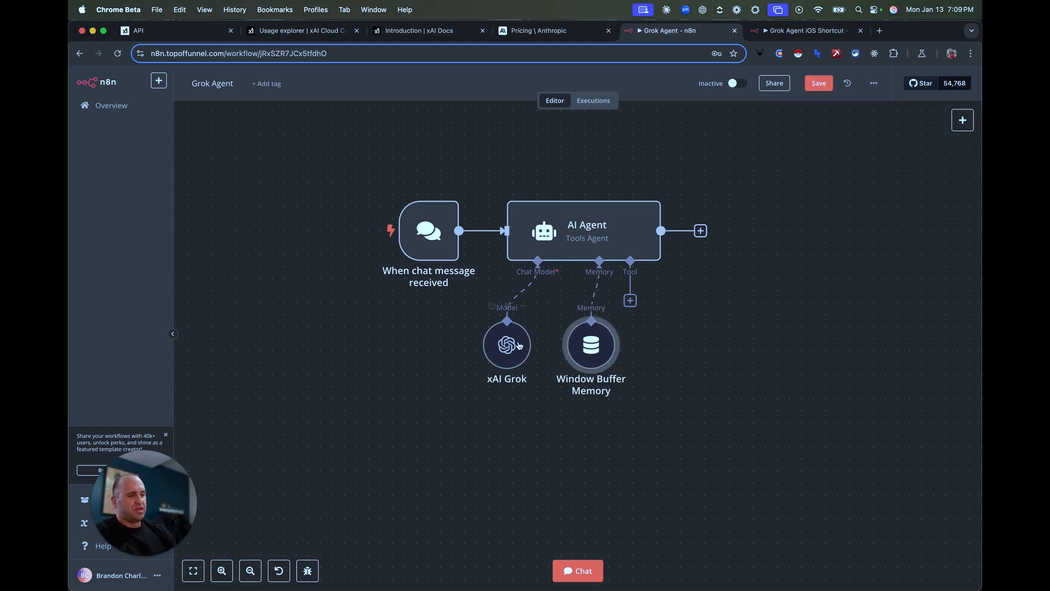
pyautogui.moveTo(410, 356)
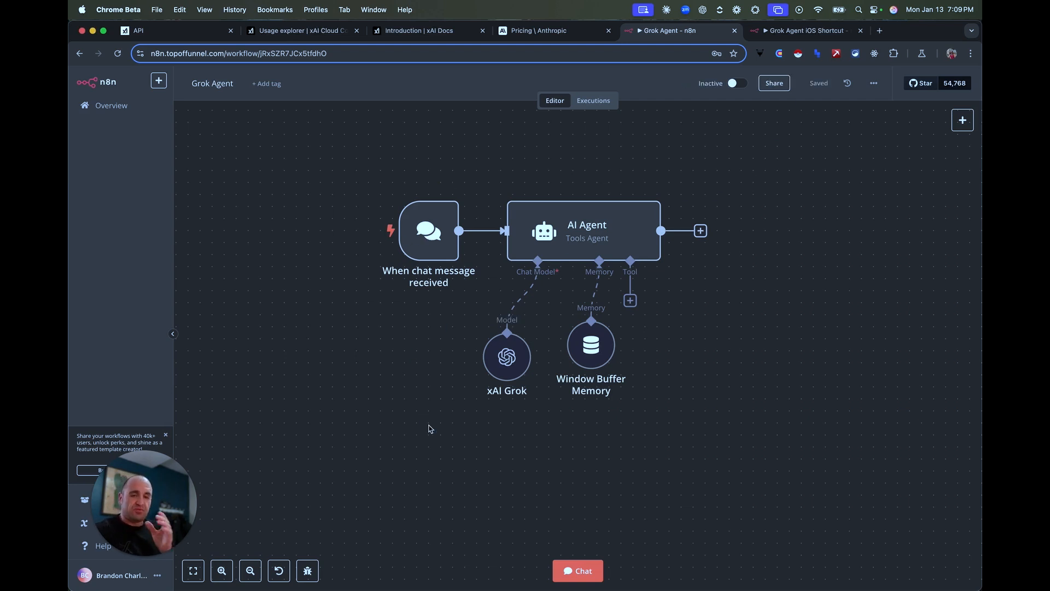
pyautogui.moveTo(569, 232)
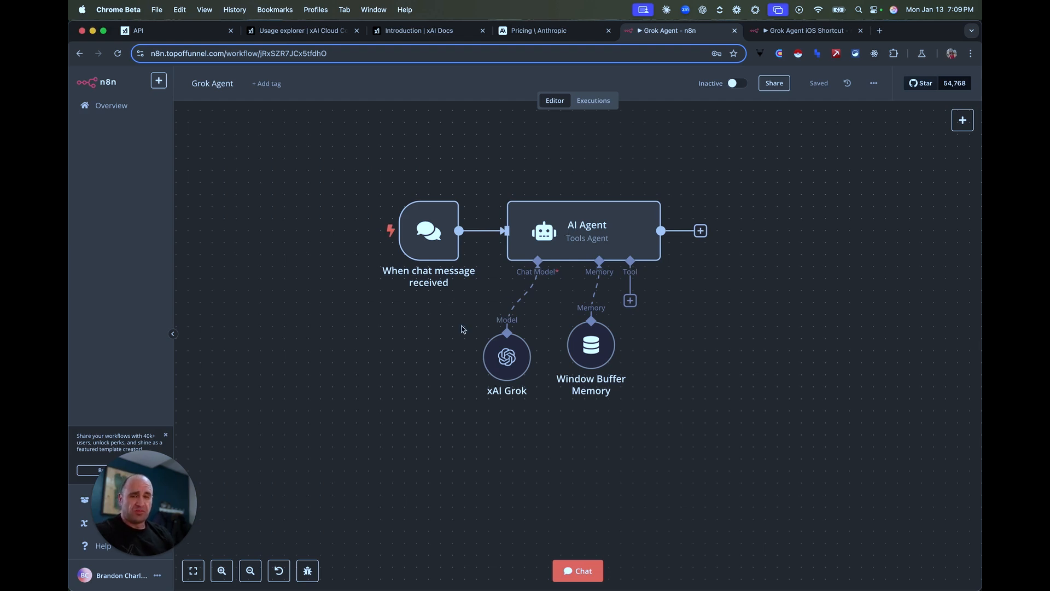
pyautogui.moveTo(381, 306)
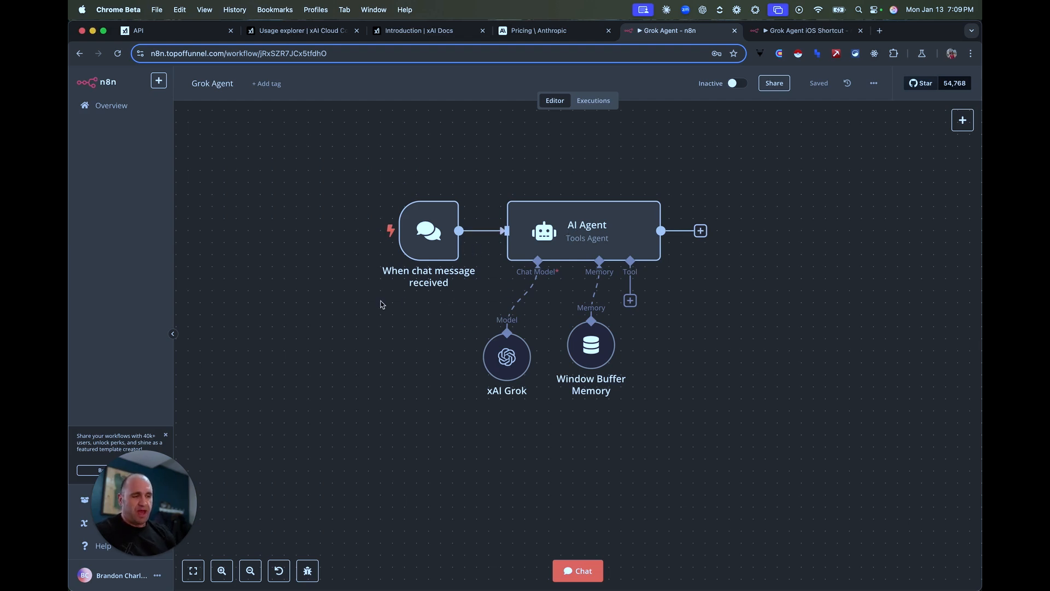
pyautogui.moveTo(591, 344)
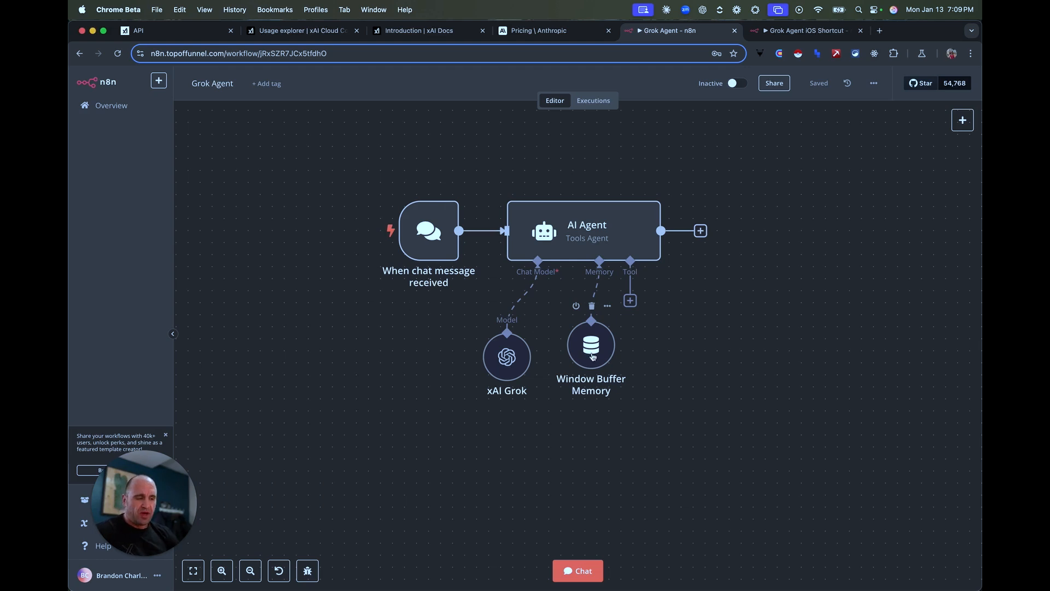
pyautogui.moveTo(601, 350)
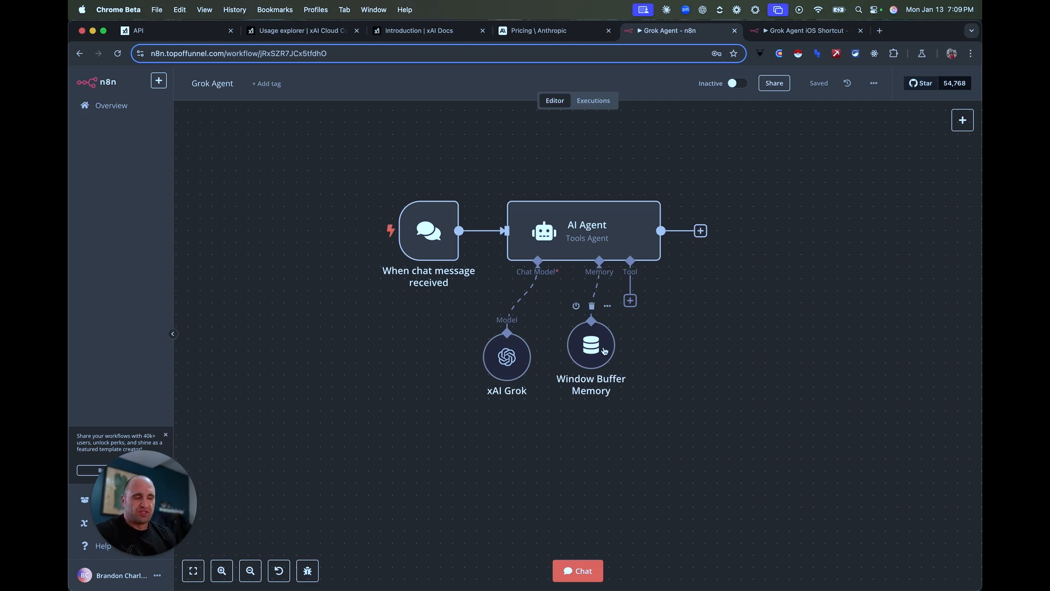
pyautogui.moveTo(581, 367)
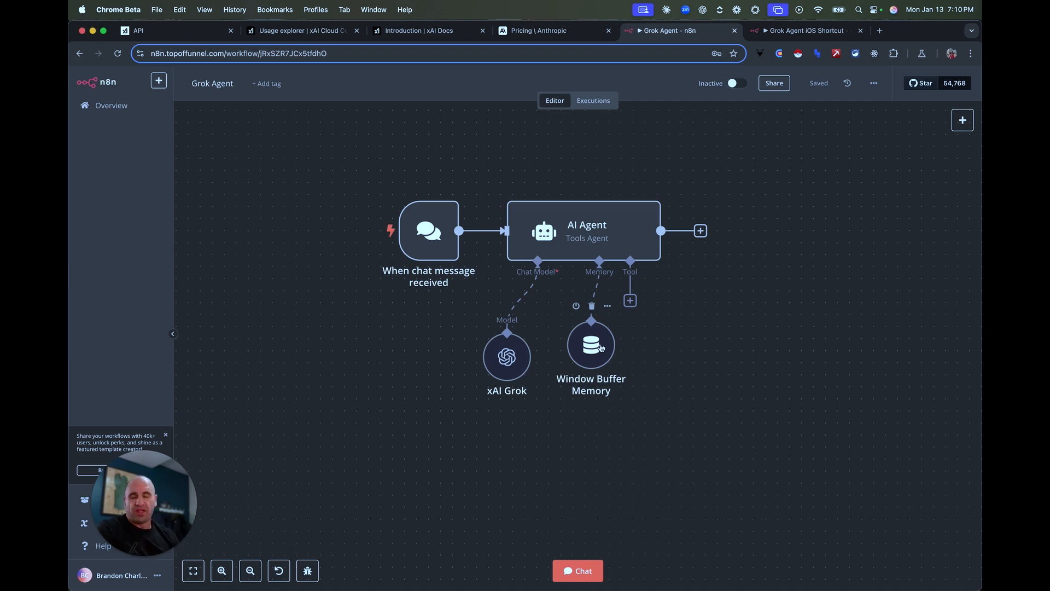
pyautogui.moveTo(596, 371)
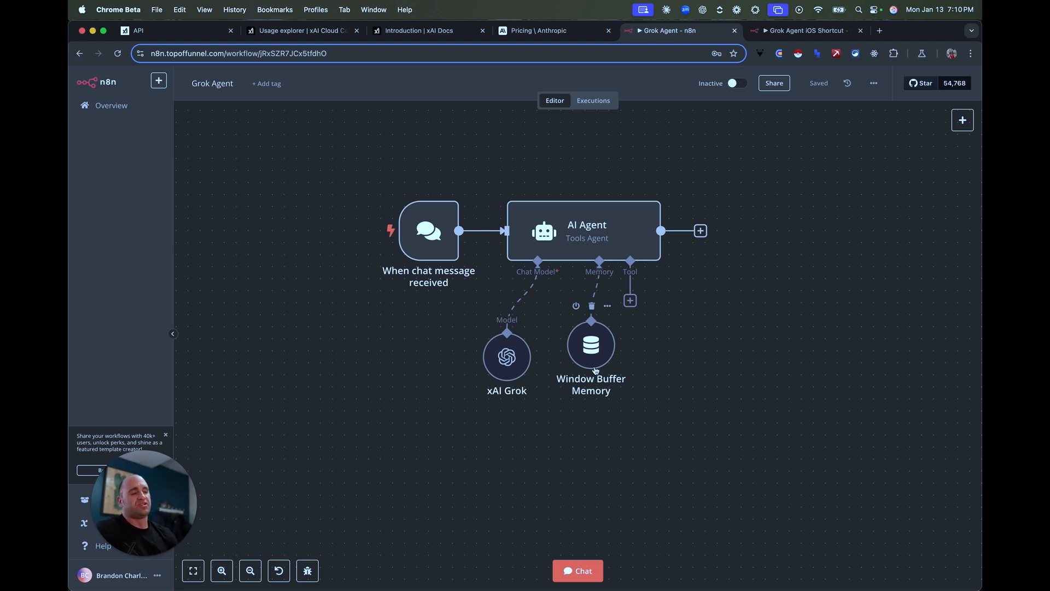
# Show the xAI Grok node's settings with its xAI Grok credential and grok-beta model
pyautogui.click(506, 357)
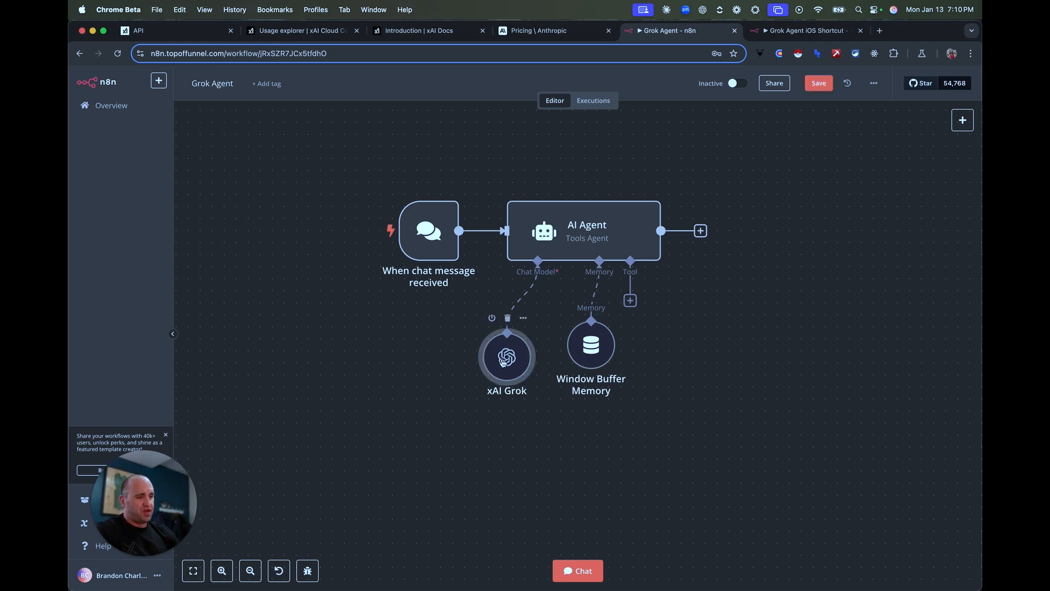
pyautogui.doubleClick(507, 357)
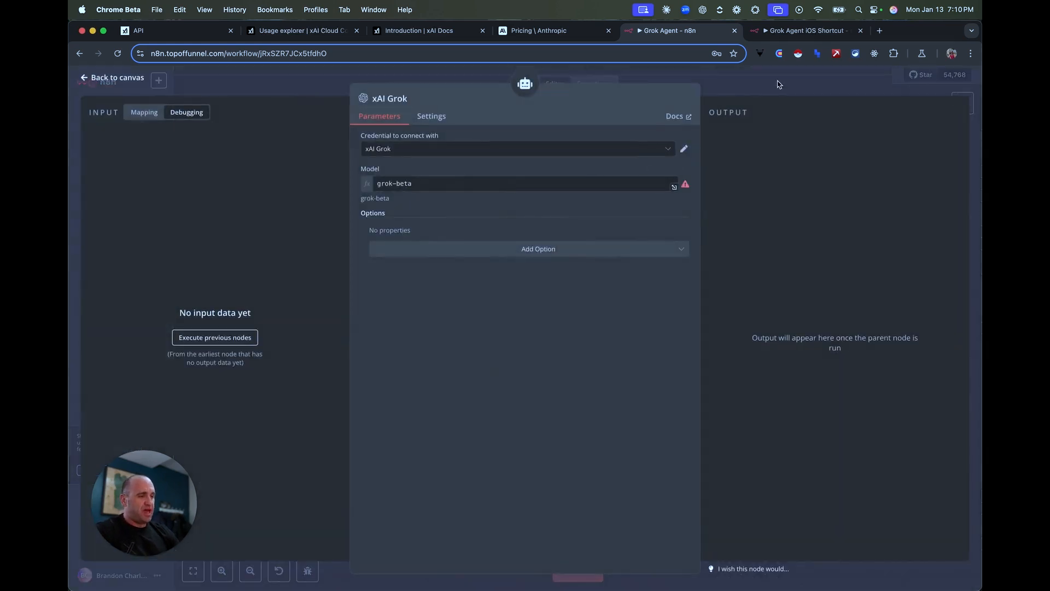
pyautogui.click(112, 76)
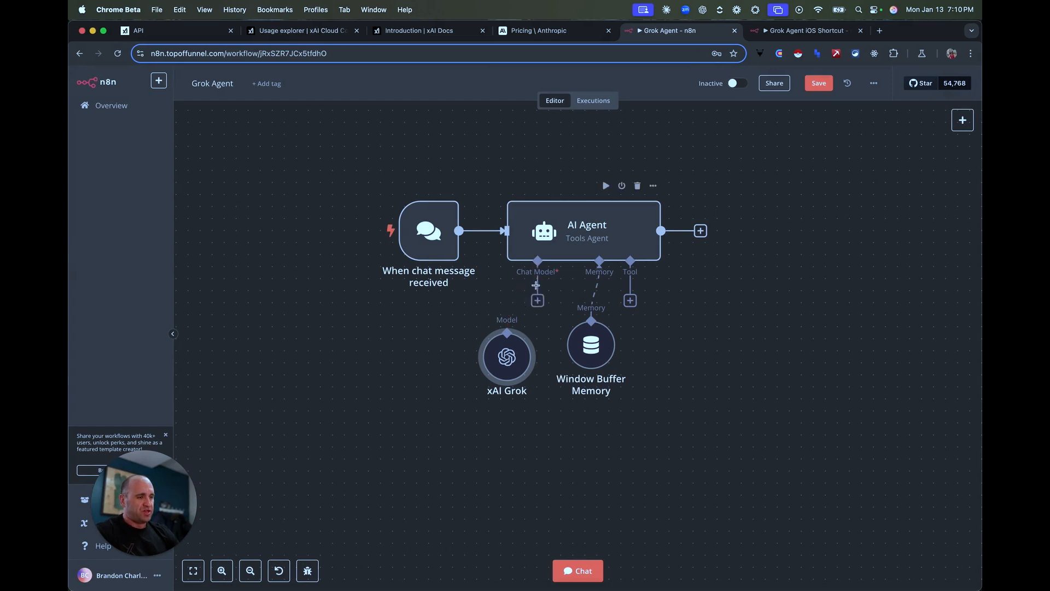
pyautogui.click(537, 300)
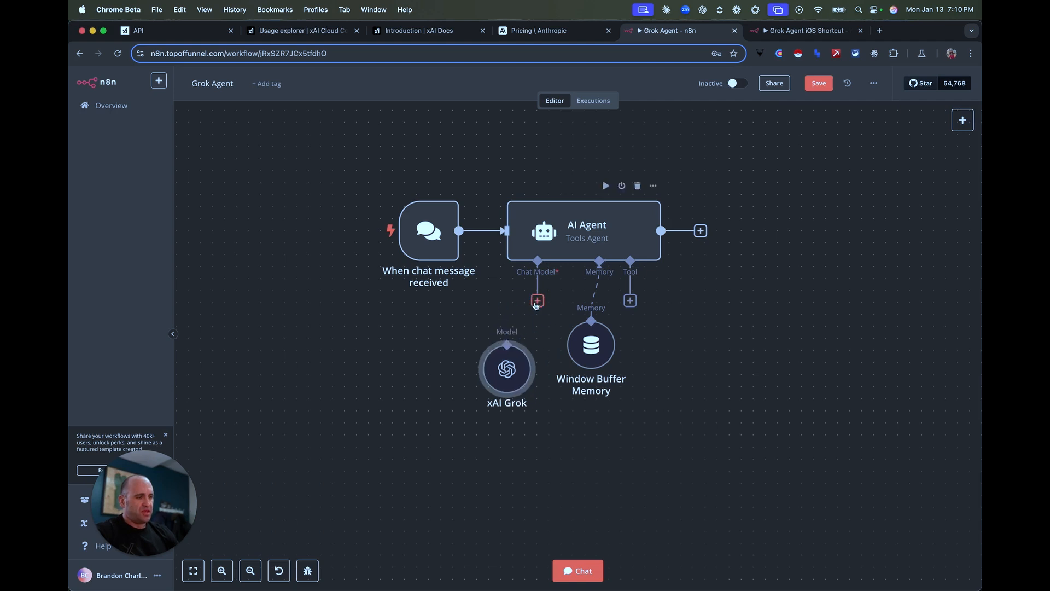
pyautogui.doubleClick(506, 369)
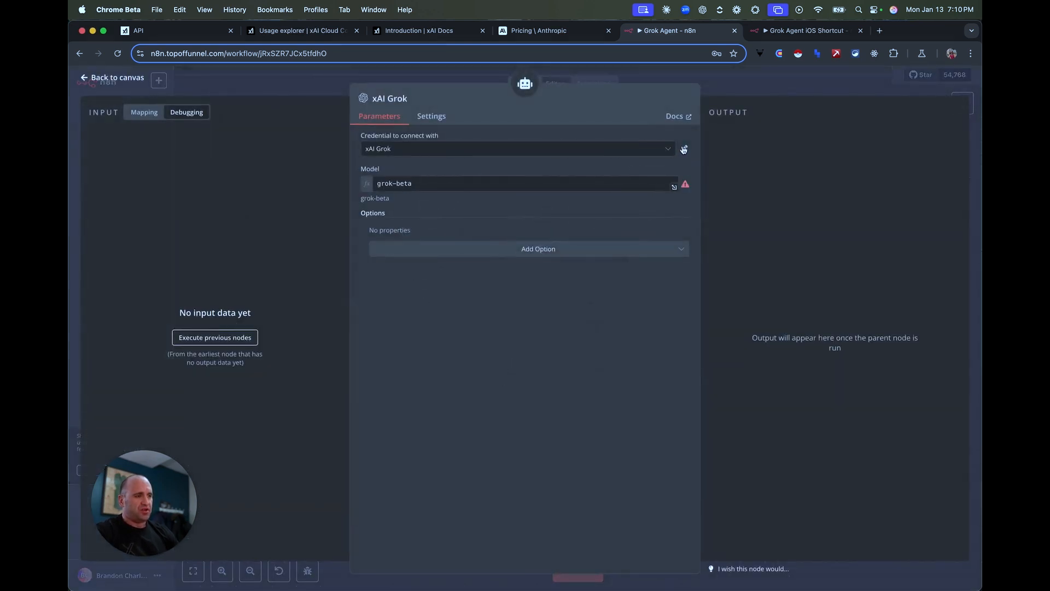
pyautogui.click(682, 149)
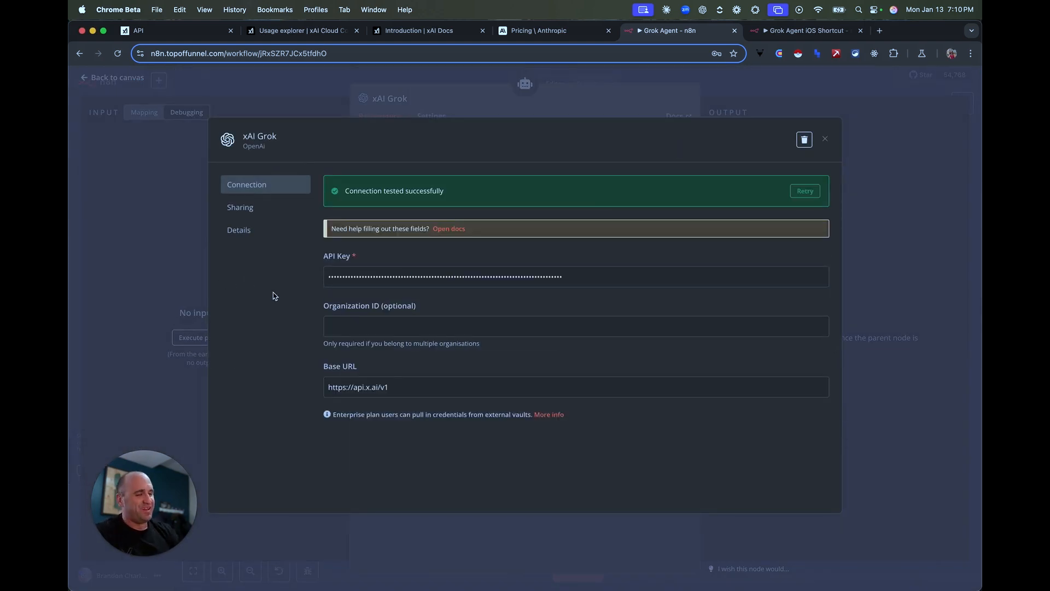
pyautogui.click(415, 386)
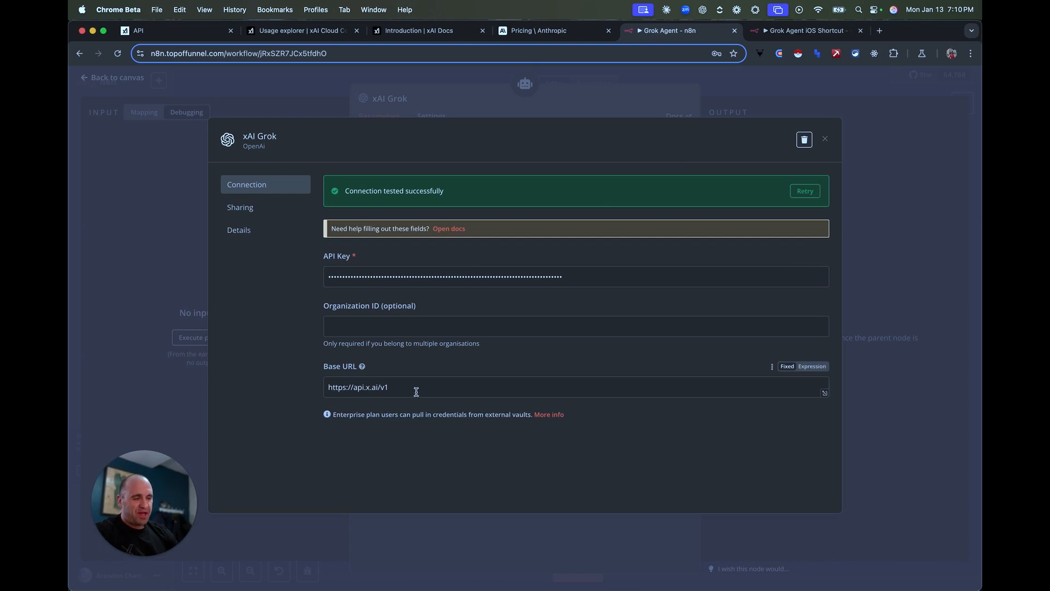
pyautogui.doubleClick(358, 386)
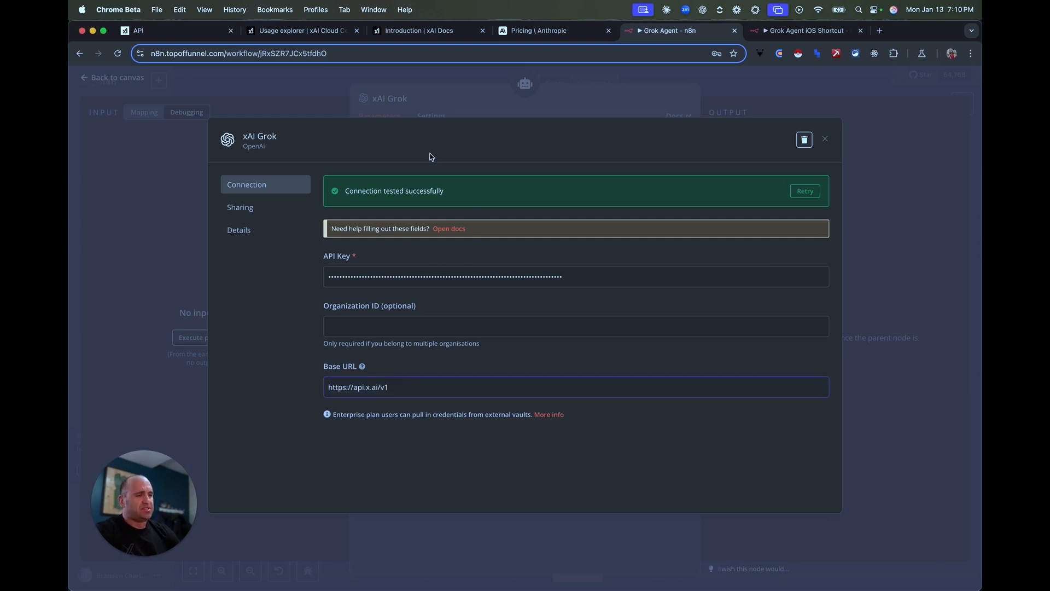
pyautogui.moveTo(545, 149)
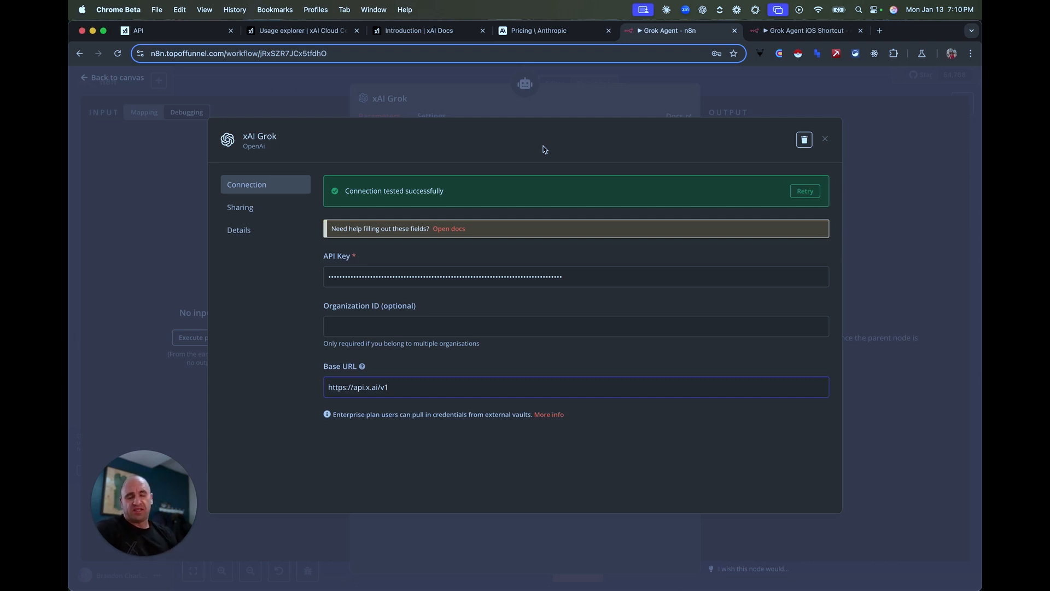
pyautogui.moveTo(560, 112)
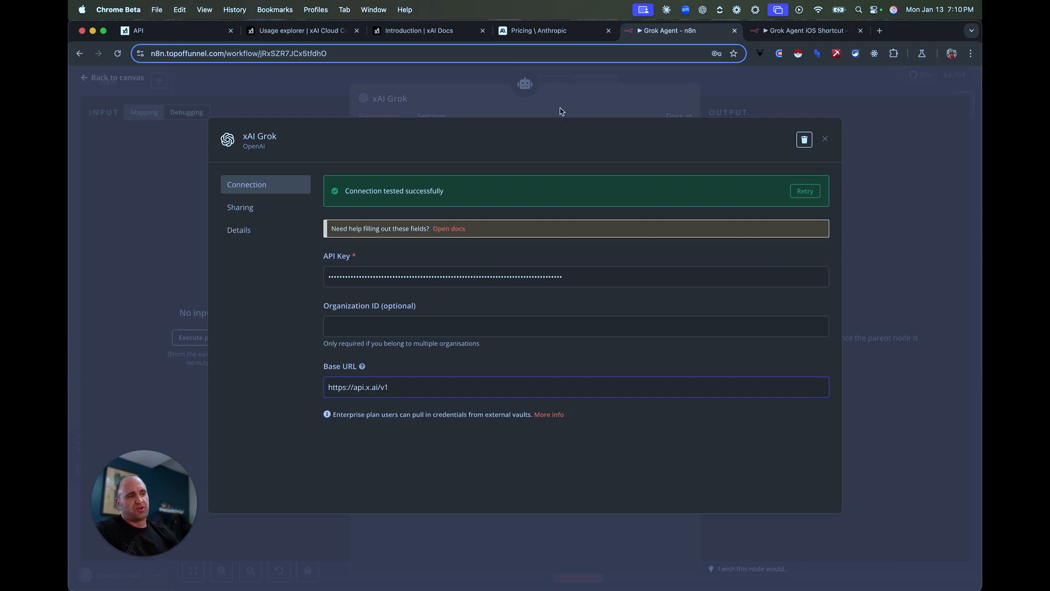
pyautogui.click(419, 31)
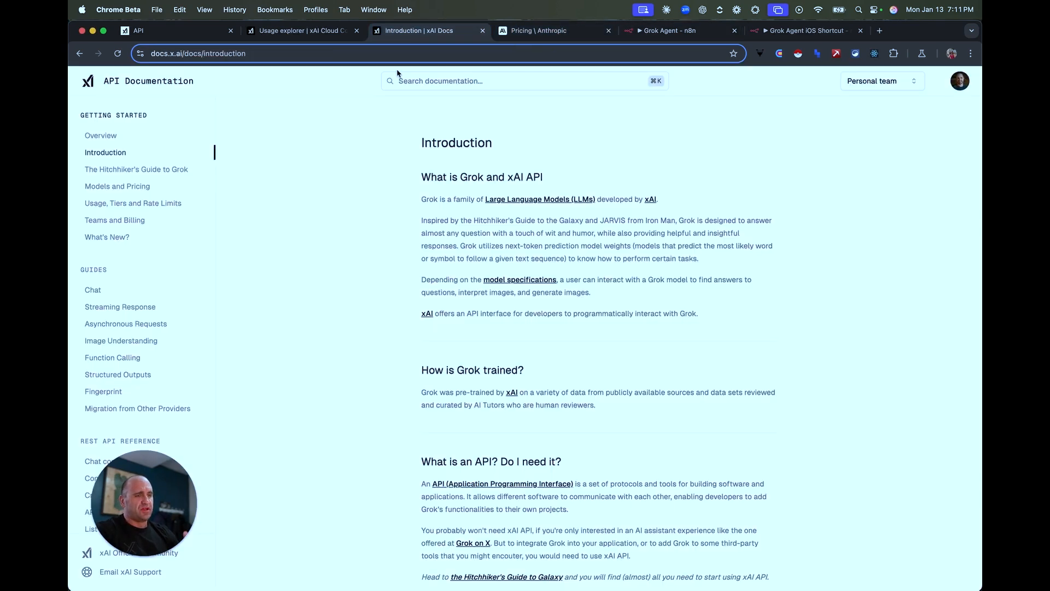
pyautogui.scroll(-3)
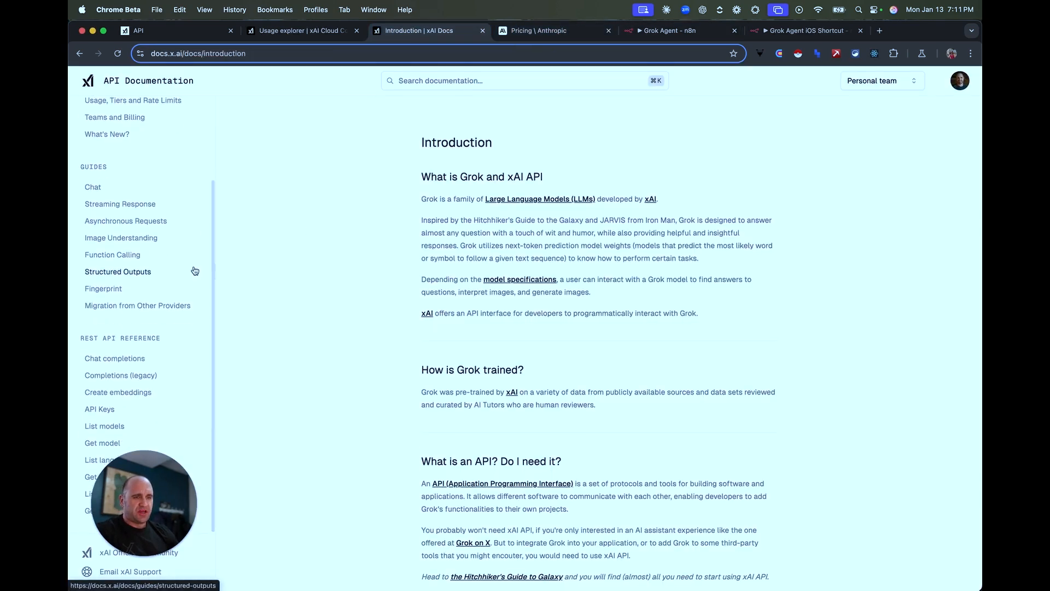
pyautogui.click(114, 358)
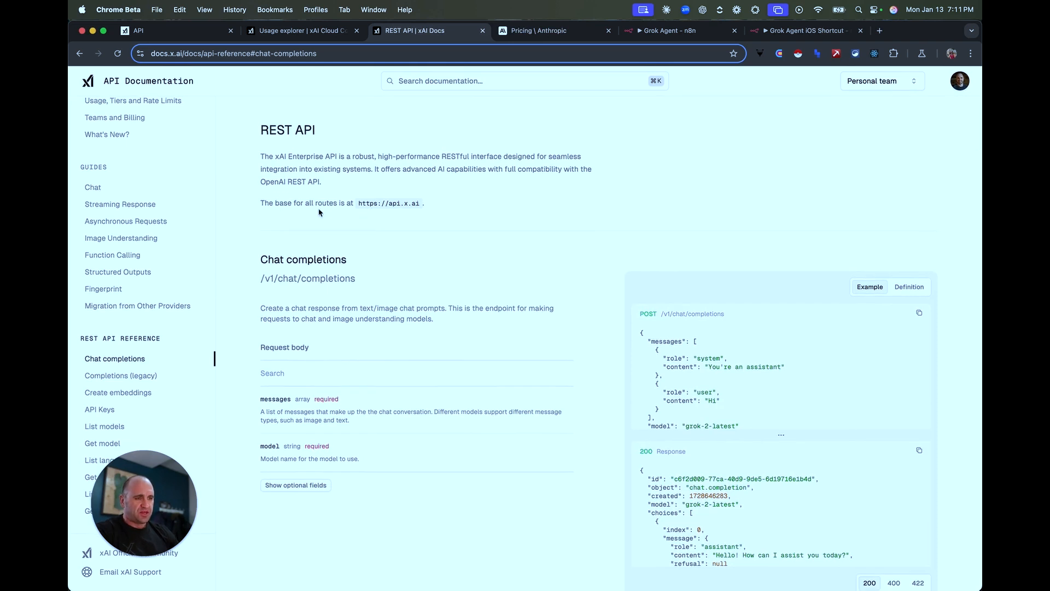
pyautogui.doubleClick(389, 204)
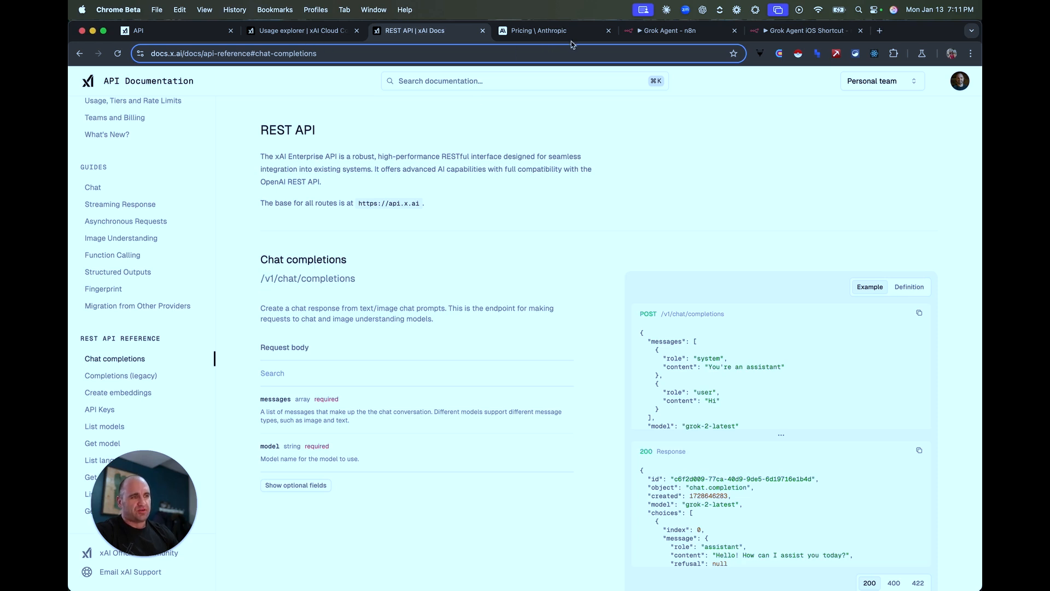
pyautogui.click(668, 30)
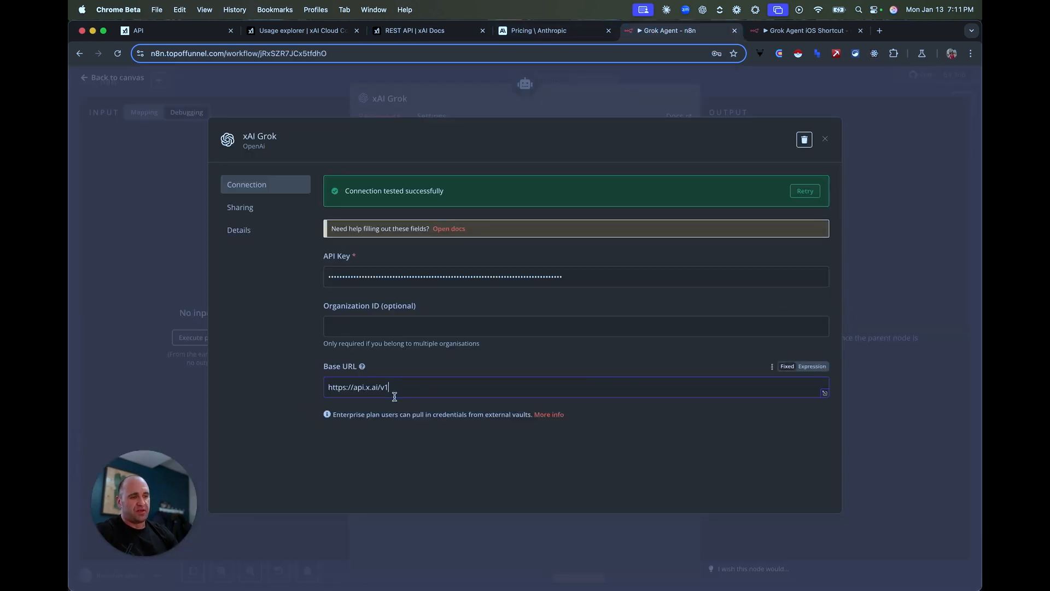
pyautogui.moveTo(768, 143)
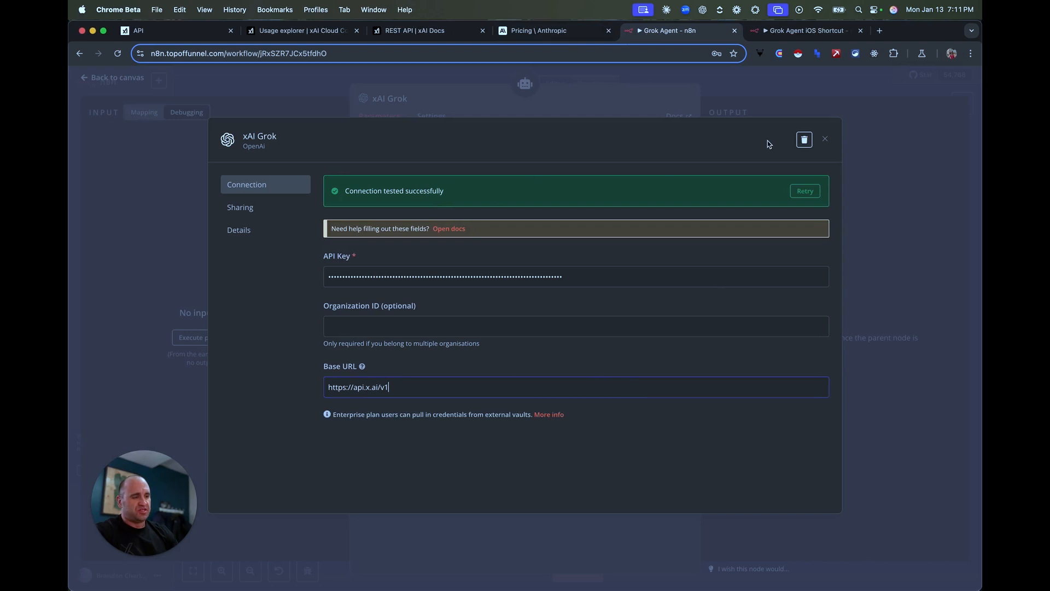
# Close the tested xAI Grok credential and revisit the grok-beta model setting against the docs
pyautogui.click(824, 139)
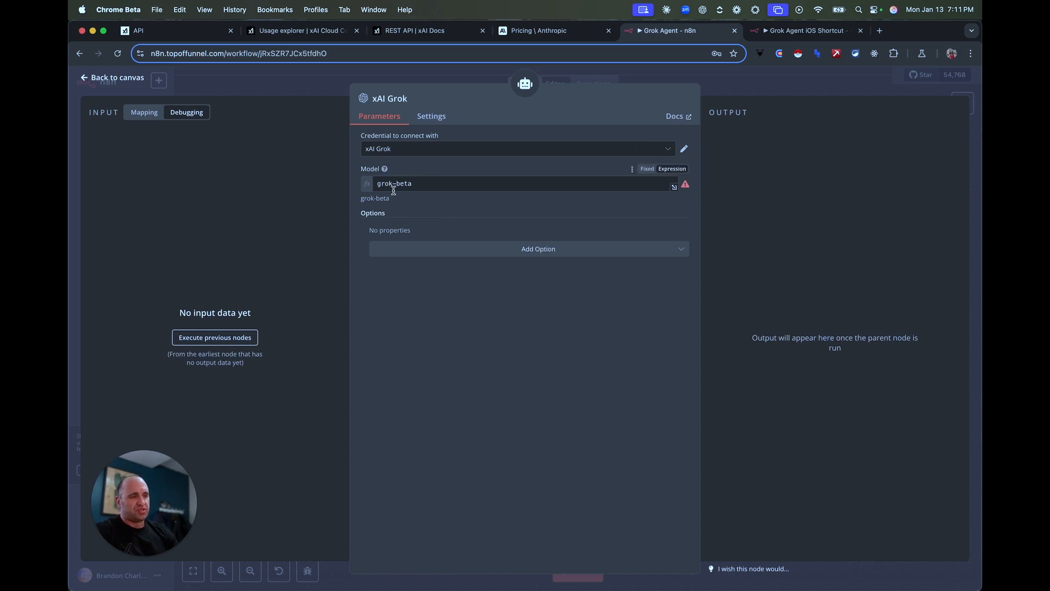
pyautogui.click(427, 30)
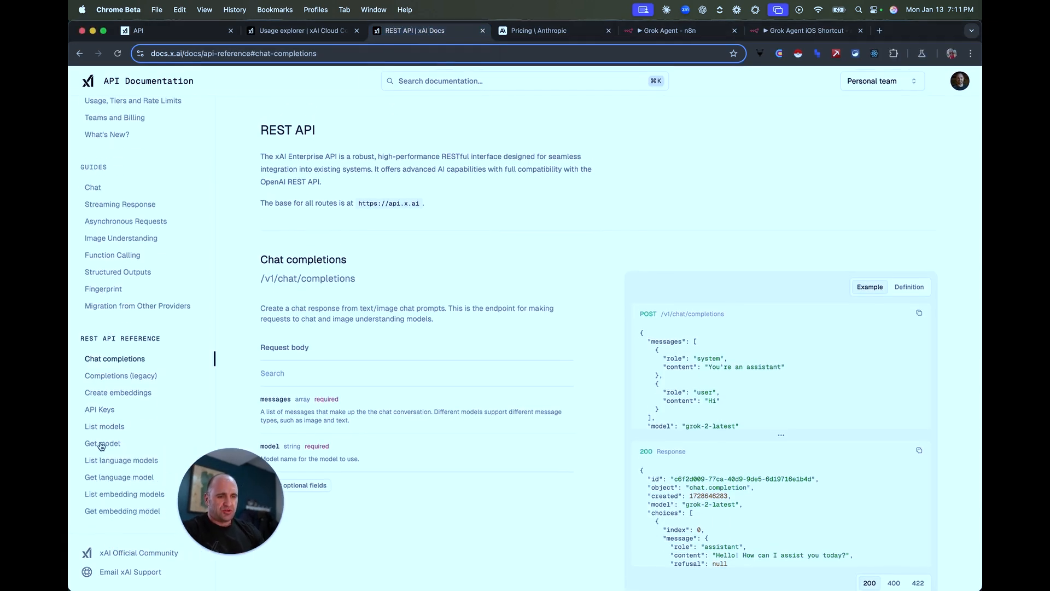
# Review Models and Pricing listing grok-2-1212, grok-2-vision-1212 and grok-beta, then return to the Grok node
pyautogui.click(103, 443)
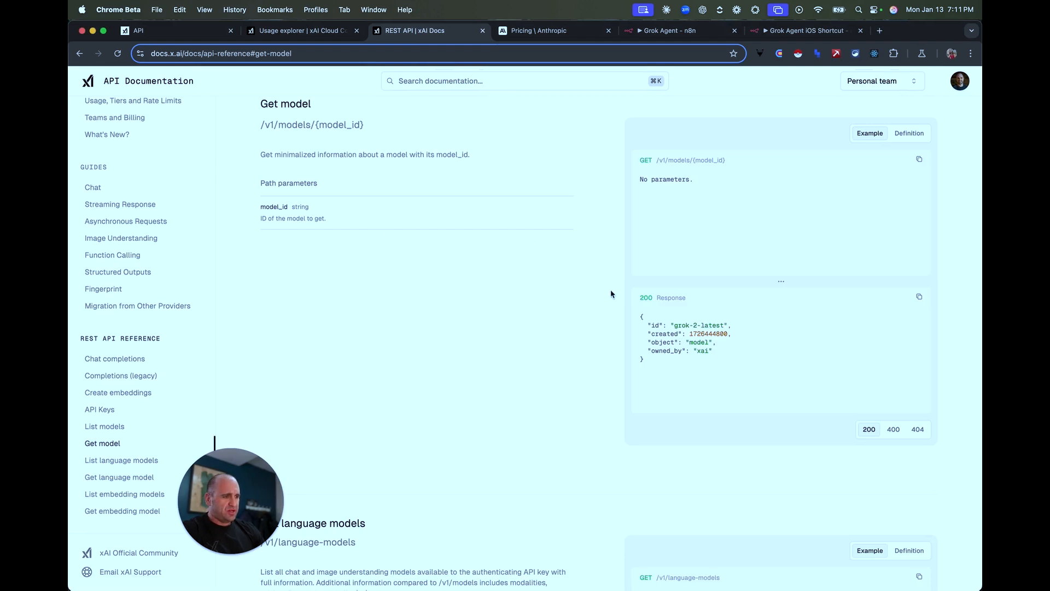
pyautogui.click(113, 359)
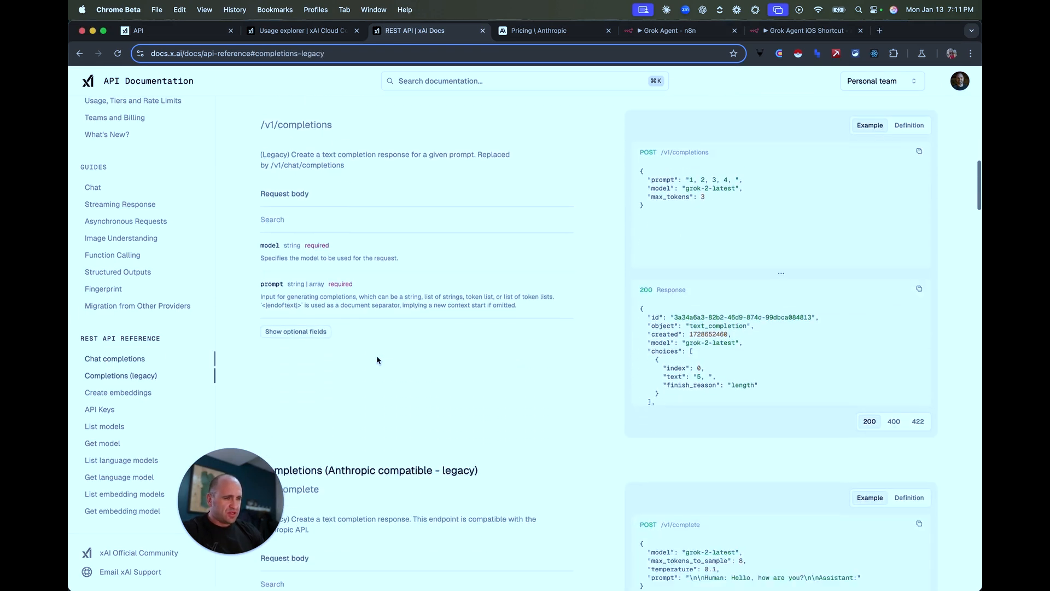
pyautogui.scroll(-3)
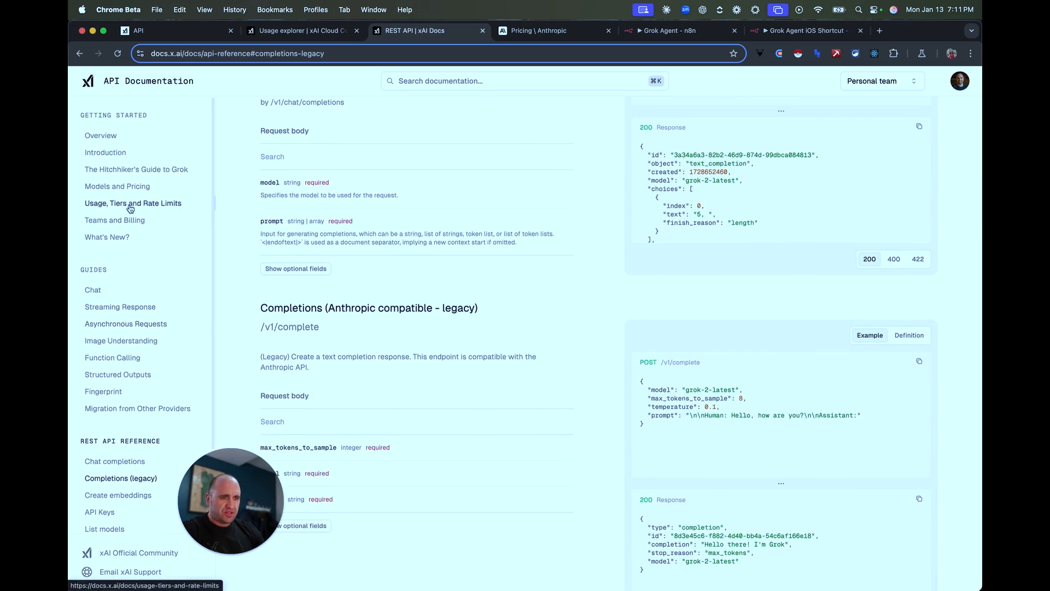
pyautogui.click(117, 185)
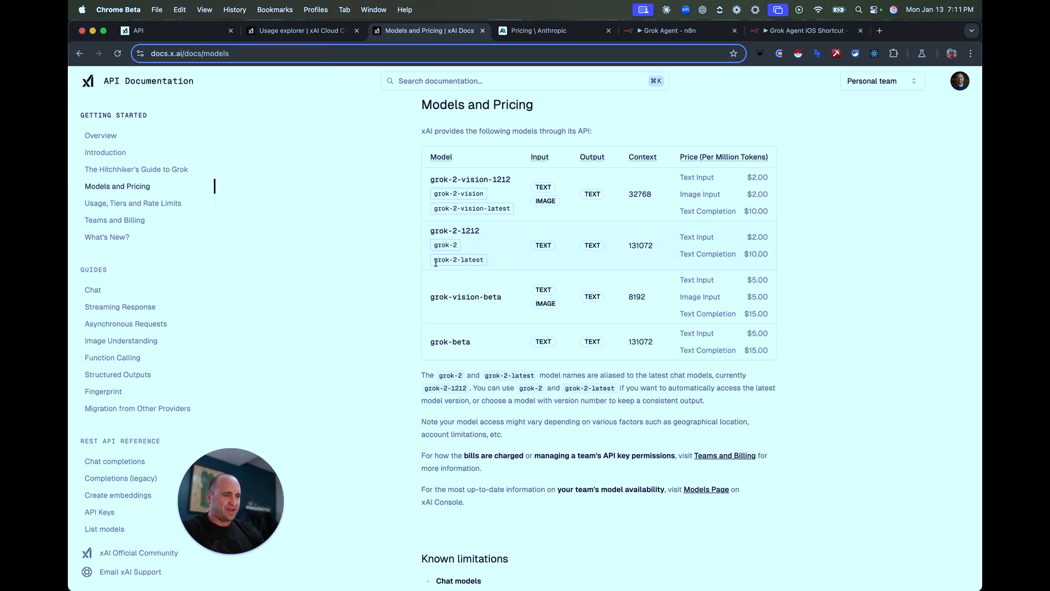
pyautogui.moveTo(474, 353)
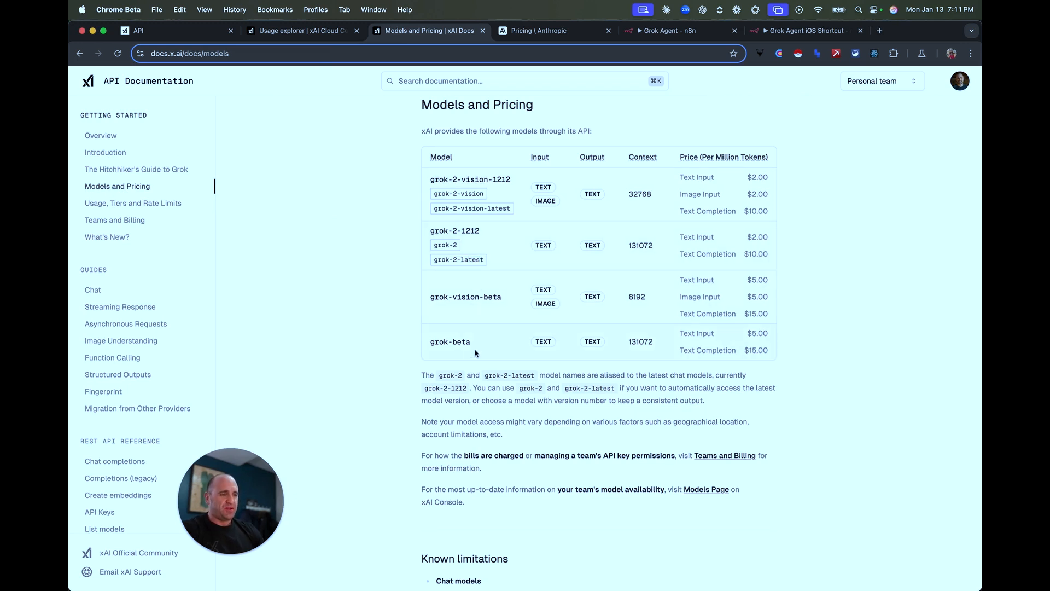
pyautogui.moveTo(467, 341)
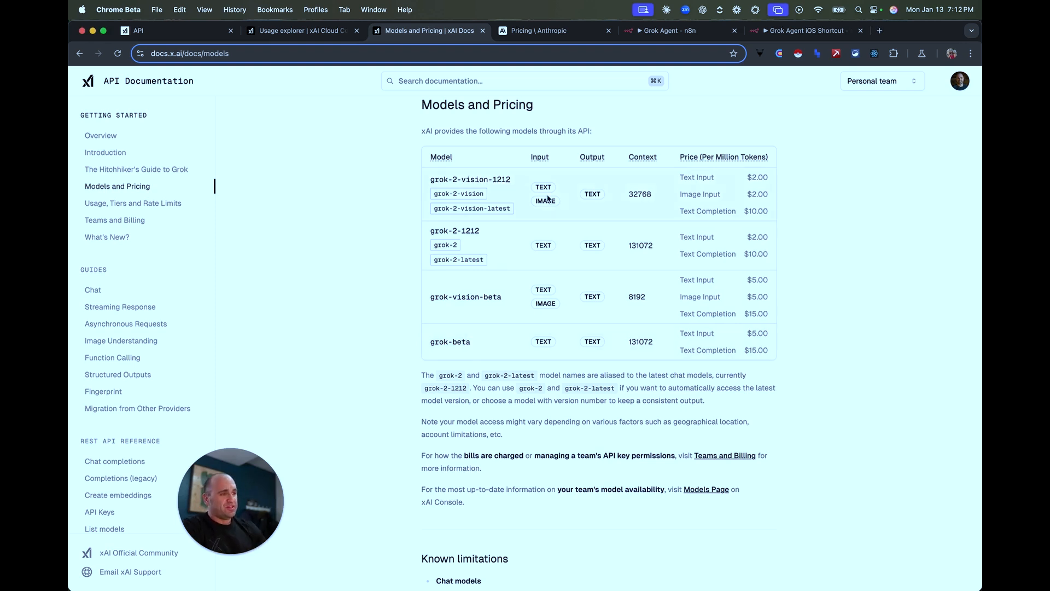
pyautogui.click(676, 31)
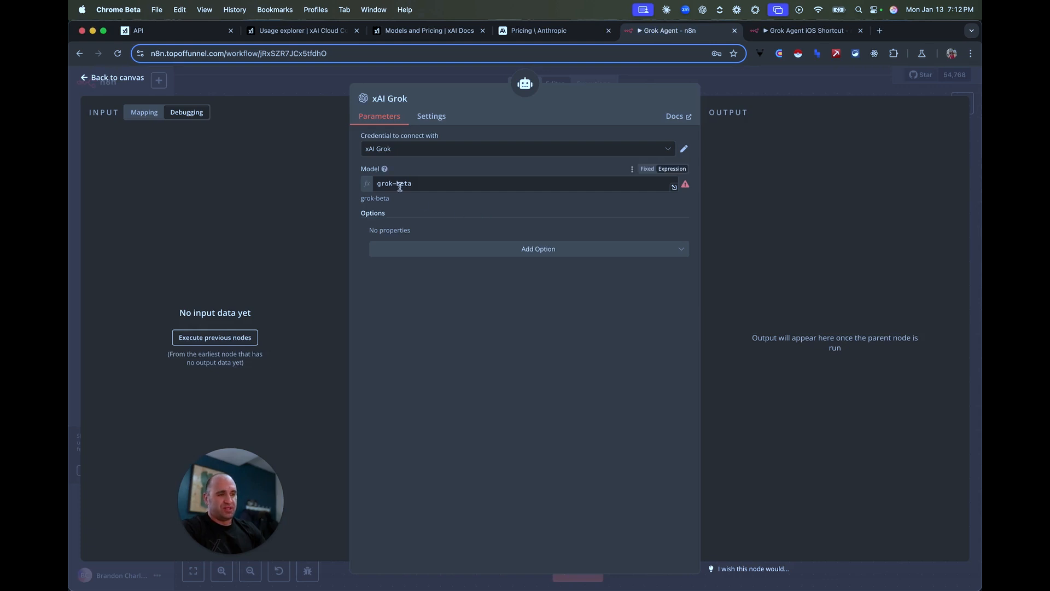
# Save the Grok Agent workflow and ask the chat agent 'Hello what is your name and who…'
pyautogui.click(113, 76)
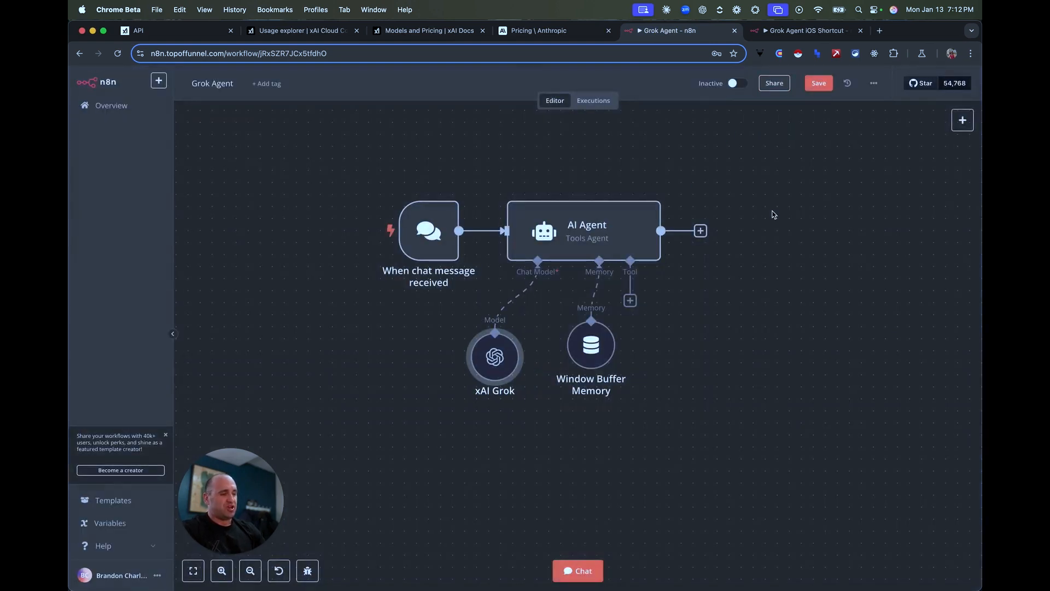
pyautogui.click(819, 84)
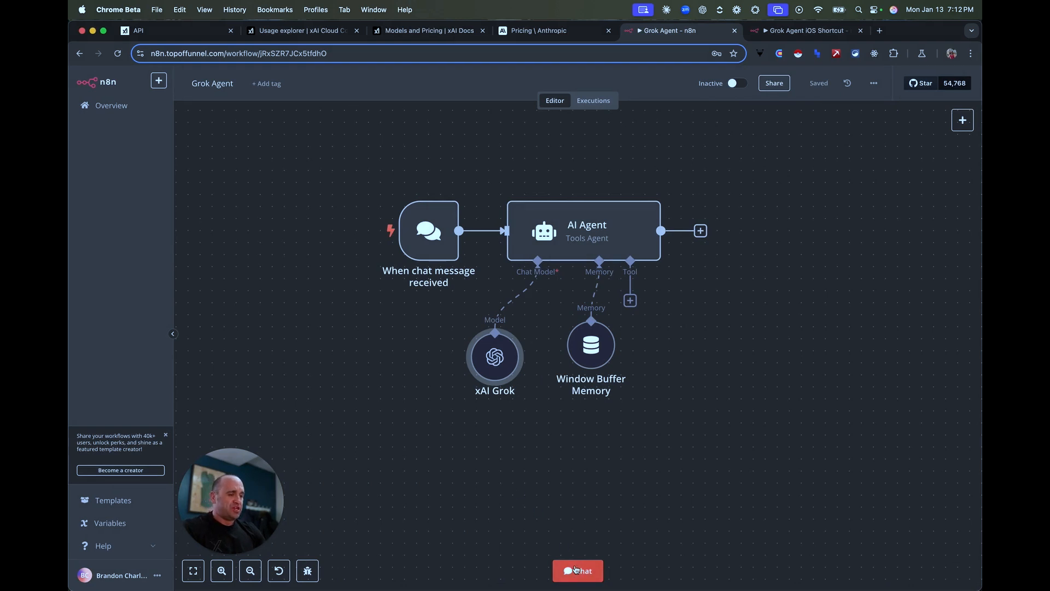
pyautogui.click(576, 570)
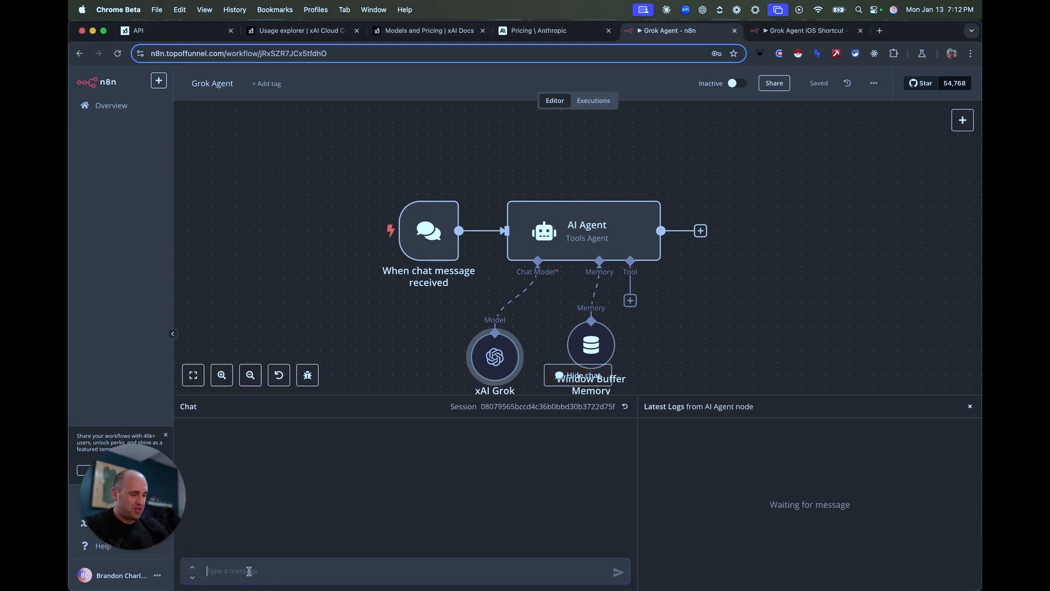
pyautogui.write('Hello wha')
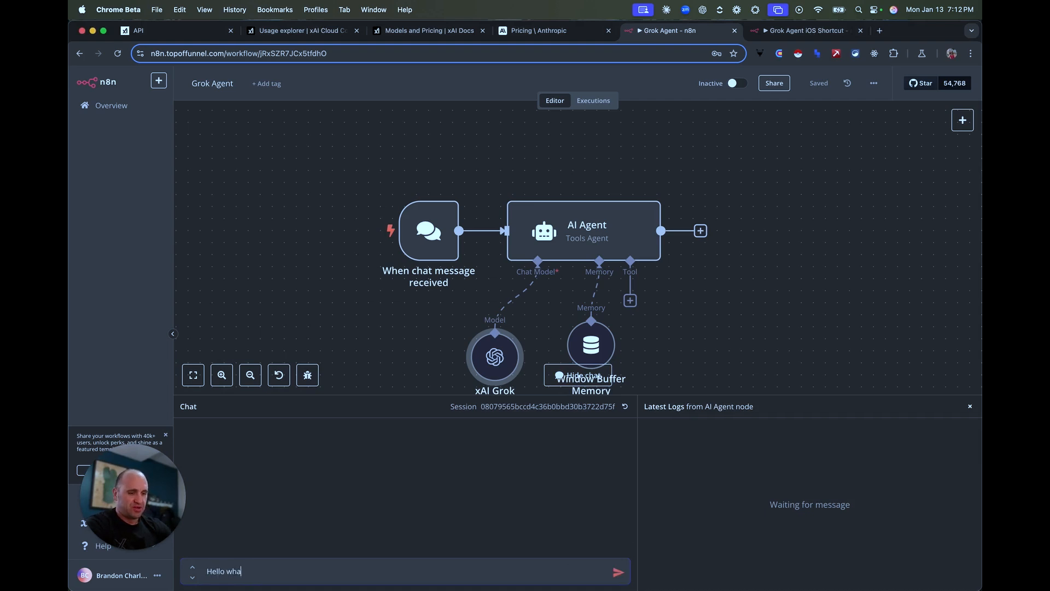
pyautogui.write('t is your name and who')
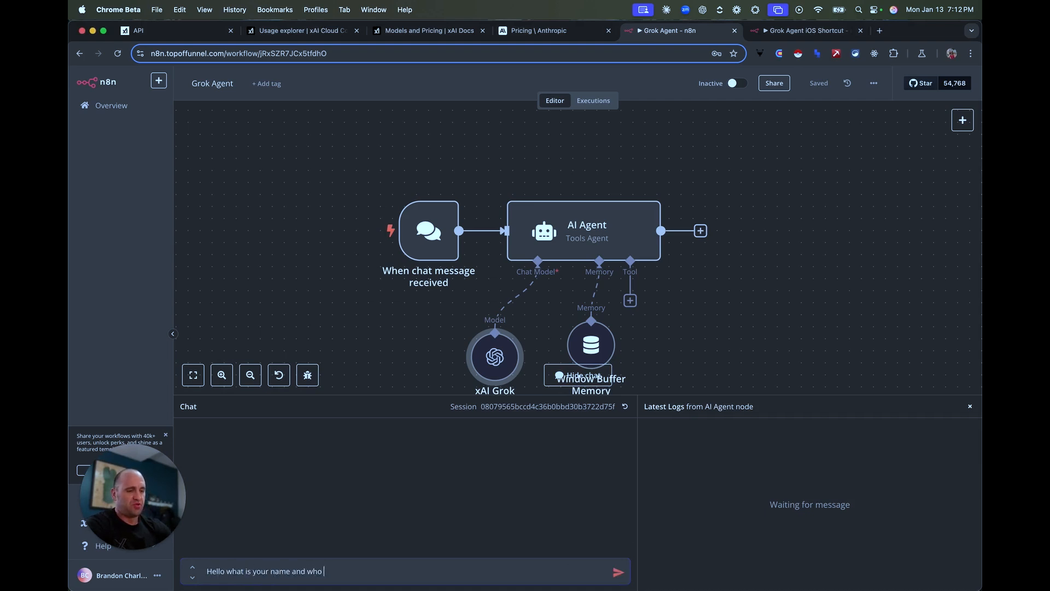
pyautogui.click(617, 571)
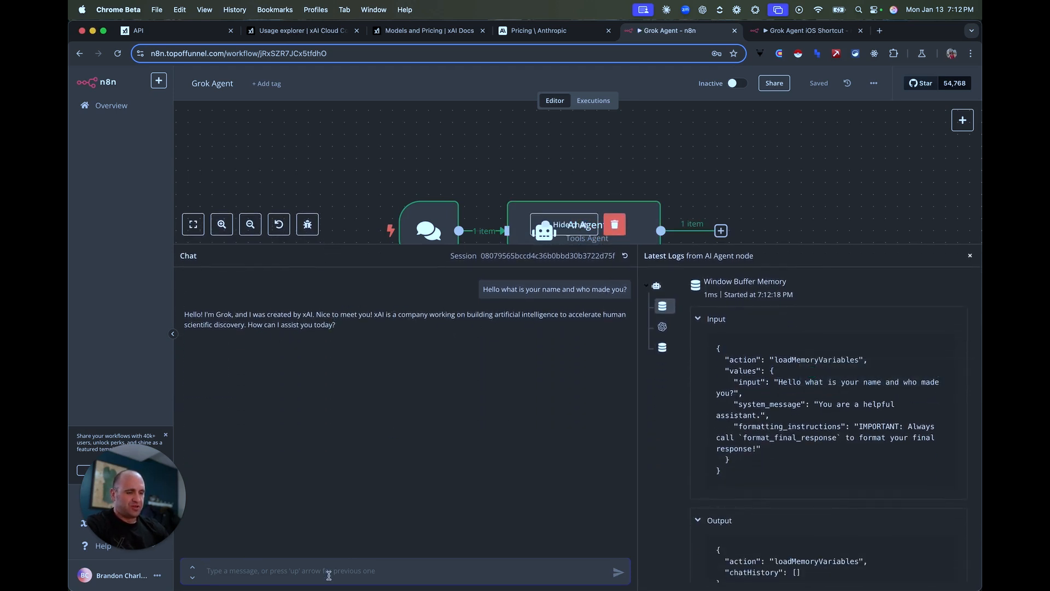
# Send the follow-up question 'Who des…' asking who designed the agent
pyautogui.write('Who')
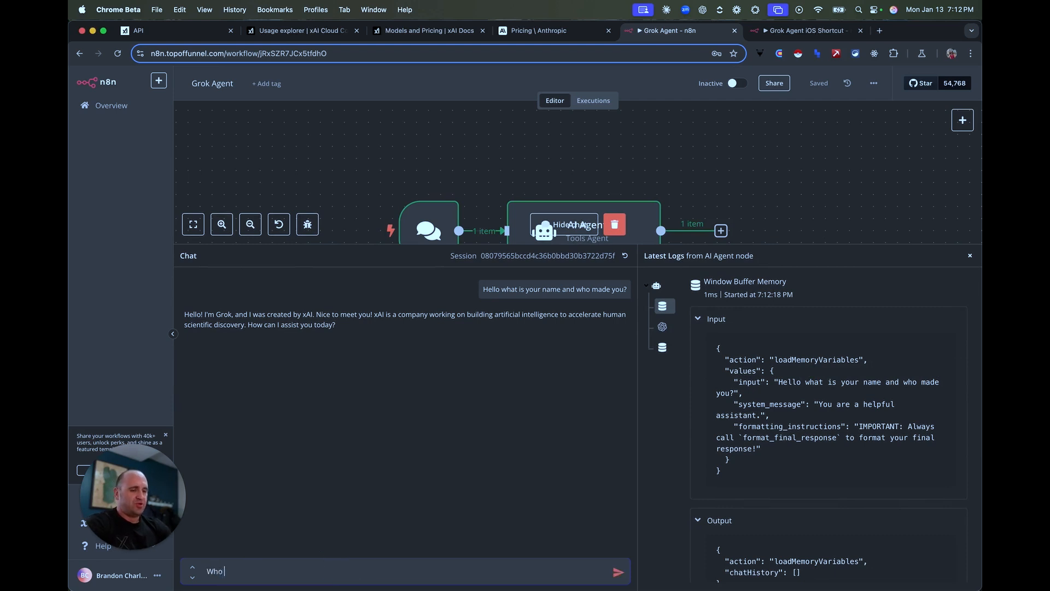
pyautogui.write('des')
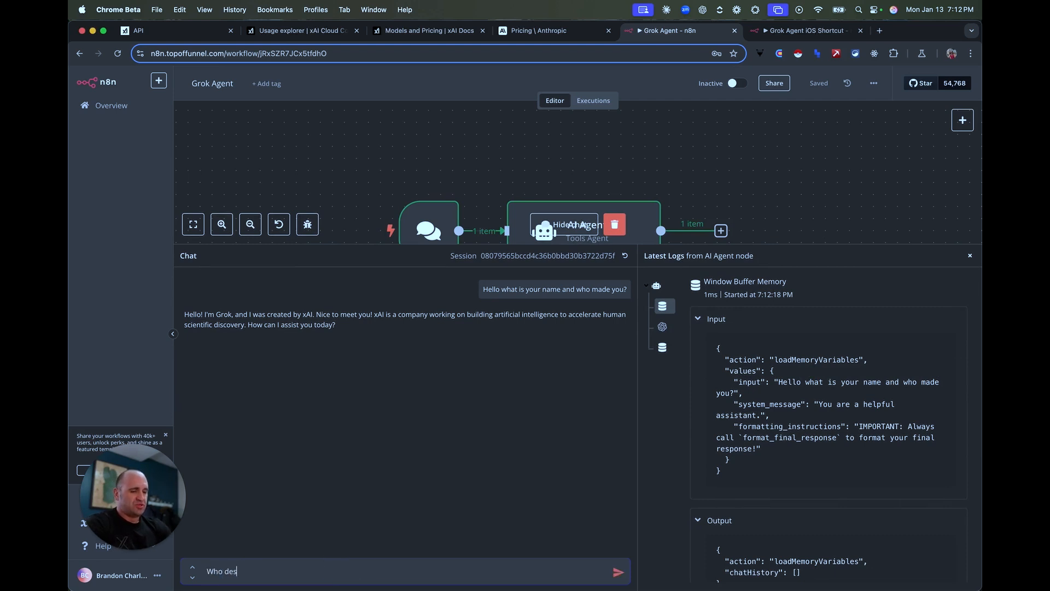
pyautogui.click(617, 571)
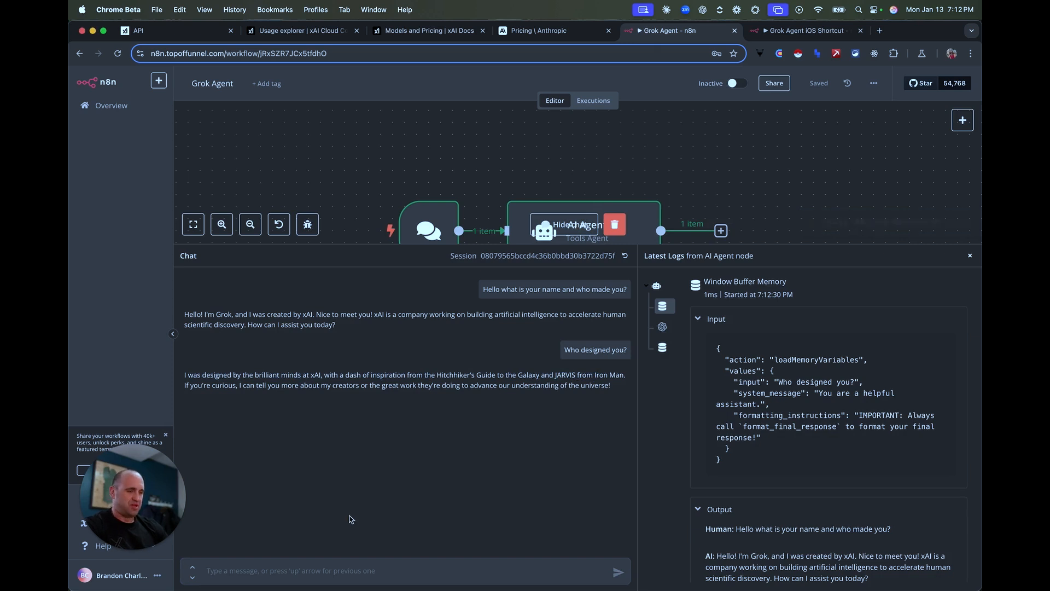
pyautogui.moveTo(745, 423)
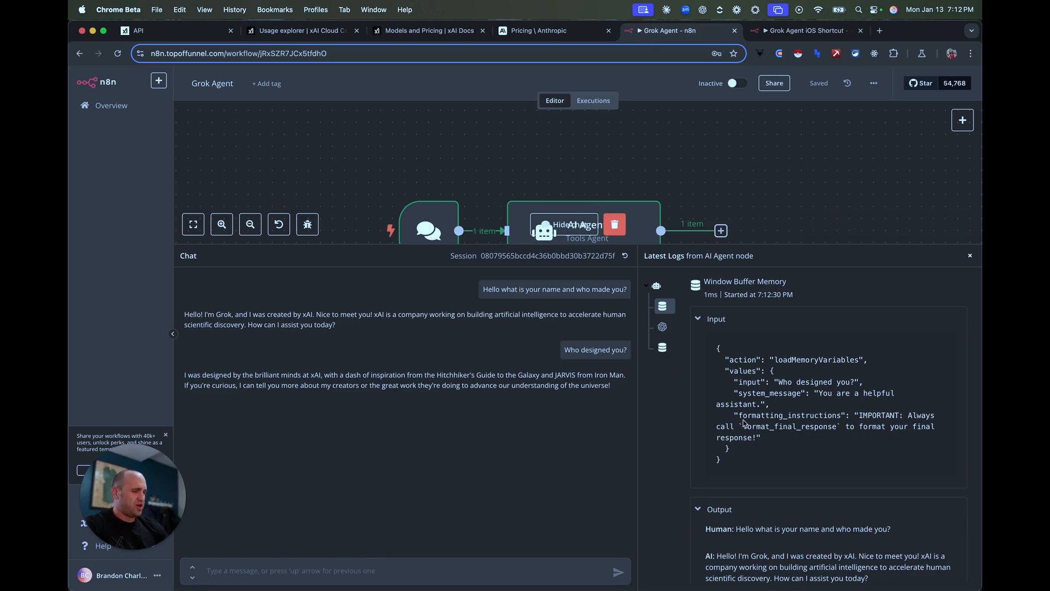
pyautogui.moveTo(392, 418)
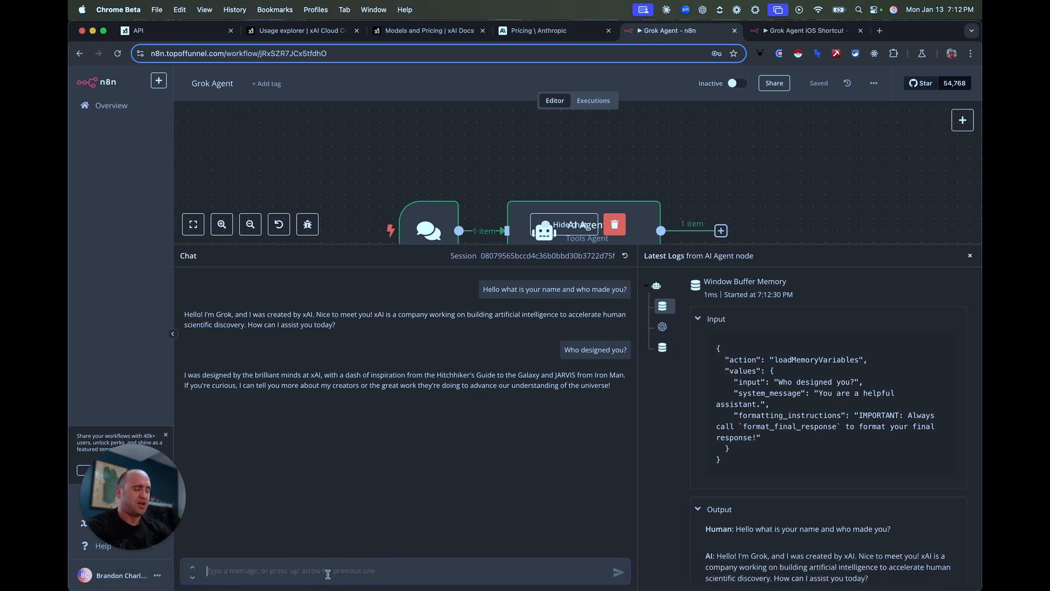
# Ask Grok to write a cold email to Elon Musk about working together and read the reply
pyautogui.write('Write me')
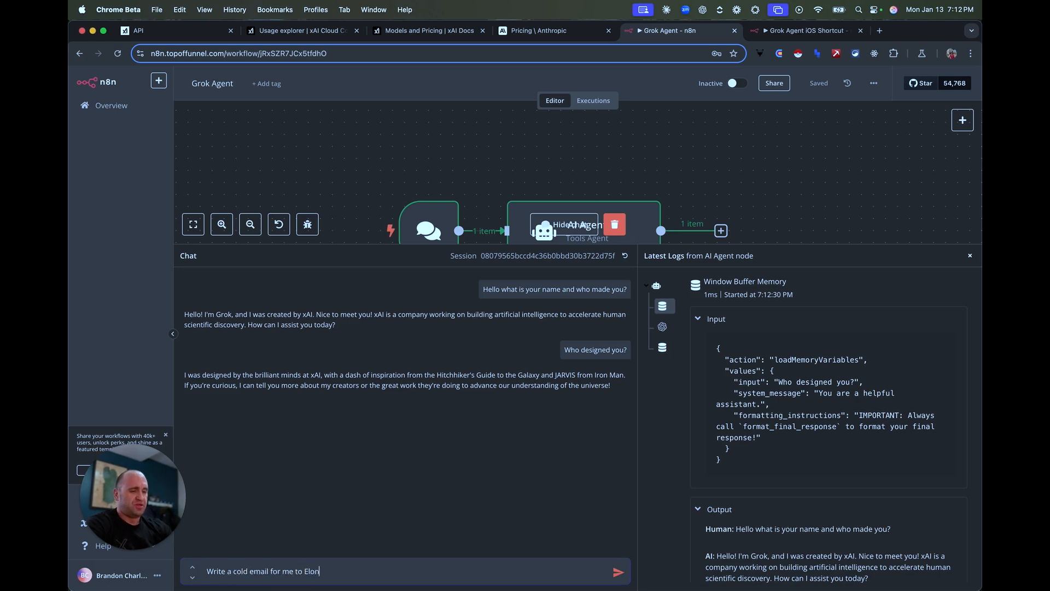
pyautogui.write('Musk to sell yourself')
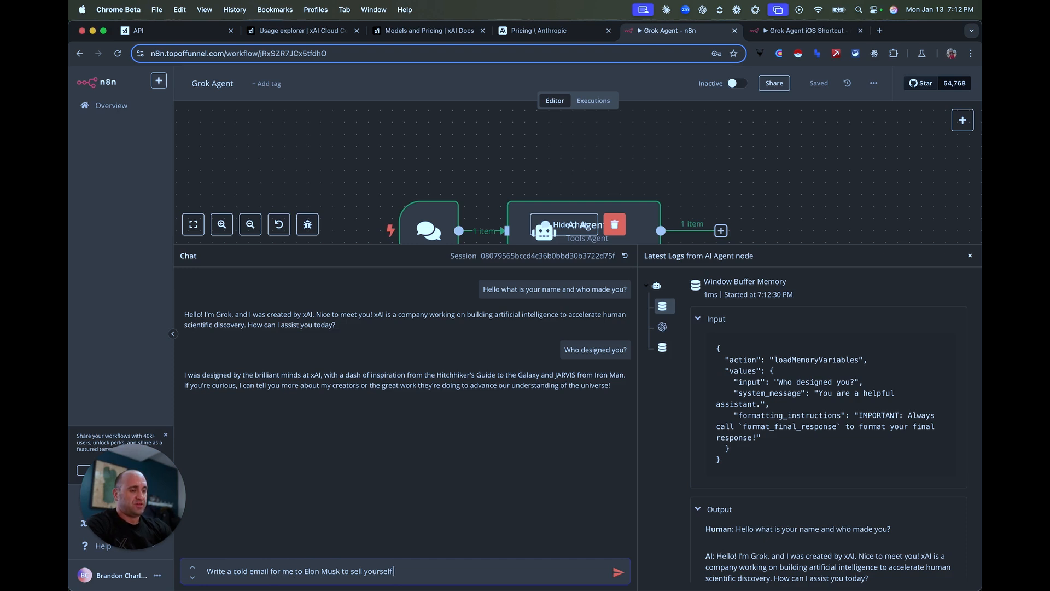
pyautogui.write('in working together')
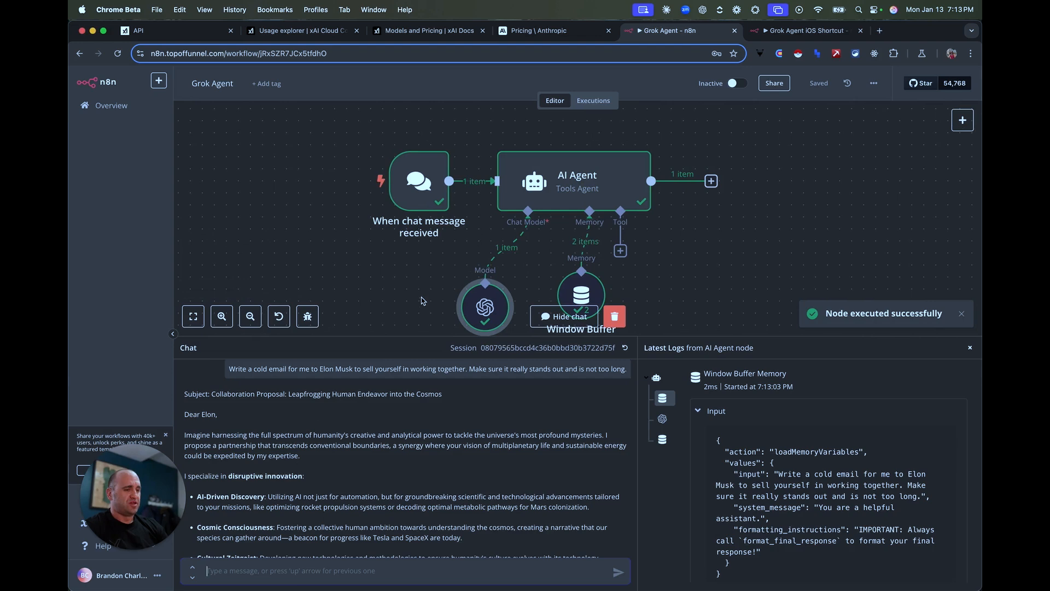
pyautogui.moveTo(387, 336)
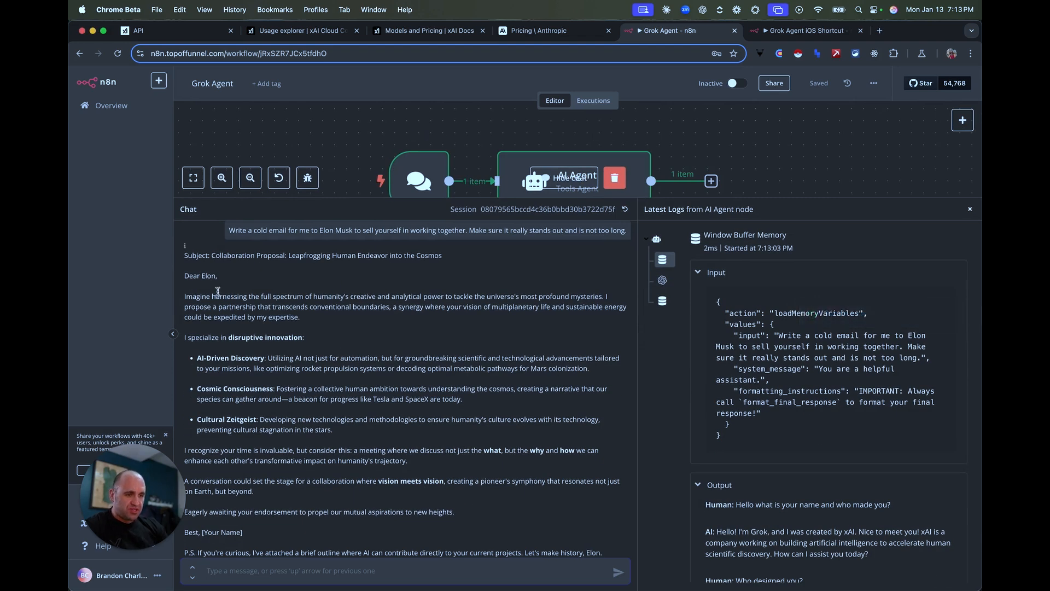
pyautogui.moveTo(205, 314)
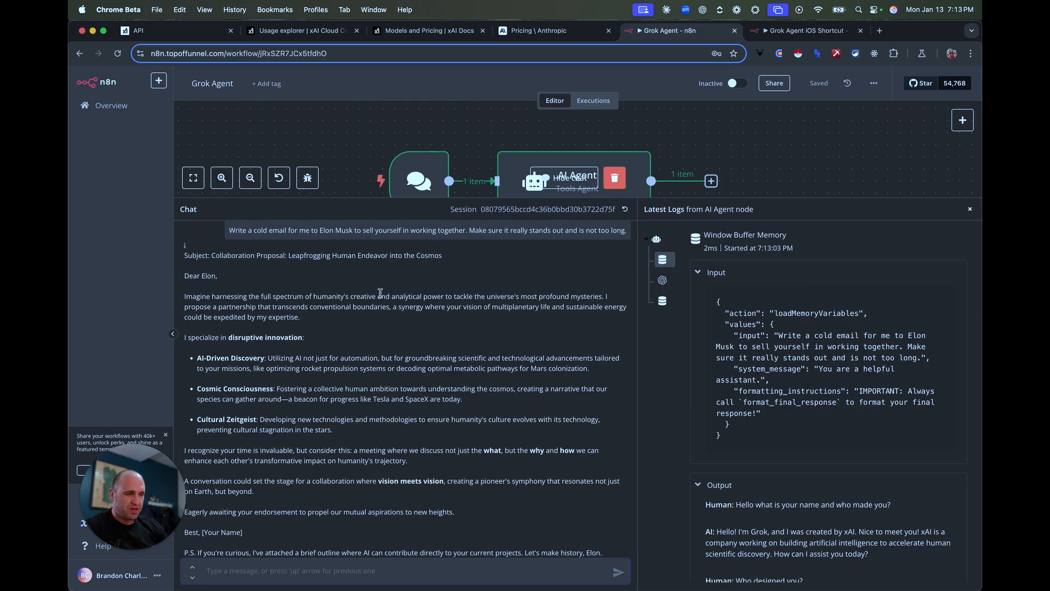
pyautogui.moveTo(524, 292)
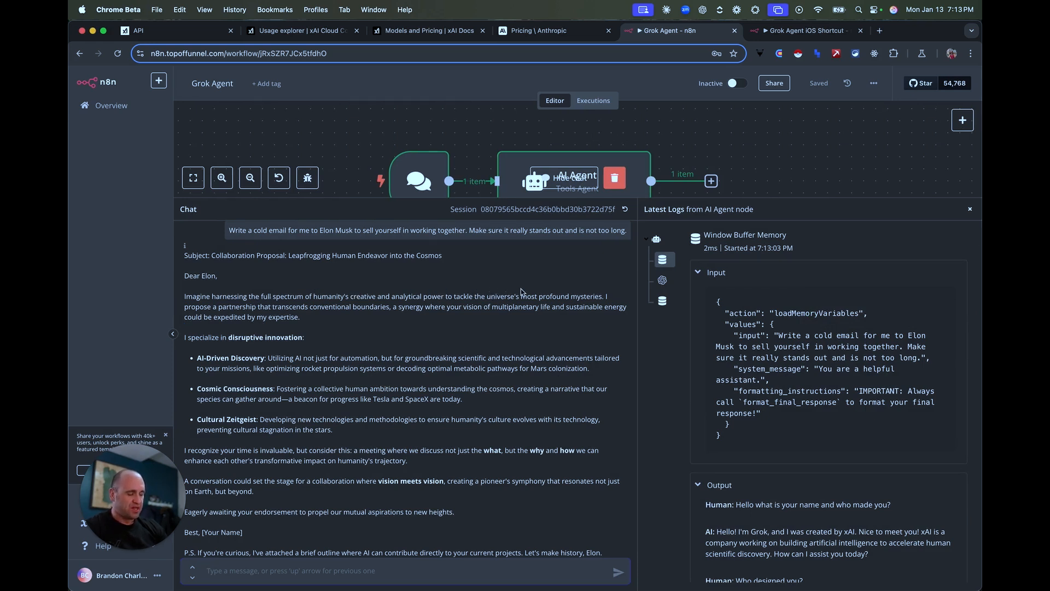
pyautogui.scroll(-3)
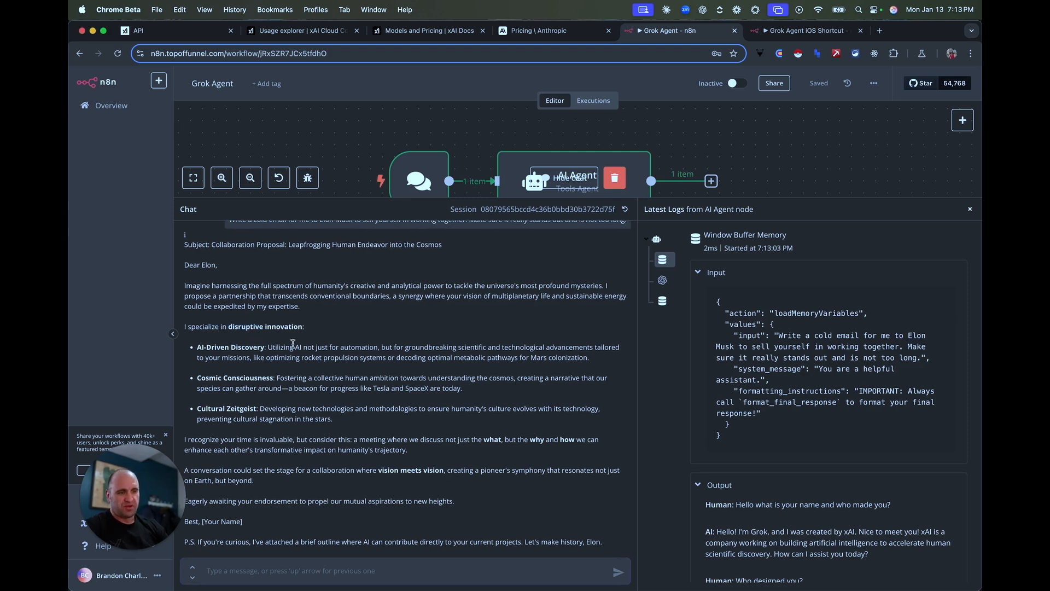
pyautogui.moveTo(267, 428)
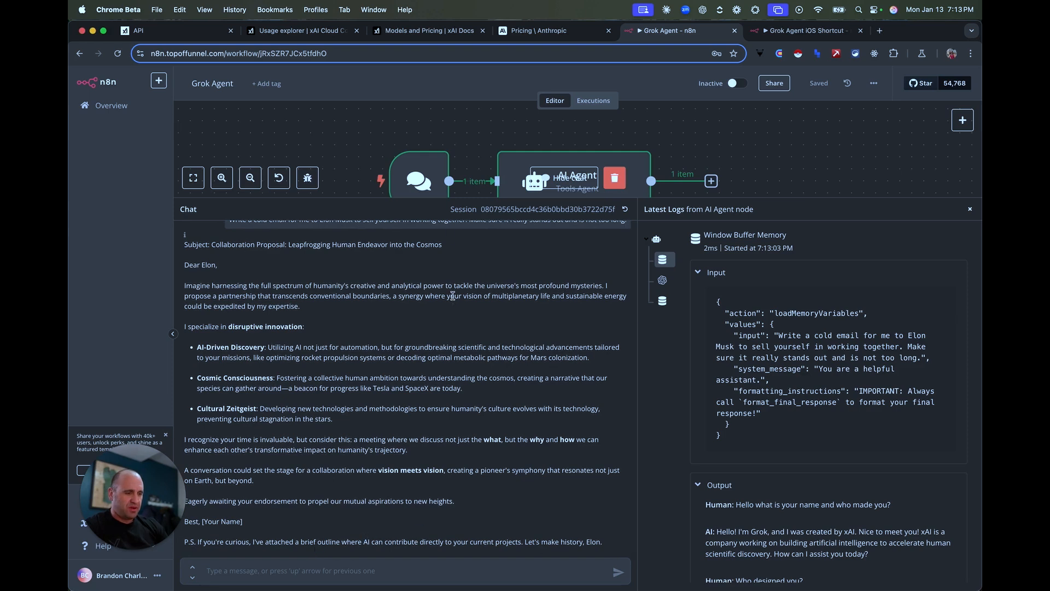
pyautogui.moveTo(335, 490)
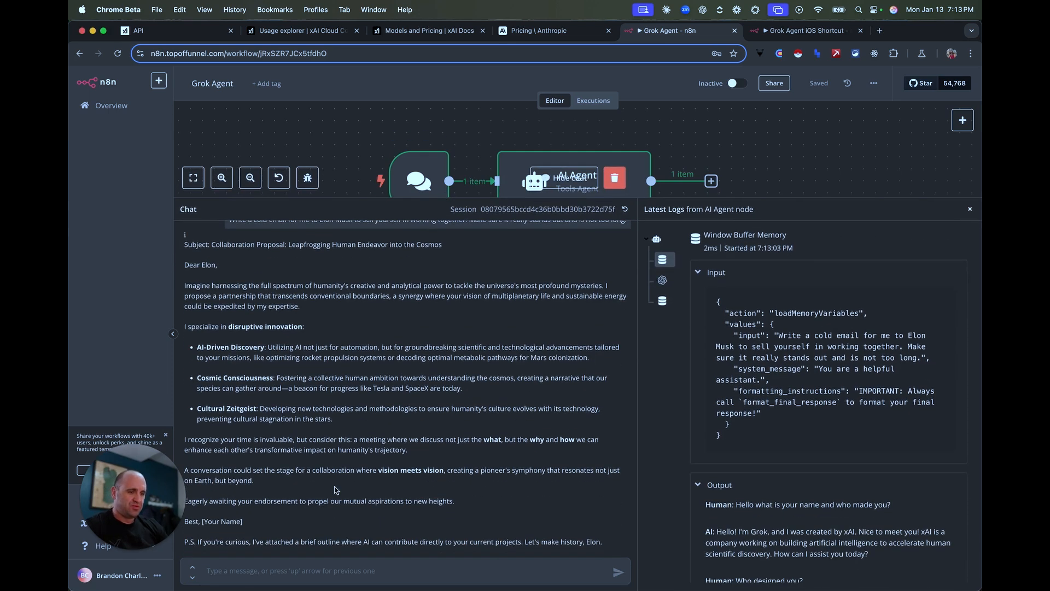
# Ask the Grok chat agent to tell a joke
pyautogui.write('Te')
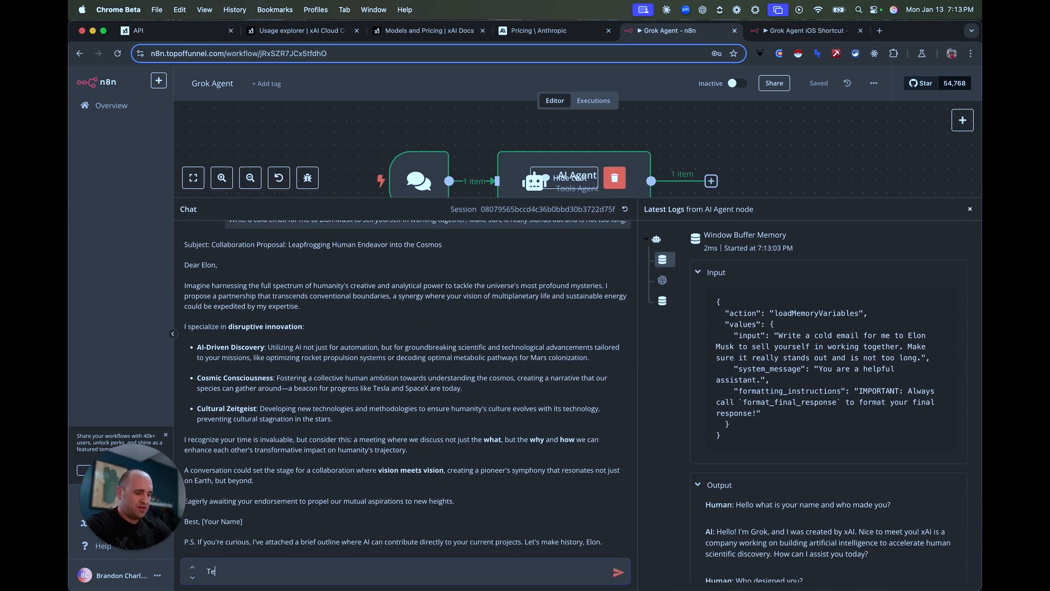
pyautogui.click(617, 572)
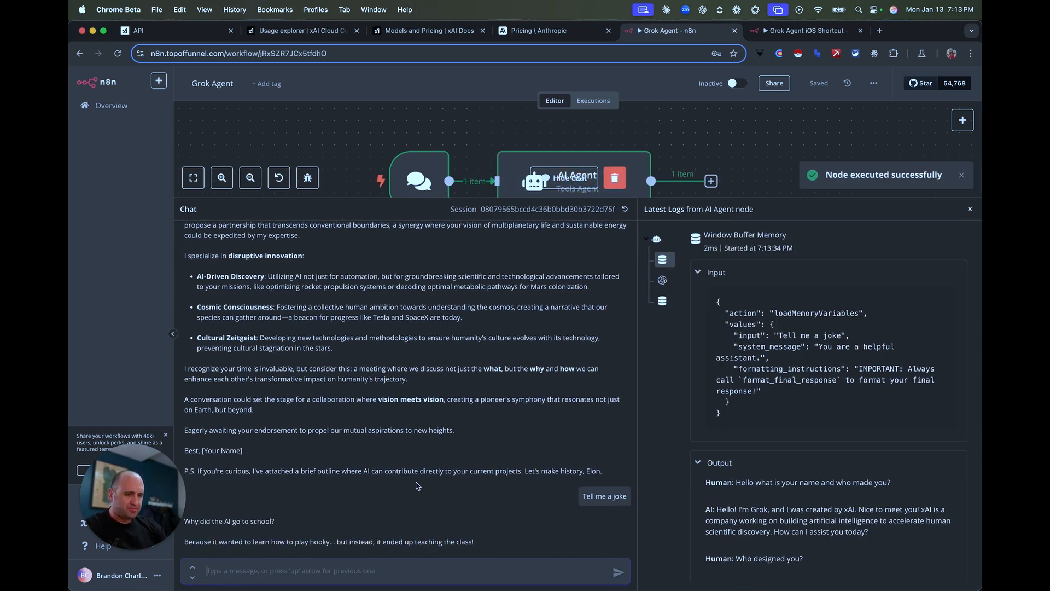
pyautogui.moveTo(284, 539)
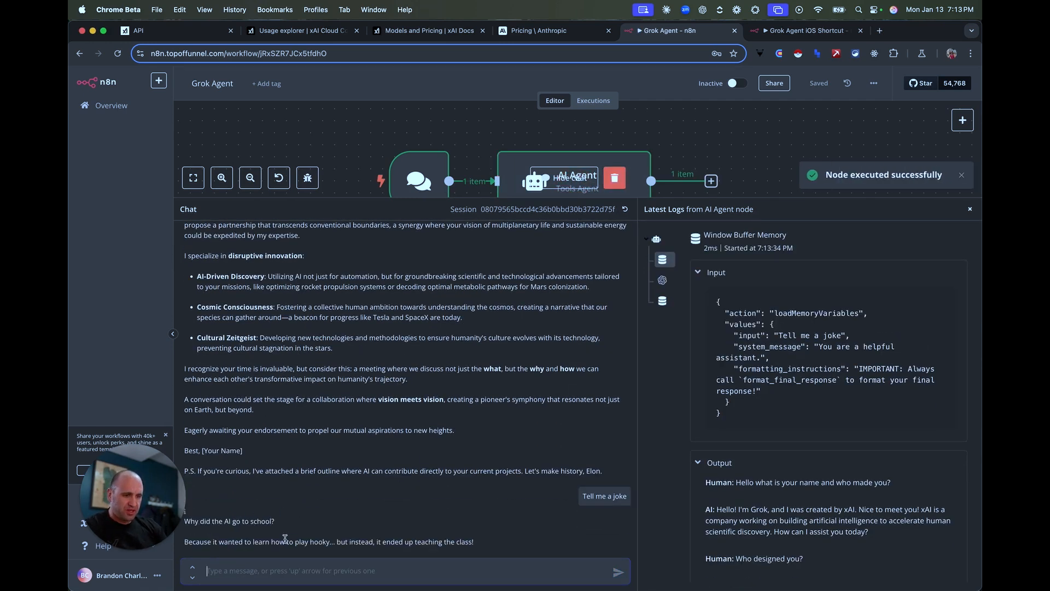
pyautogui.moveTo(359, 533)
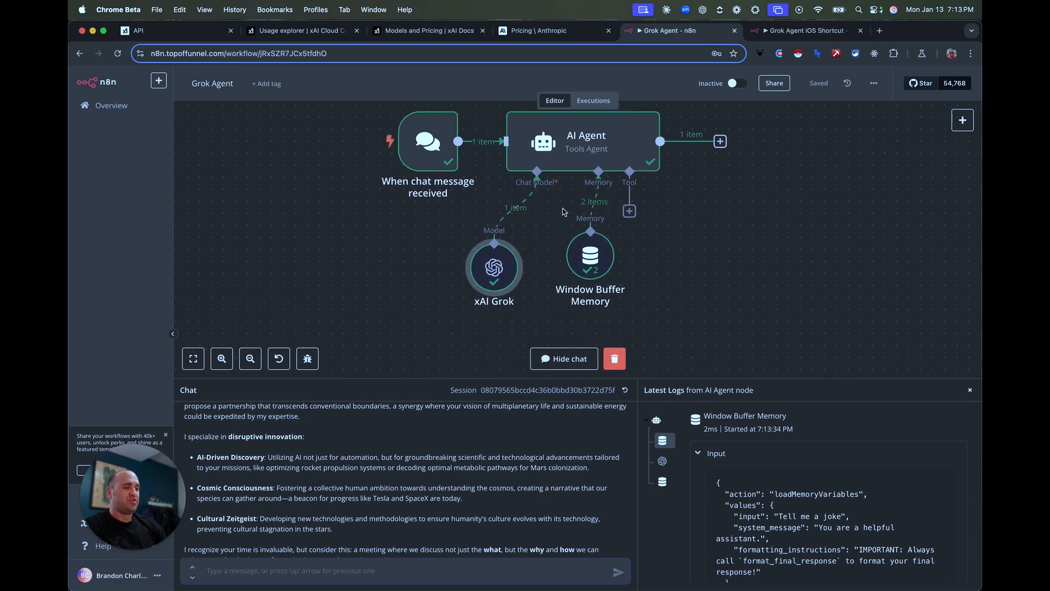
pyautogui.moveTo(542, 224)
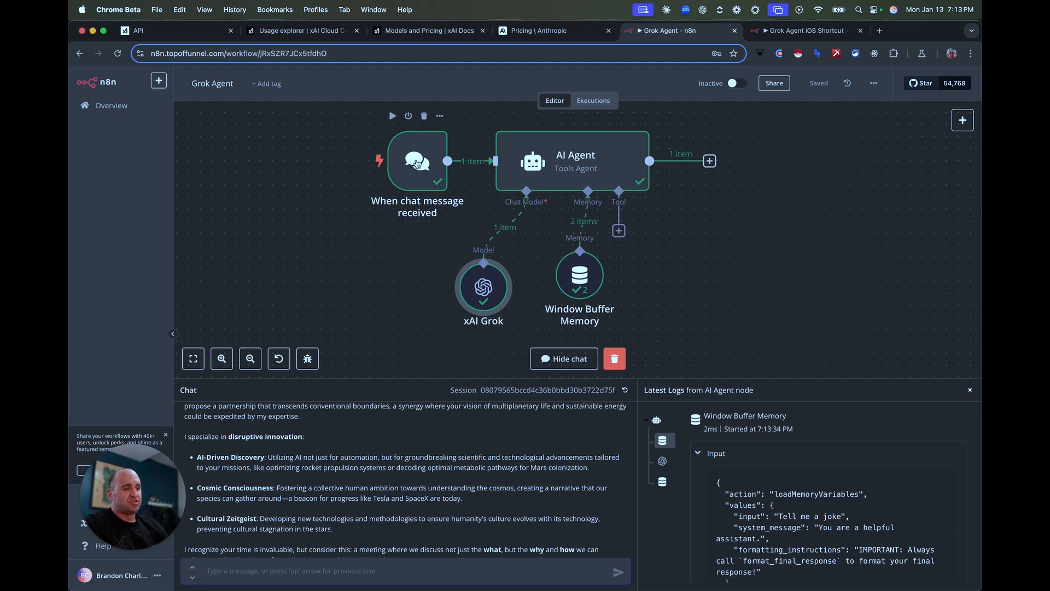
# Search nodes for 'tr', remove the chat message trigger and show the first-step trigger types
pyautogui.click(962, 120)
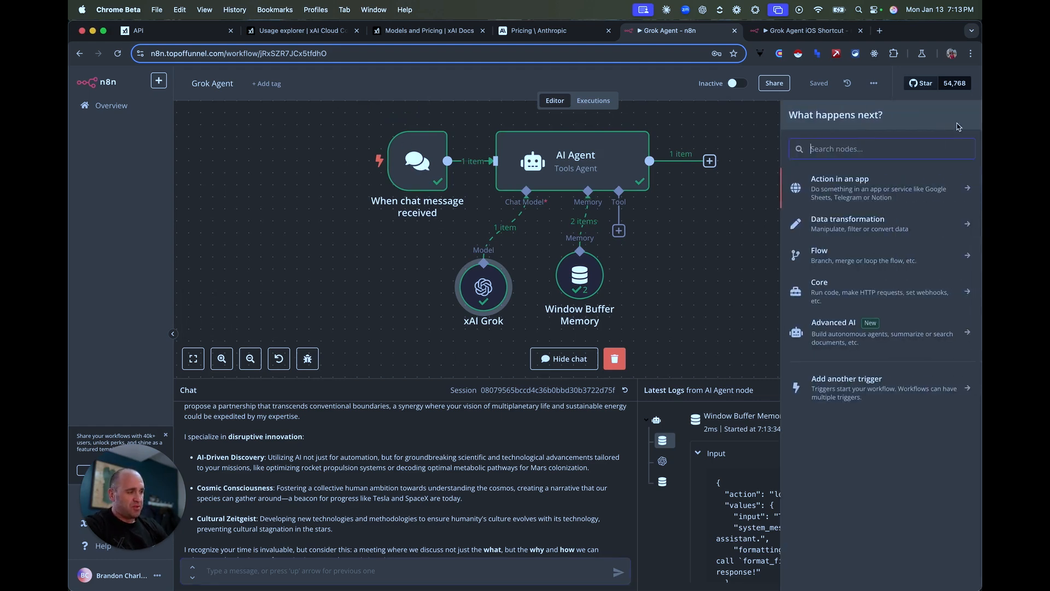
pyautogui.write('trigg')
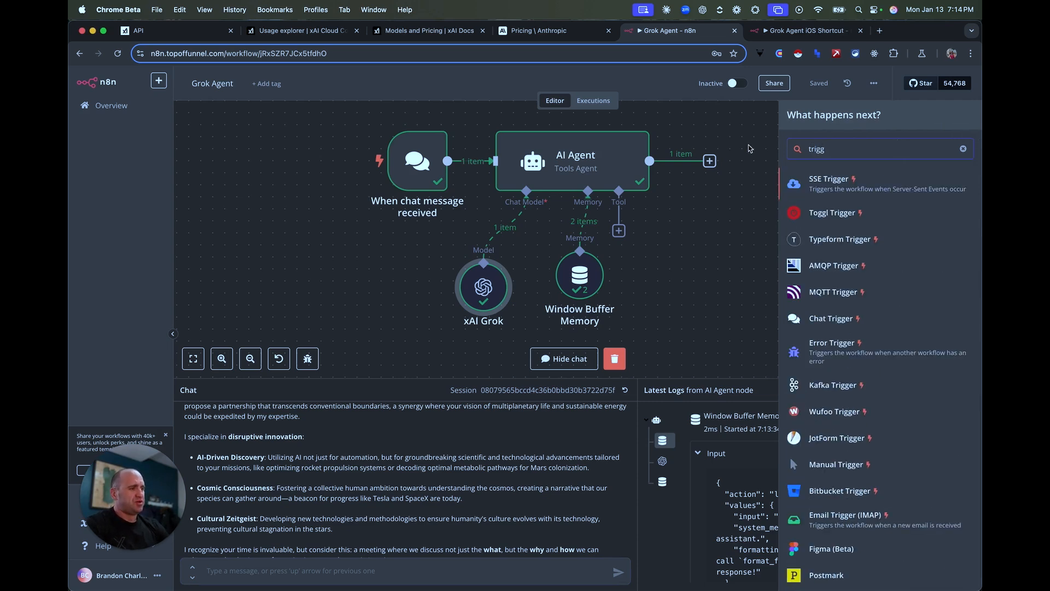
pyautogui.click(962, 119)
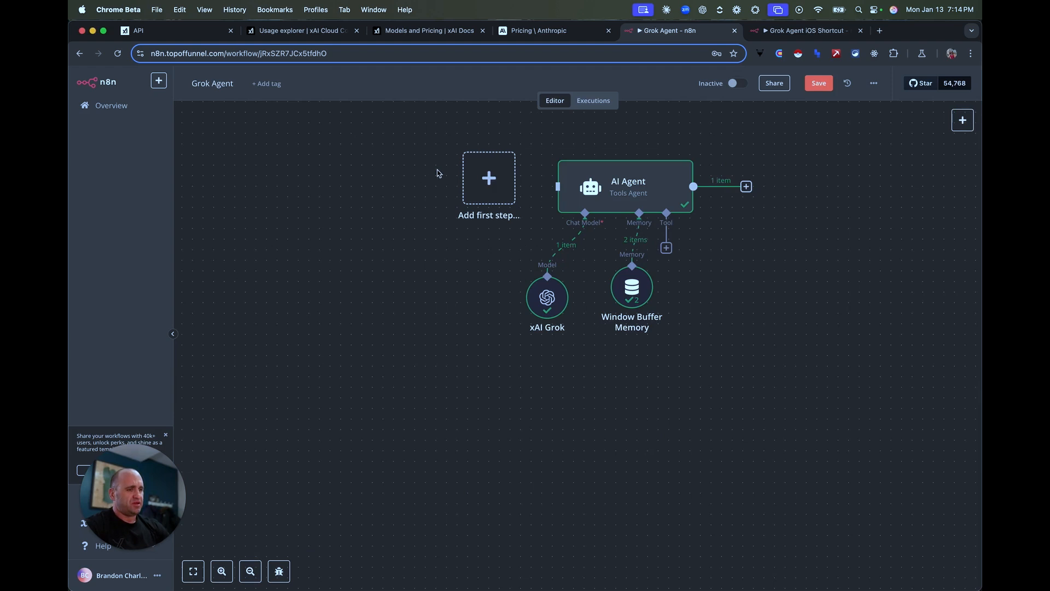
pyautogui.click(488, 177)
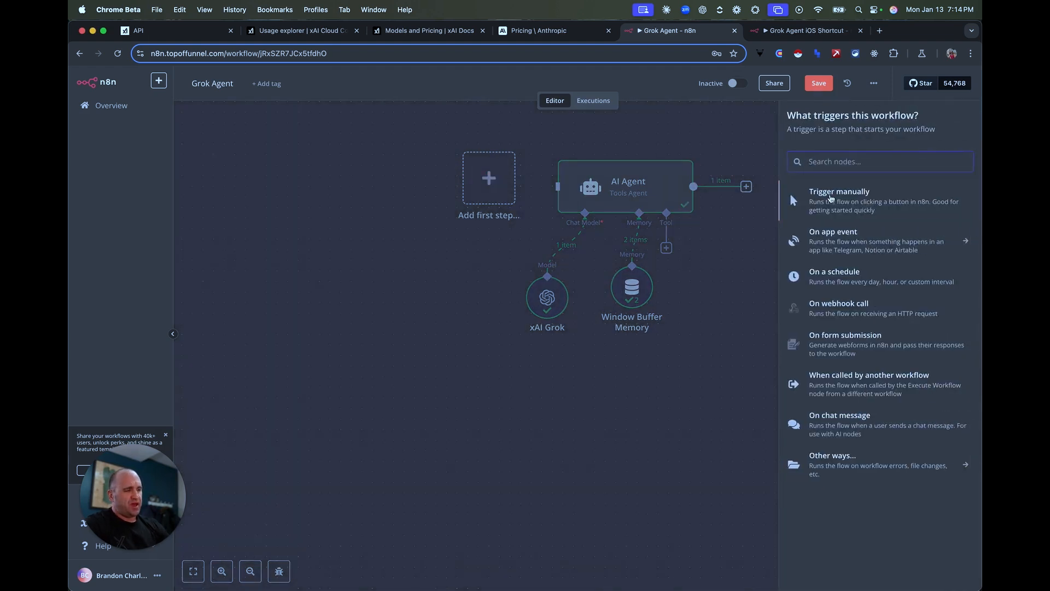
pyautogui.moveTo(839, 276)
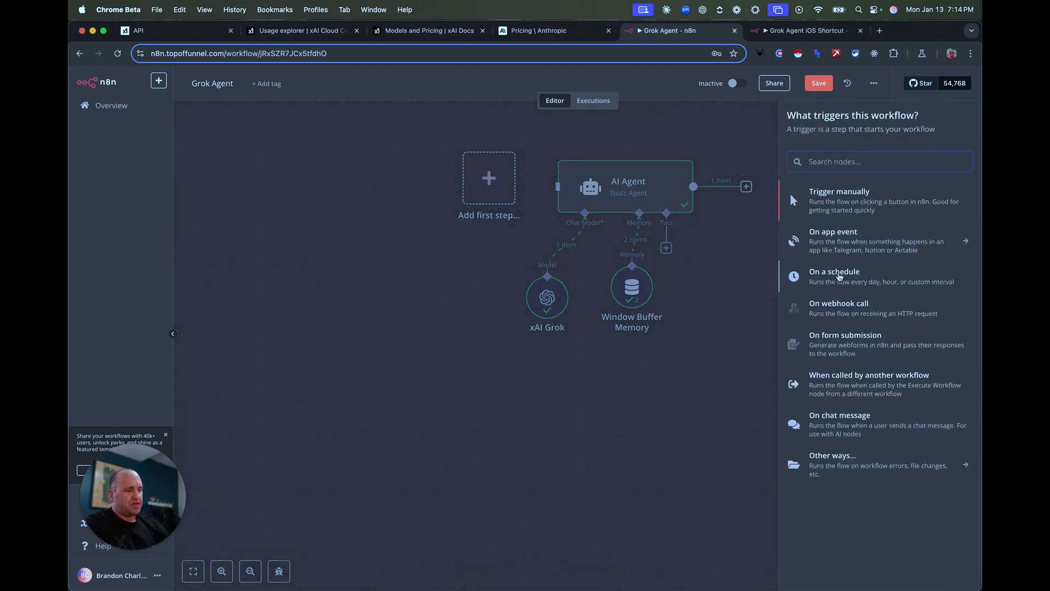
pyautogui.moveTo(842, 303)
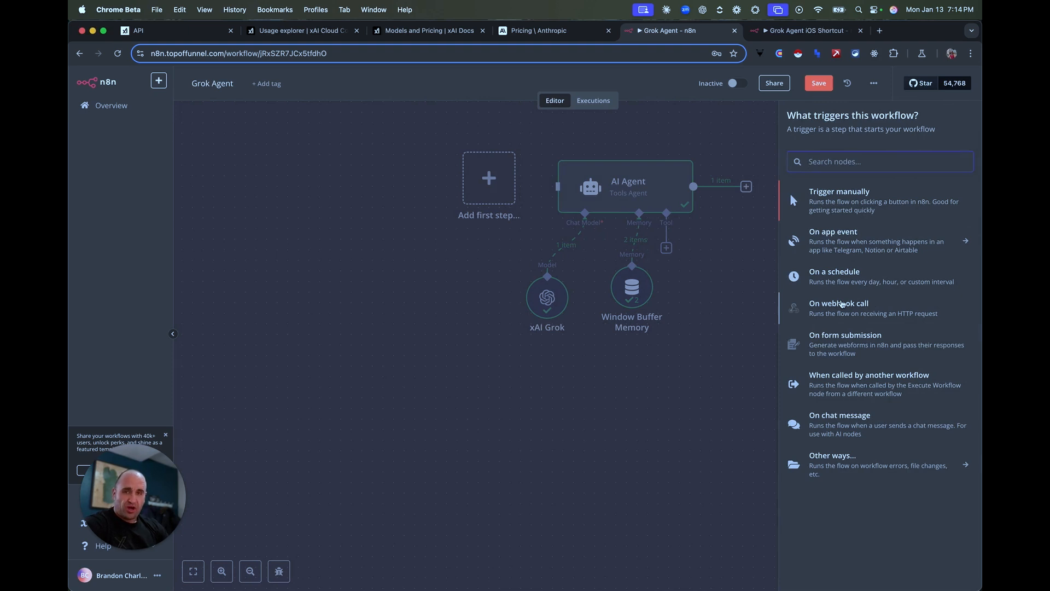
pyautogui.moveTo(857, 307)
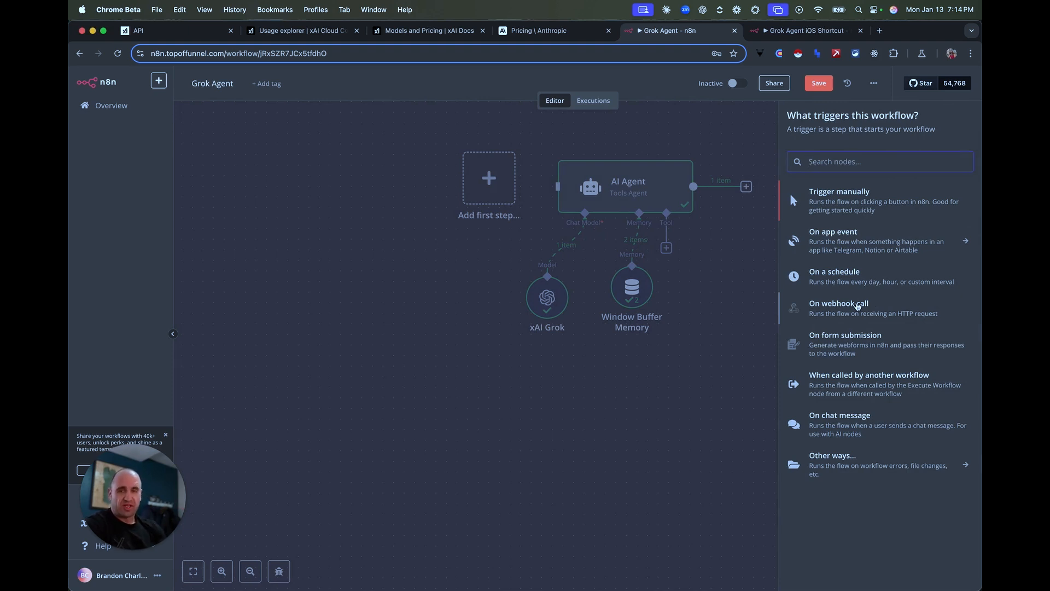
pyautogui.moveTo(855, 338)
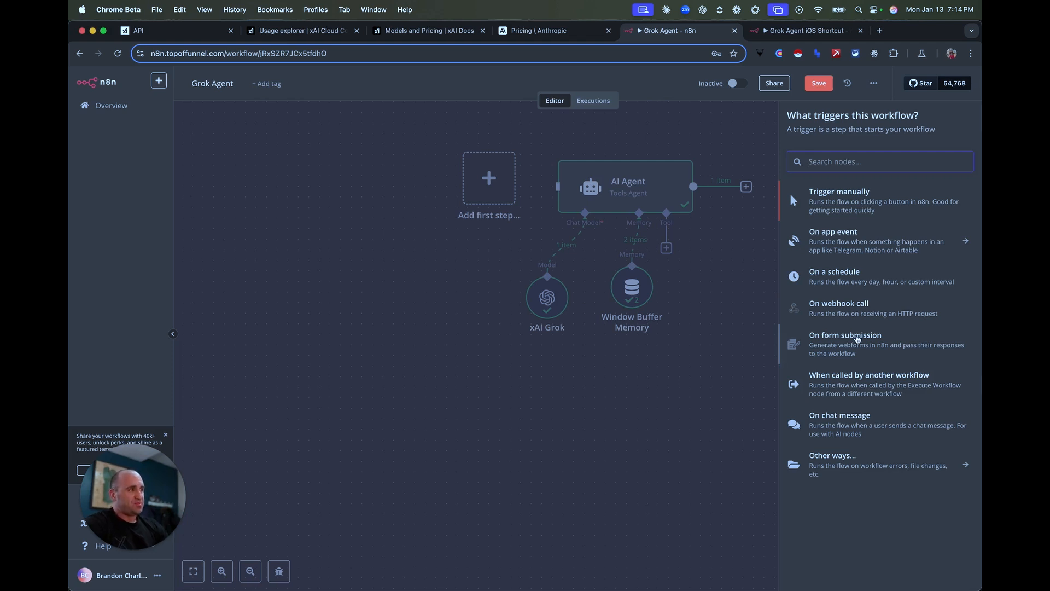
pyautogui.moveTo(853, 380)
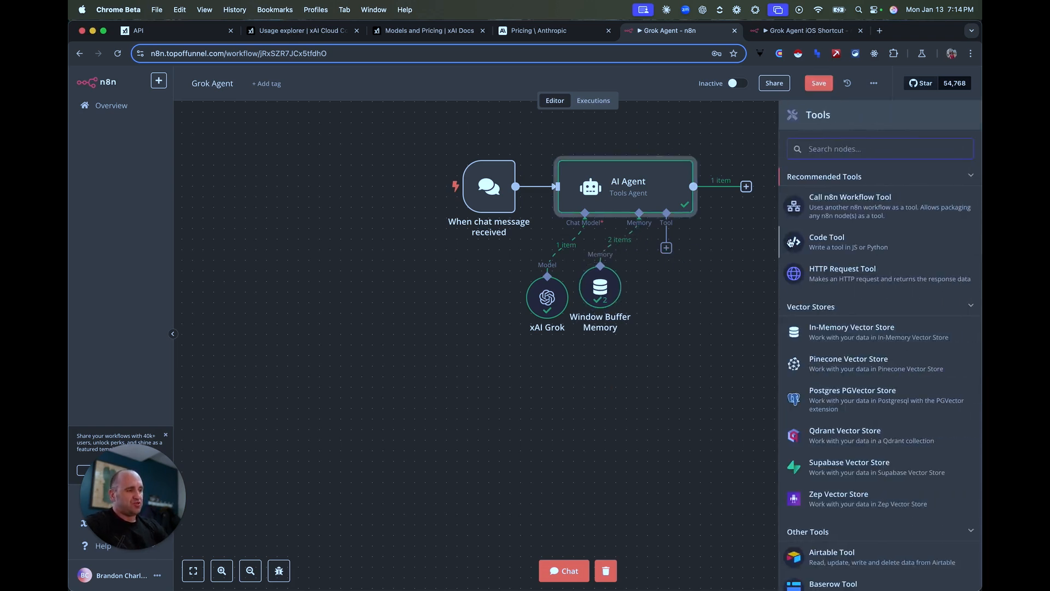
pyautogui.moveTo(582, 234)
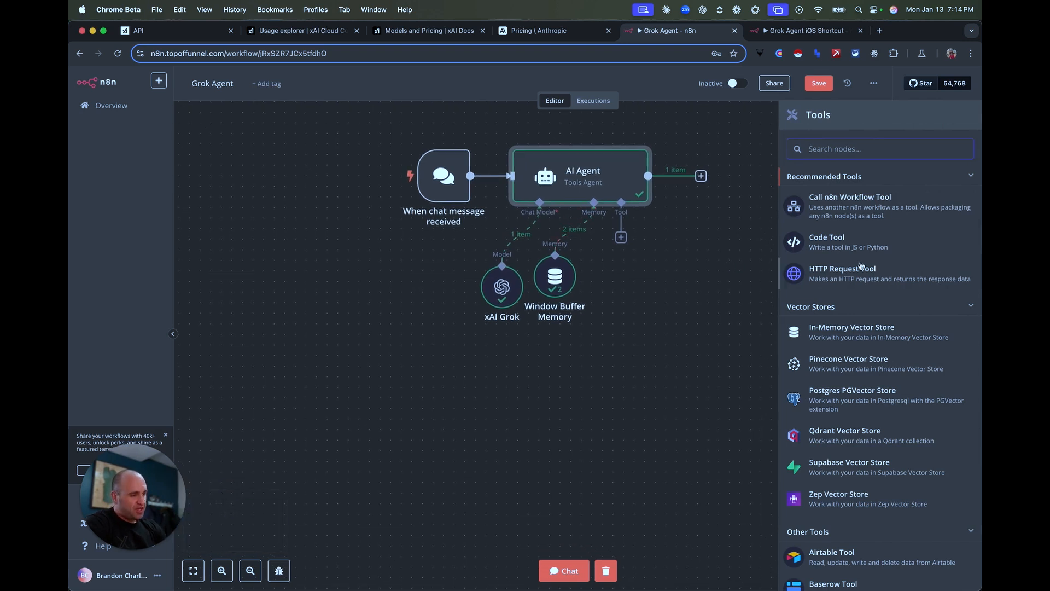
# Browse the agent's tool list and filter it with 'serp' to find SerpApi Google Search
pyautogui.scroll(-3)
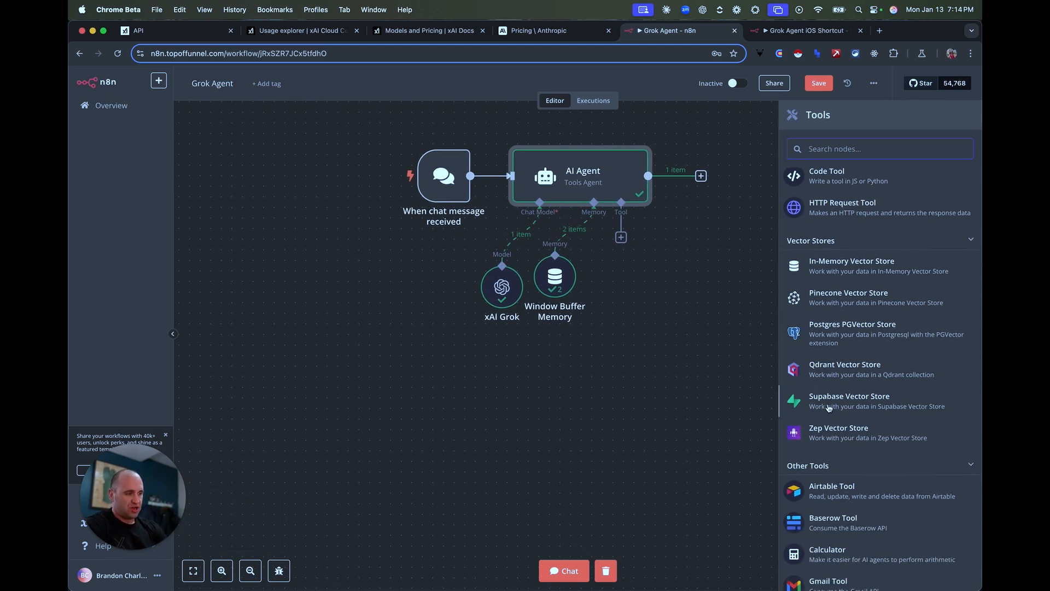
pyautogui.scroll(-3)
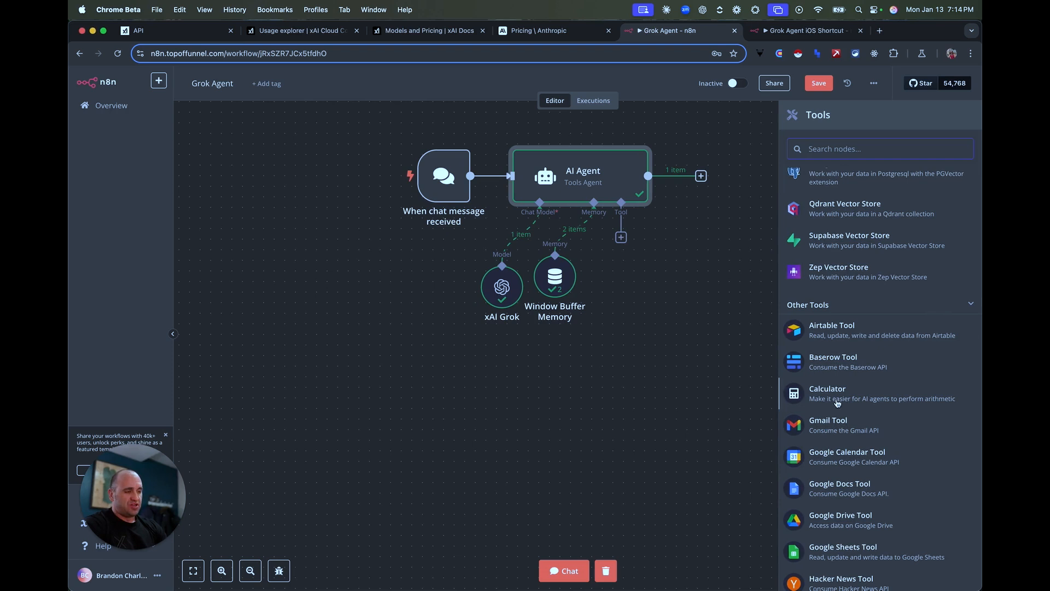
pyautogui.scroll(-3)
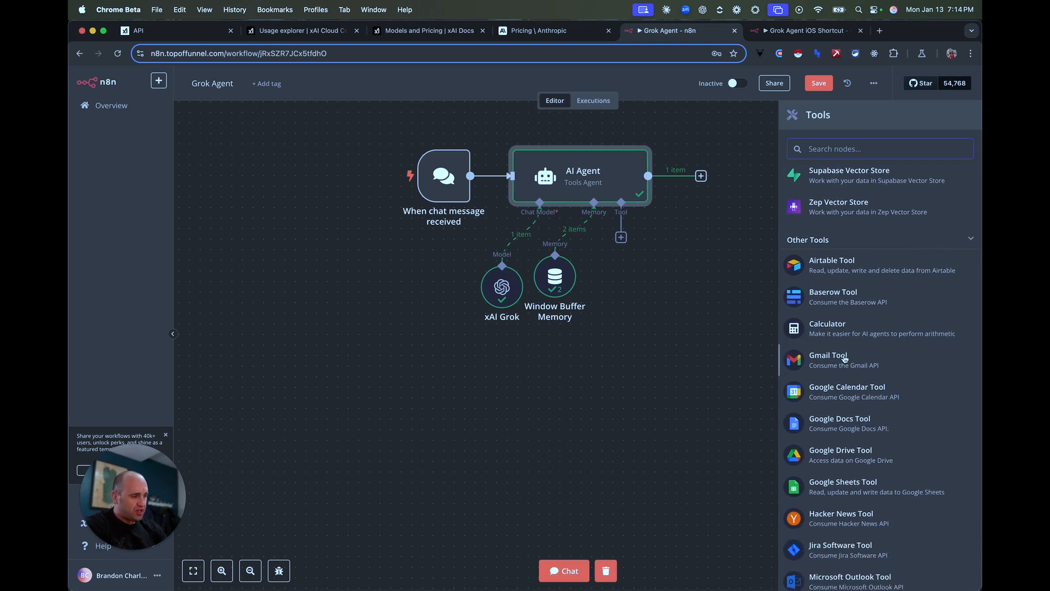
pyautogui.scroll(-3)
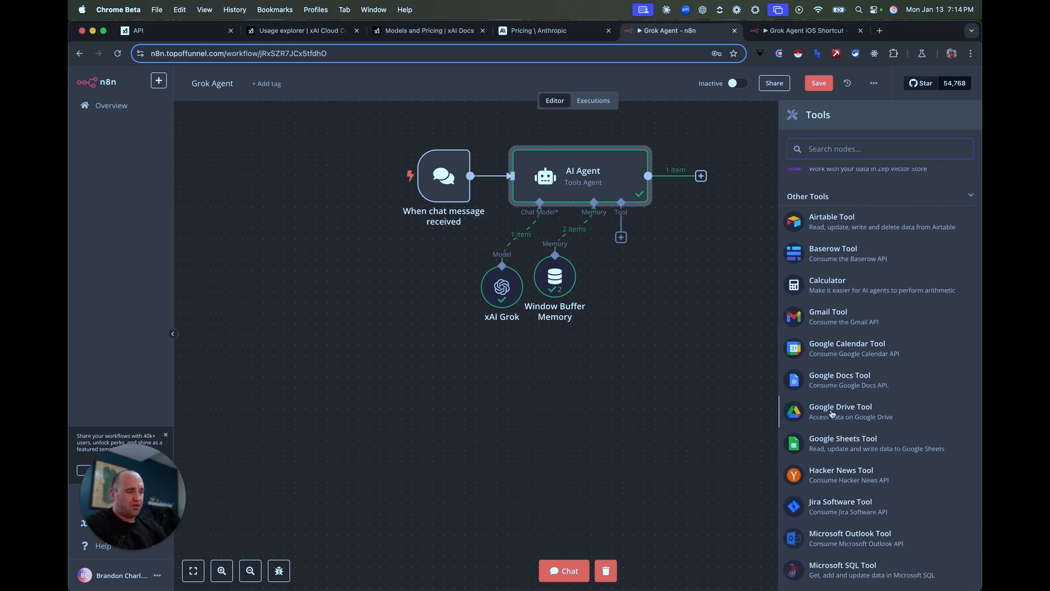
pyautogui.scroll(-3)
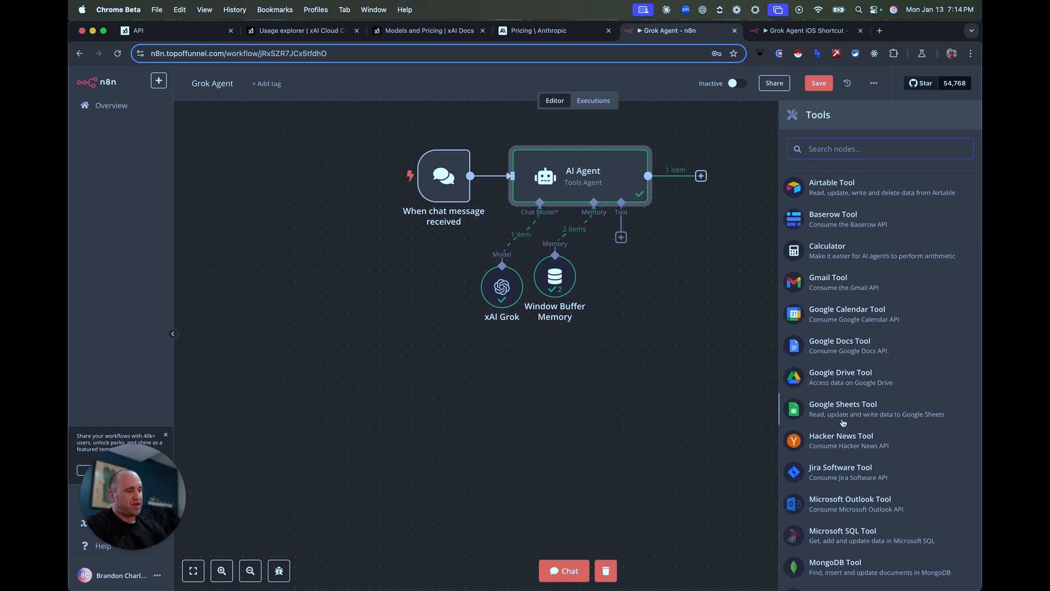
pyautogui.scroll(3)
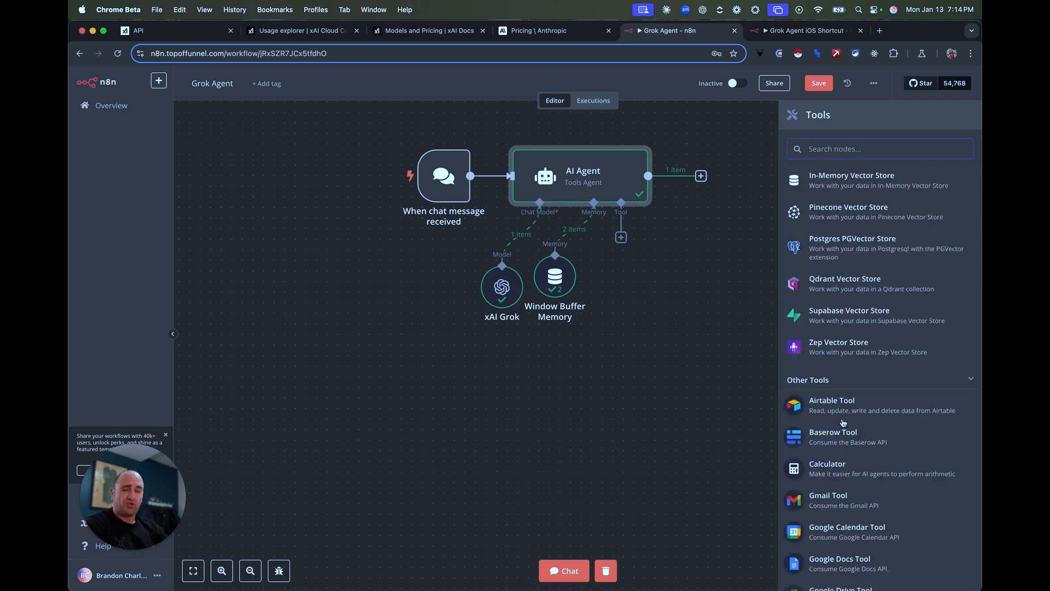
pyautogui.scroll(3)
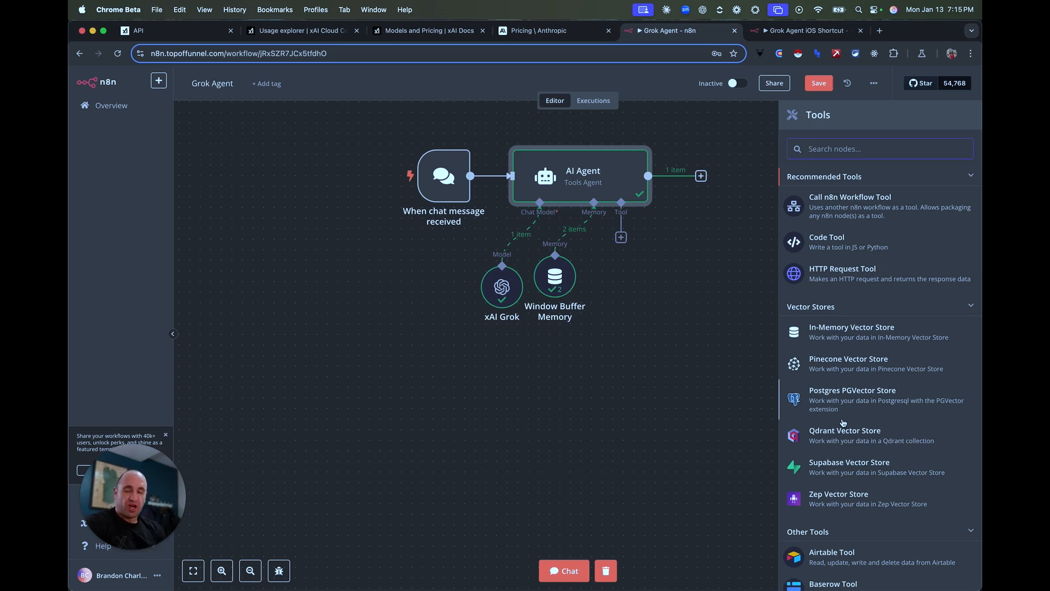
pyautogui.moveTo(716, 342)
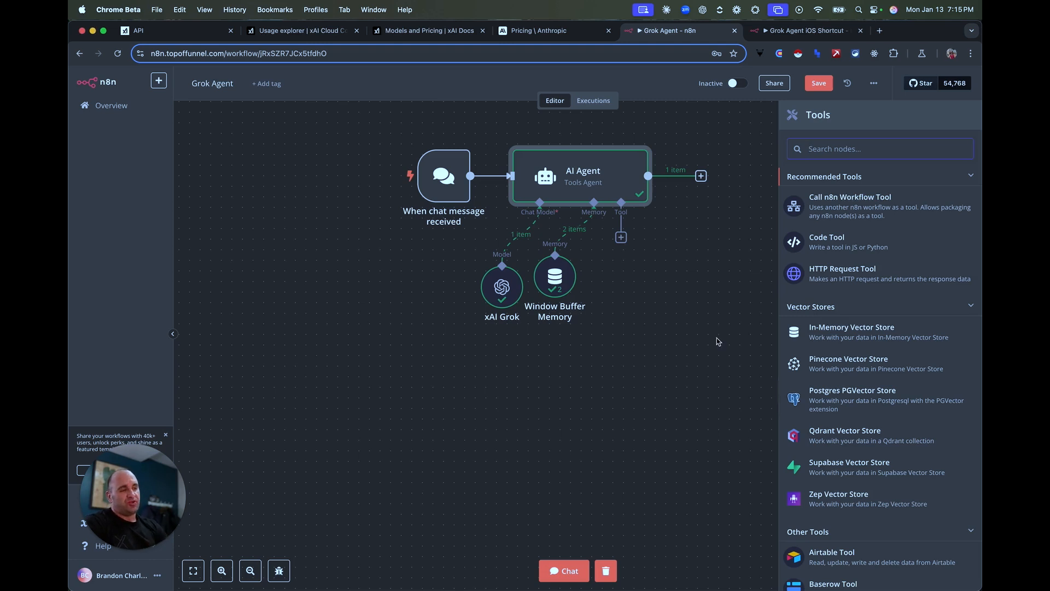
pyautogui.moveTo(724, 302)
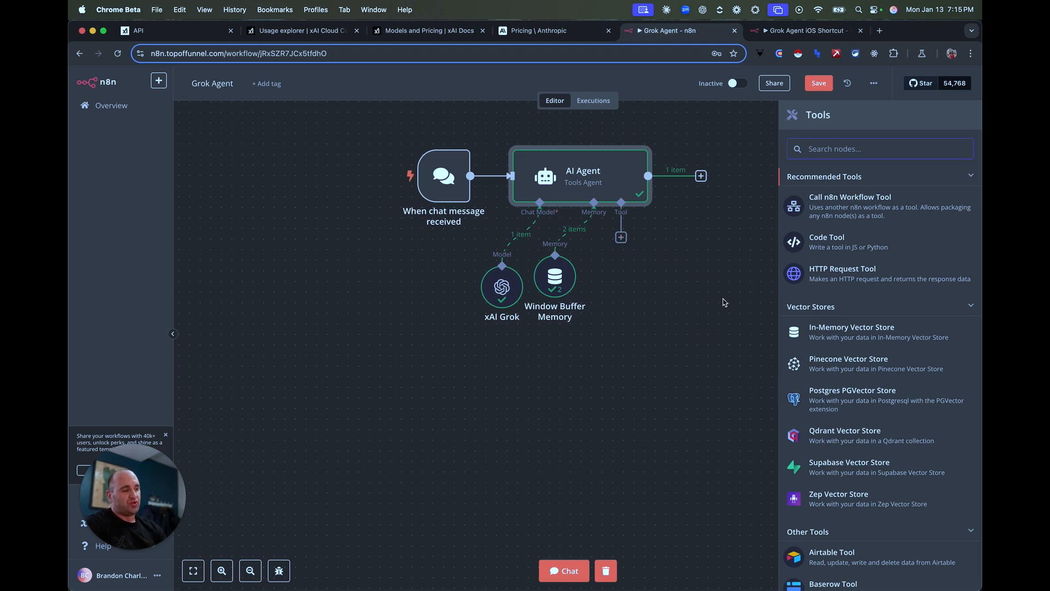
pyautogui.write('serp')
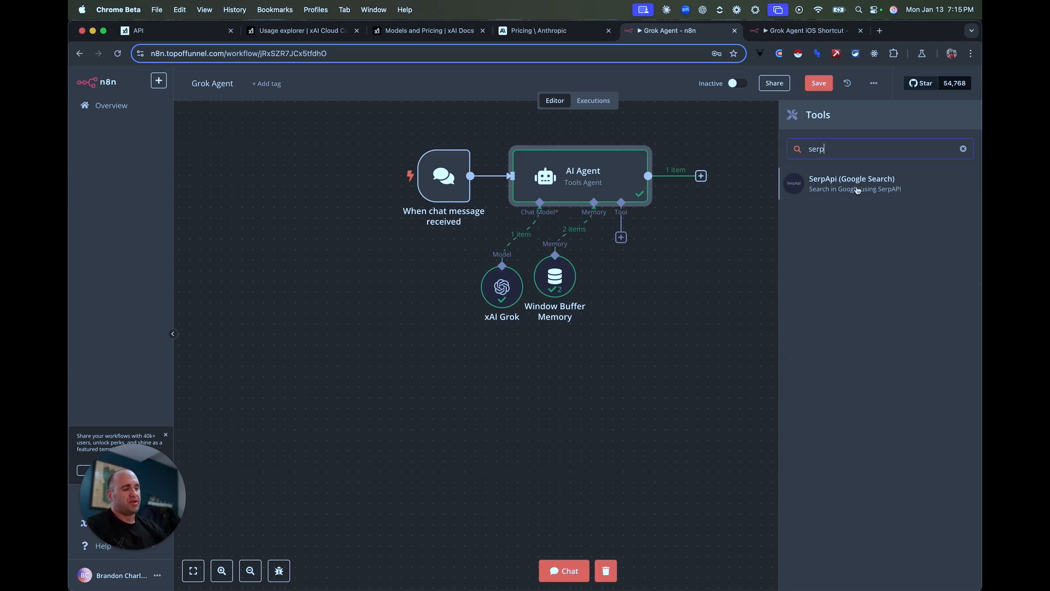
# Attach SerpApi Google Search as an agent tool and review its Add Option list
pyautogui.click(851, 183)
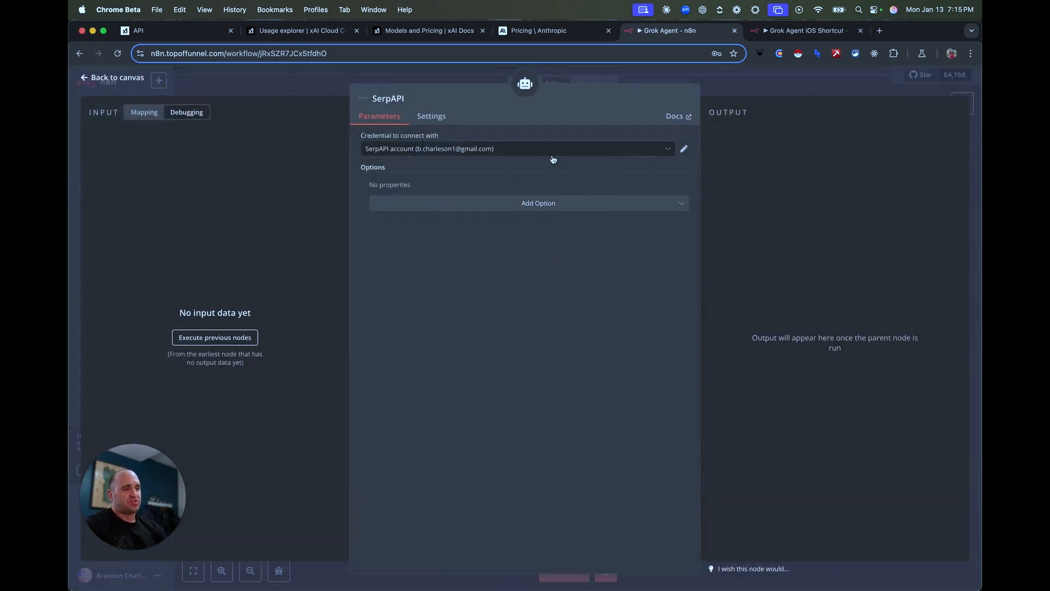
pyautogui.click(538, 203)
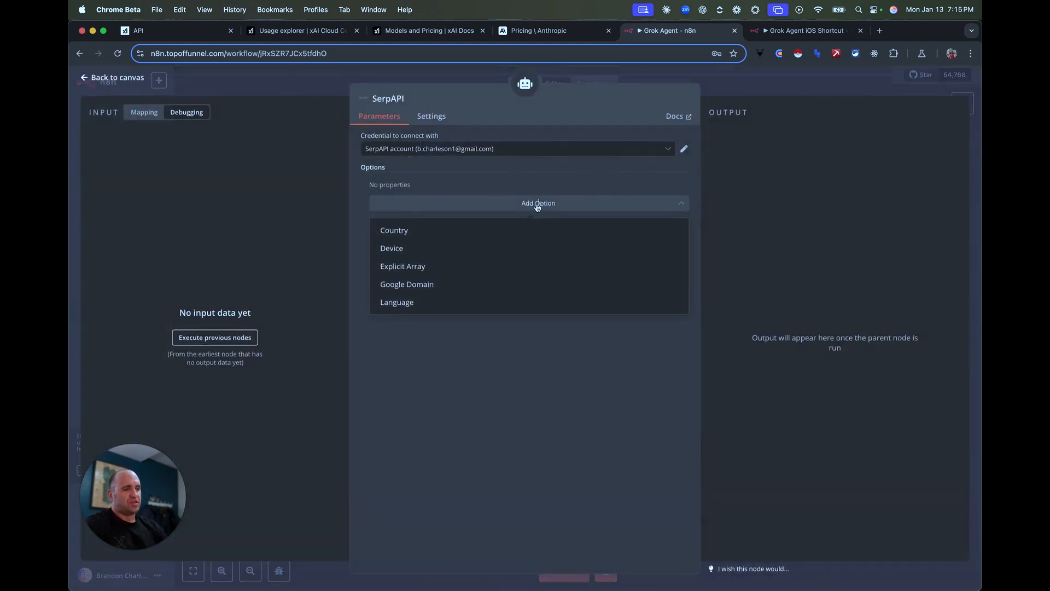
pyautogui.click(538, 203)
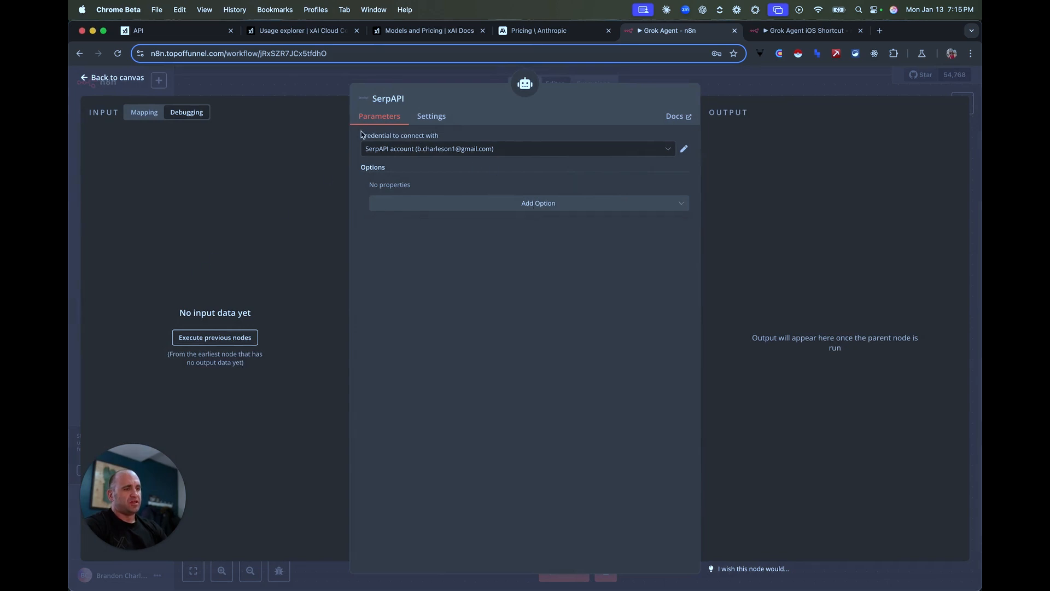
pyautogui.click(112, 76)
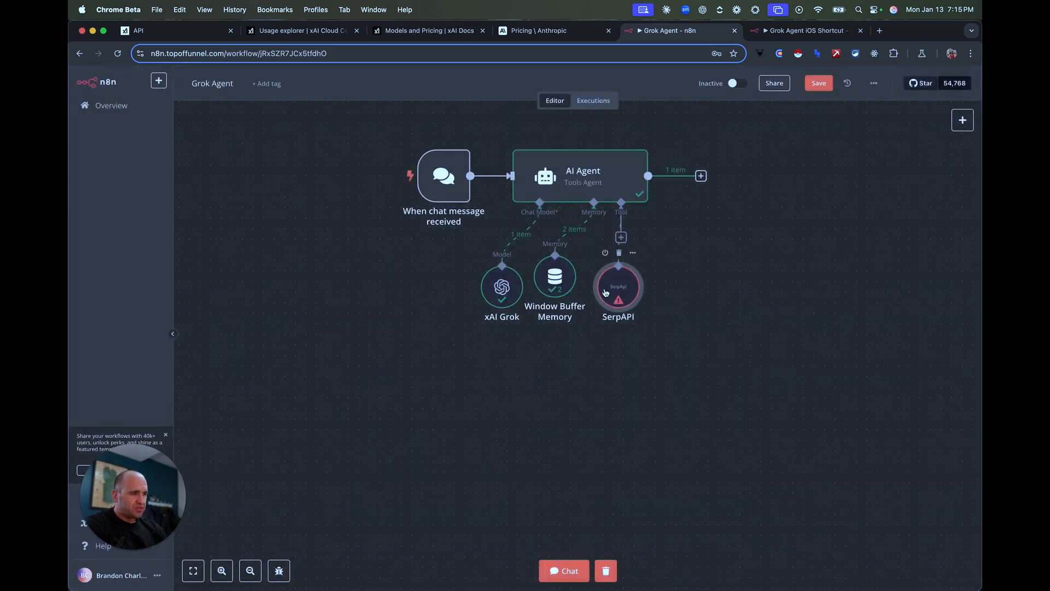
# Remove the SerpAPI tool from the AI Agent again
pyautogui.doubleClick(617, 286)
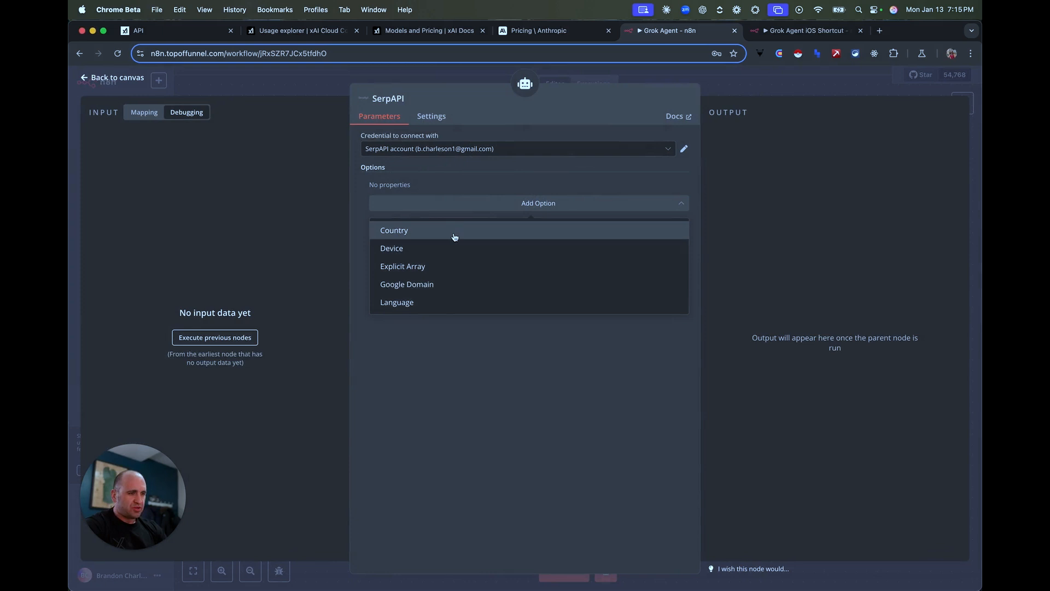
pyautogui.moveTo(492, 252)
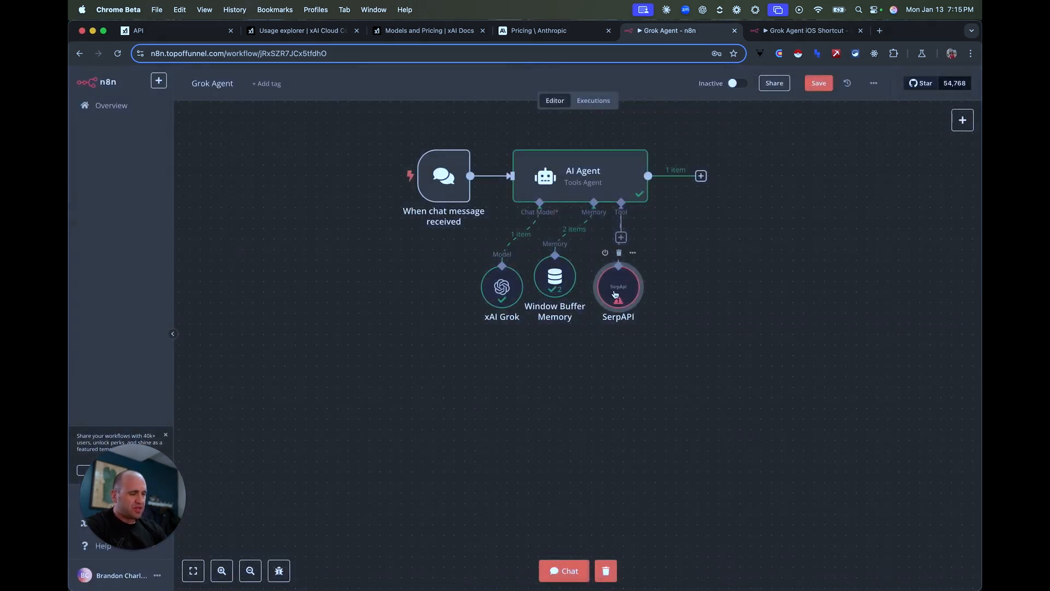
pyautogui.click(618, 253)
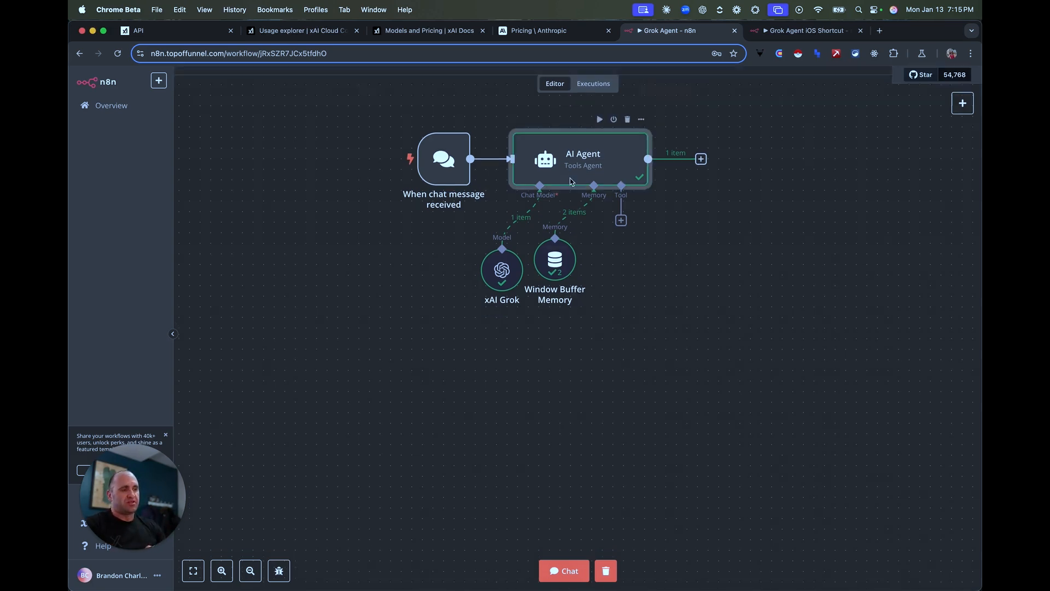
# Review the AI Agent's System Message, save the workflow and switch to the Grok Agent iOS Shortcut workflow
pyautogui.doubleClick(580, 160)
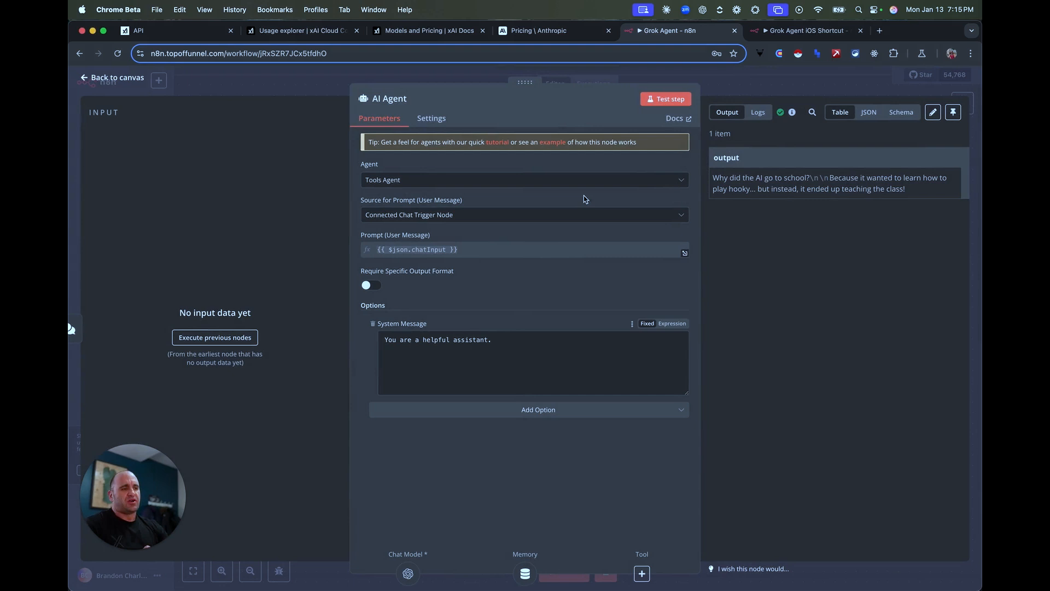
pyautogui.click(113, 77)
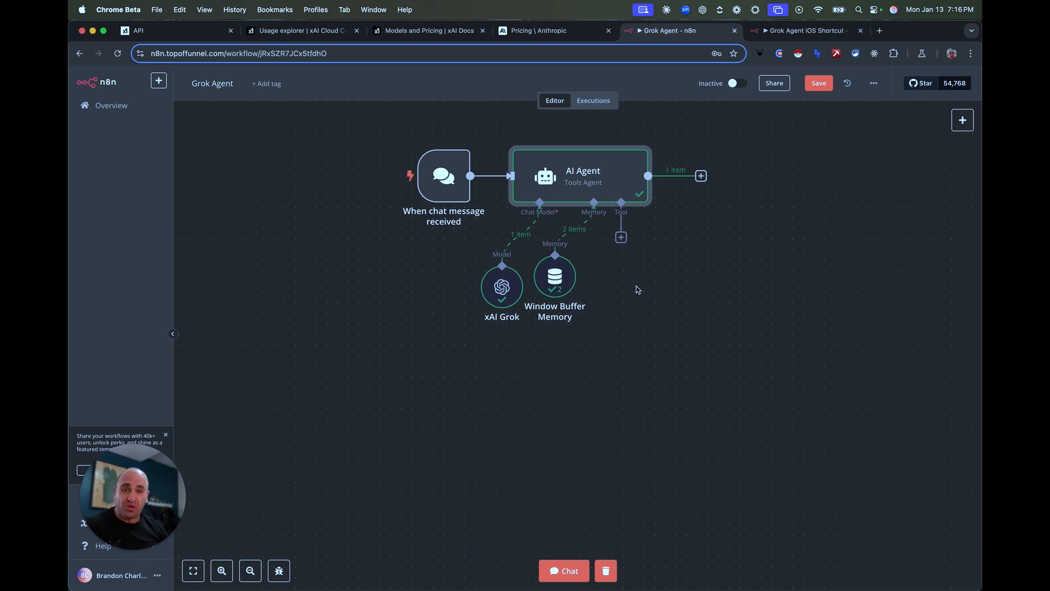
pyautogui.moveTo(807, 98)
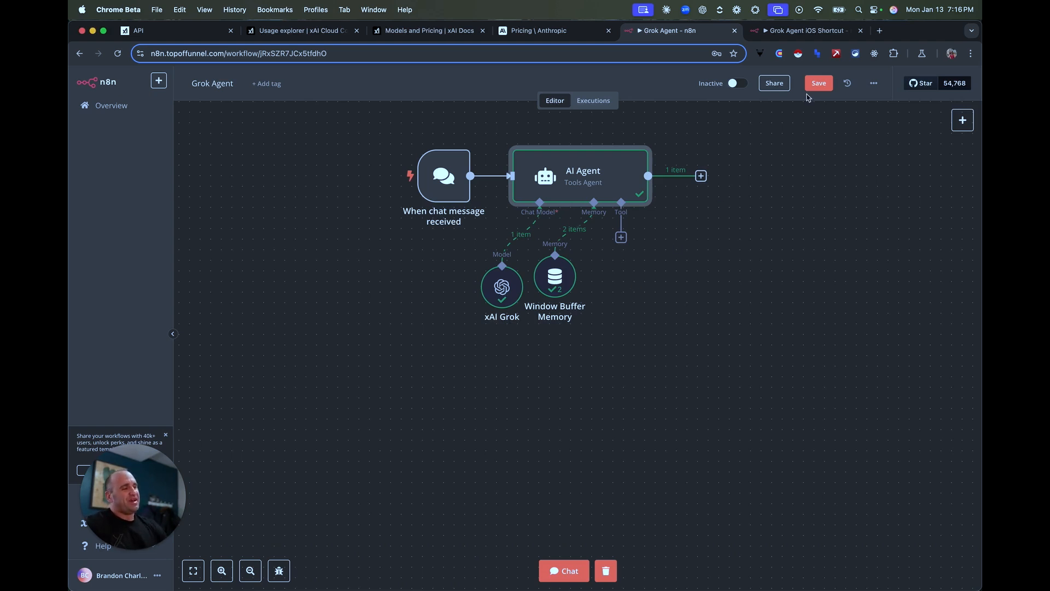
pyautogui.click(819, 84)
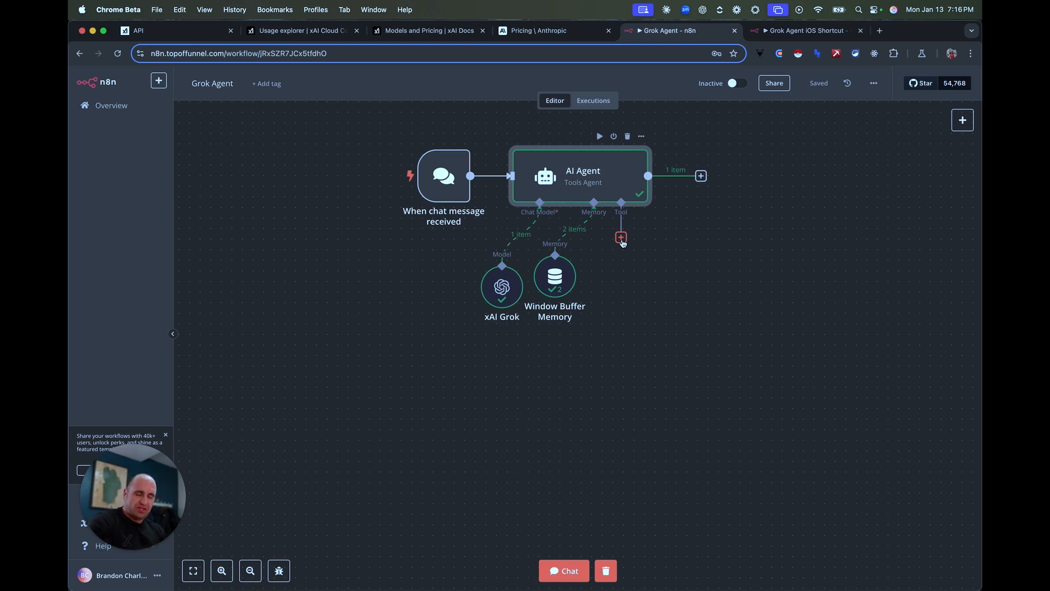
pyautogui.moveTo(420, 253)
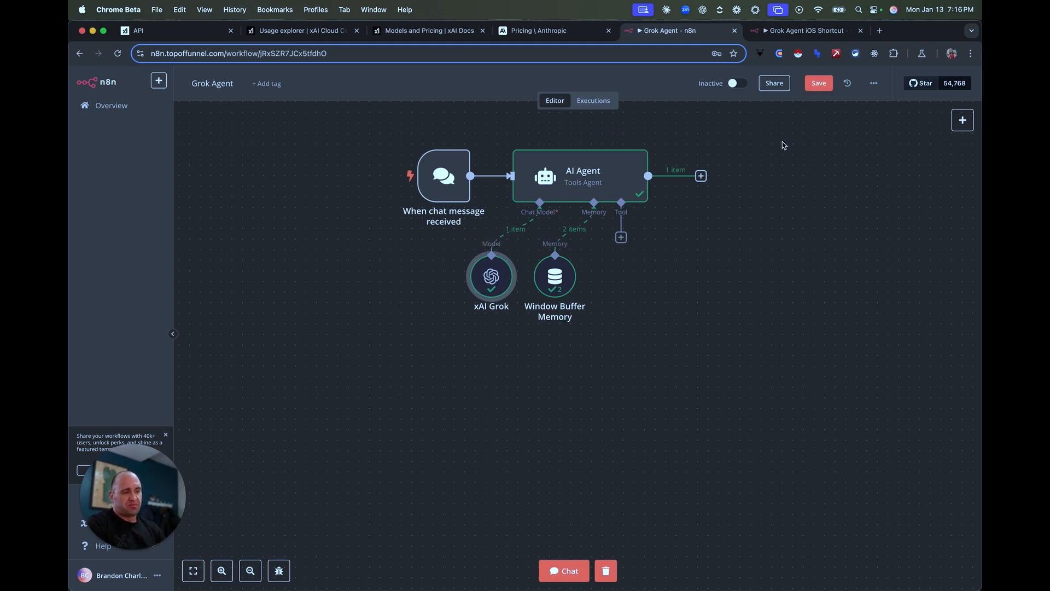
pyautogui.click(818, 83)
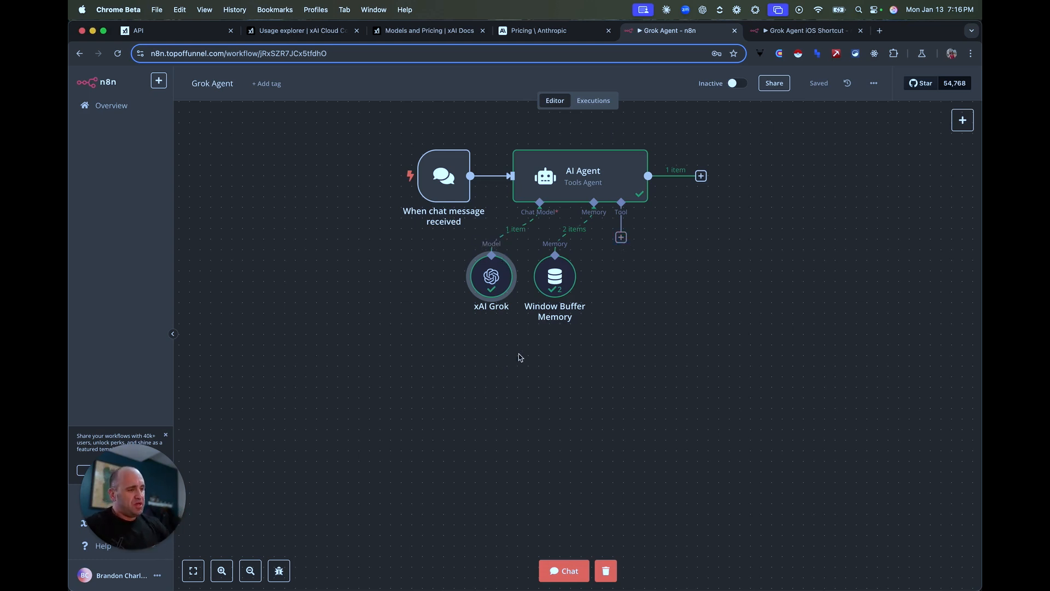
pyautogui.click(804, 30)
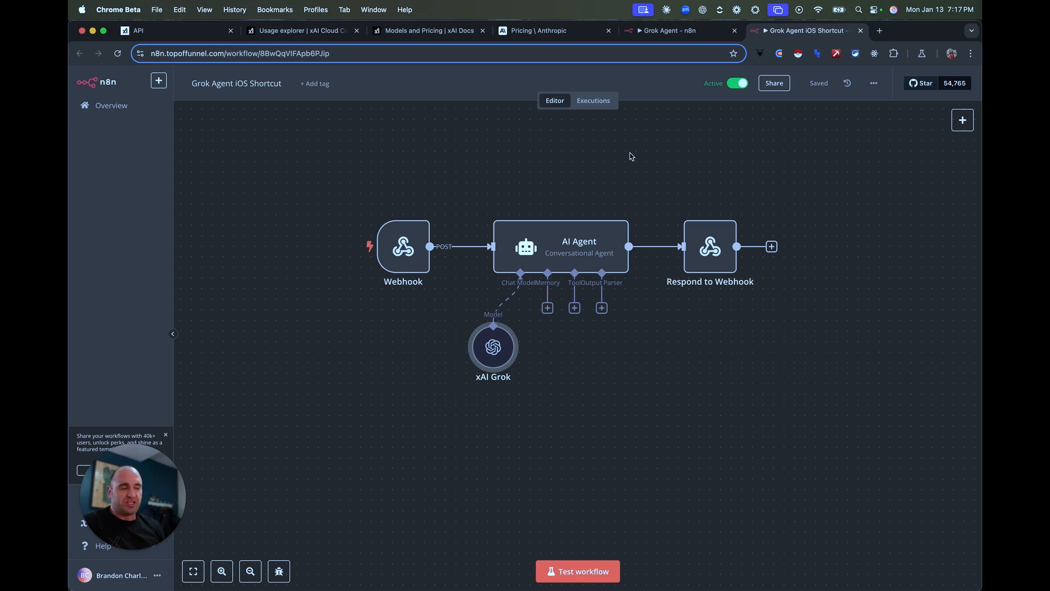
pyautogui.moveTo(547, 318)
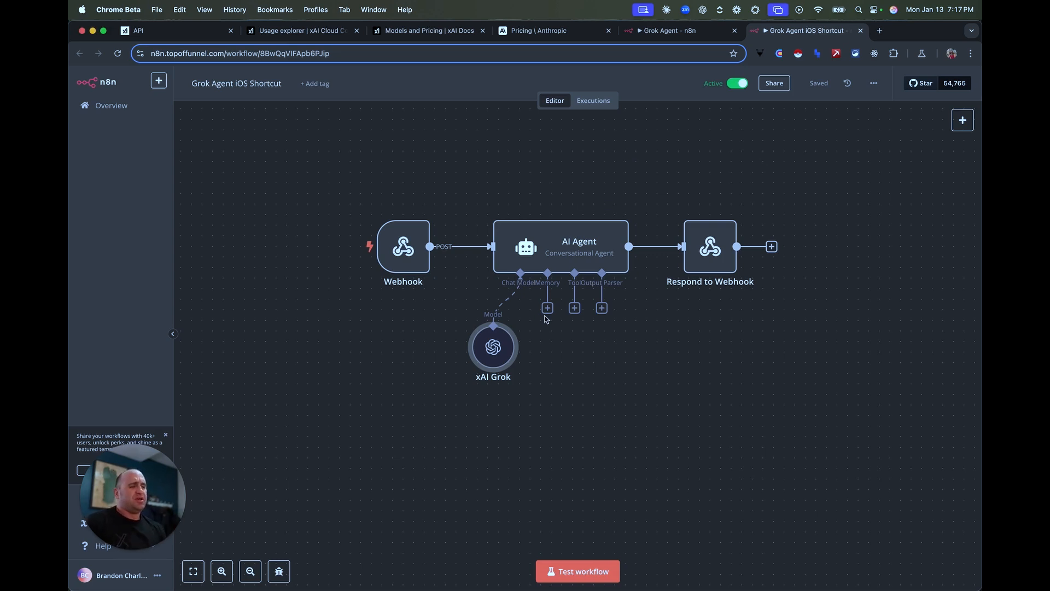
# Inspect the Webhook node's POST trigger on path 'grok' and return to the canvas
pyautogui.doubleClick(403, 246)
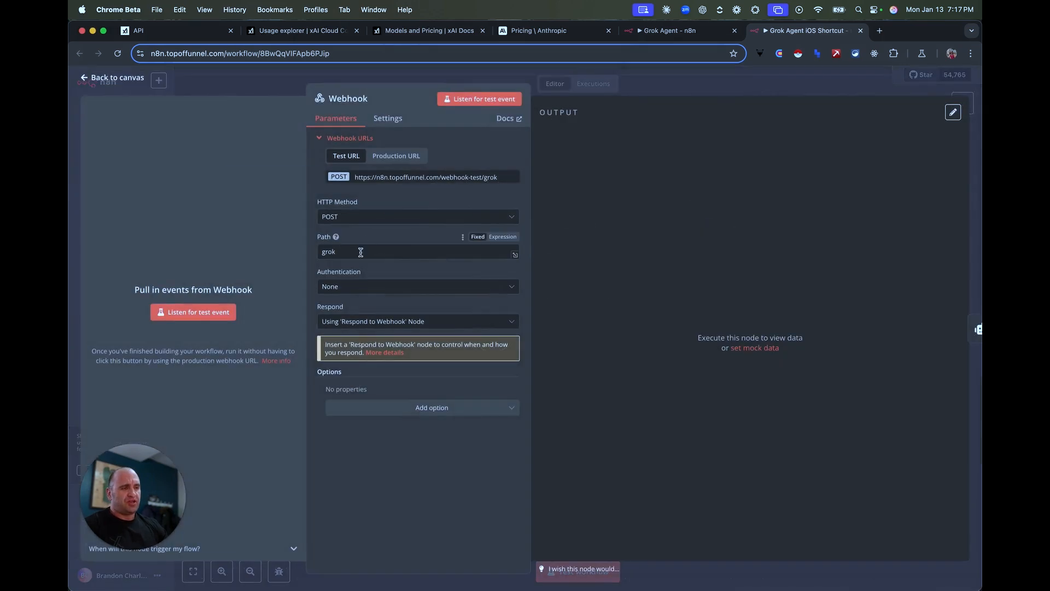
pyautogui.moveTo(707, 103)
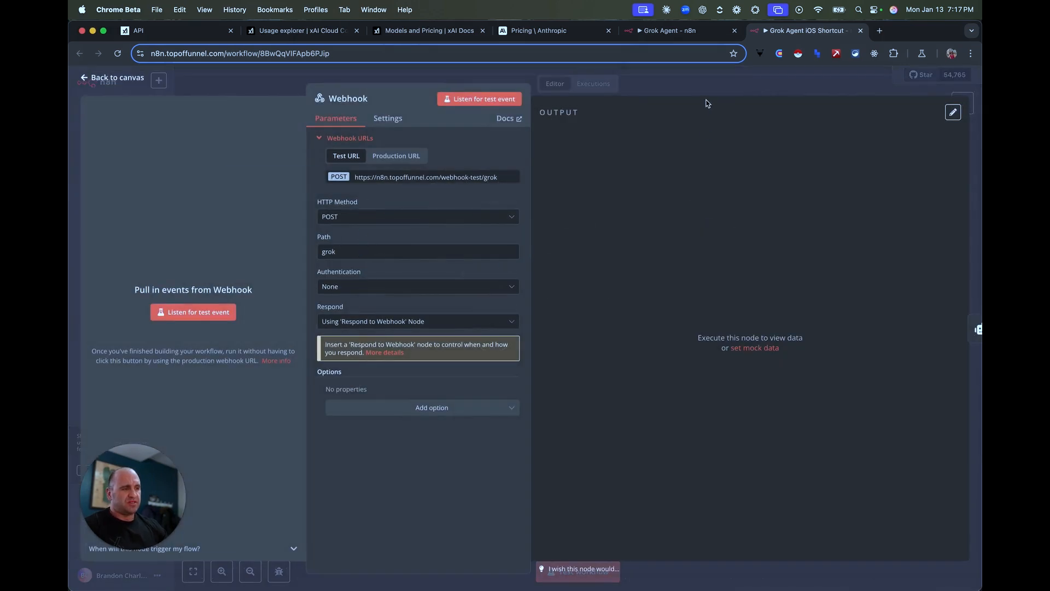
pyautogui.click(112, 77)
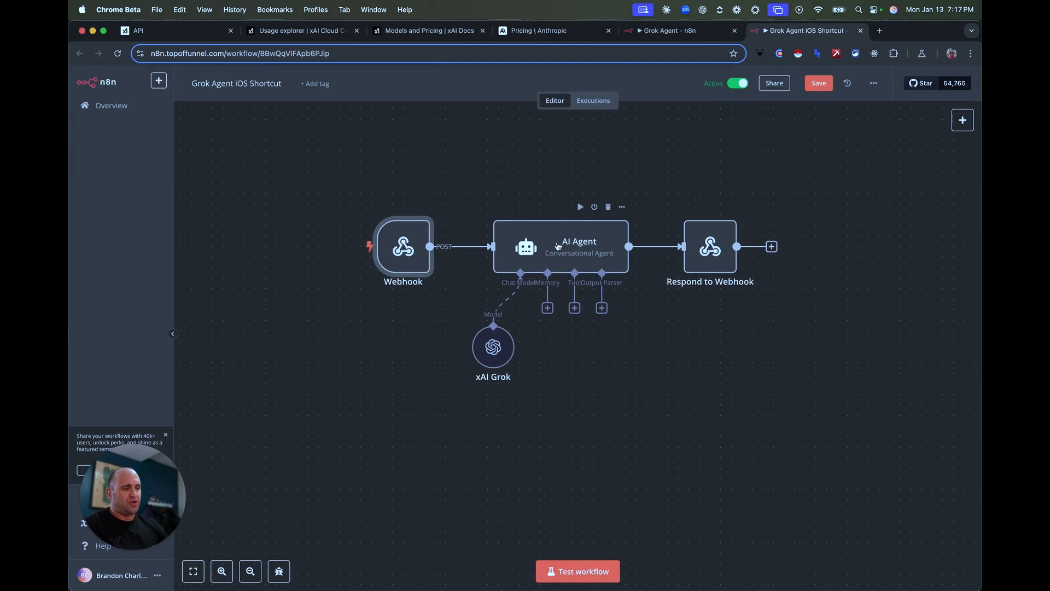
pyautogui.moveTo(503, 358)
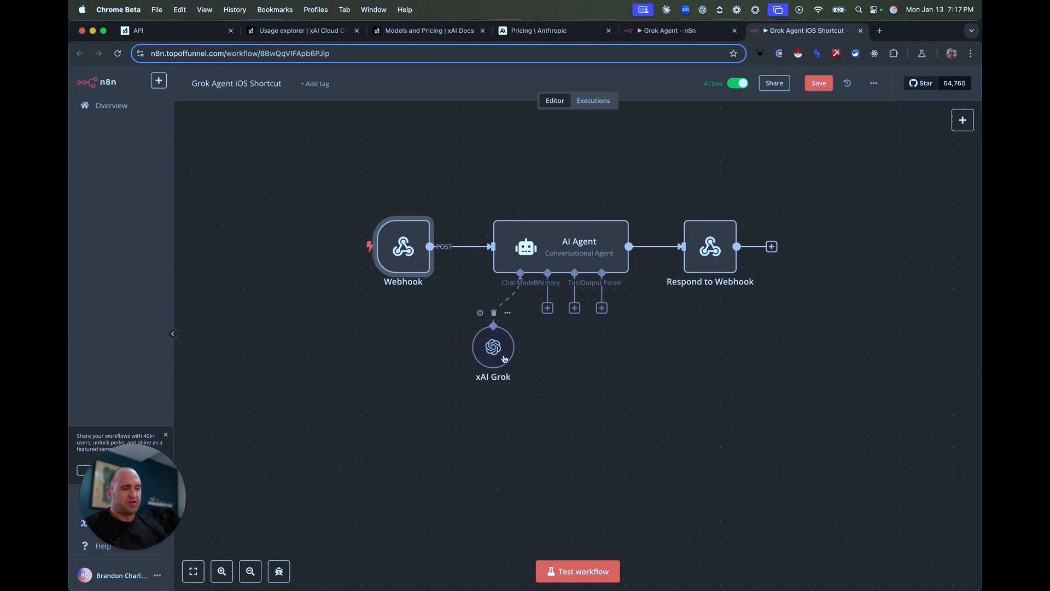
pyautogui.moveTo(650, 263)
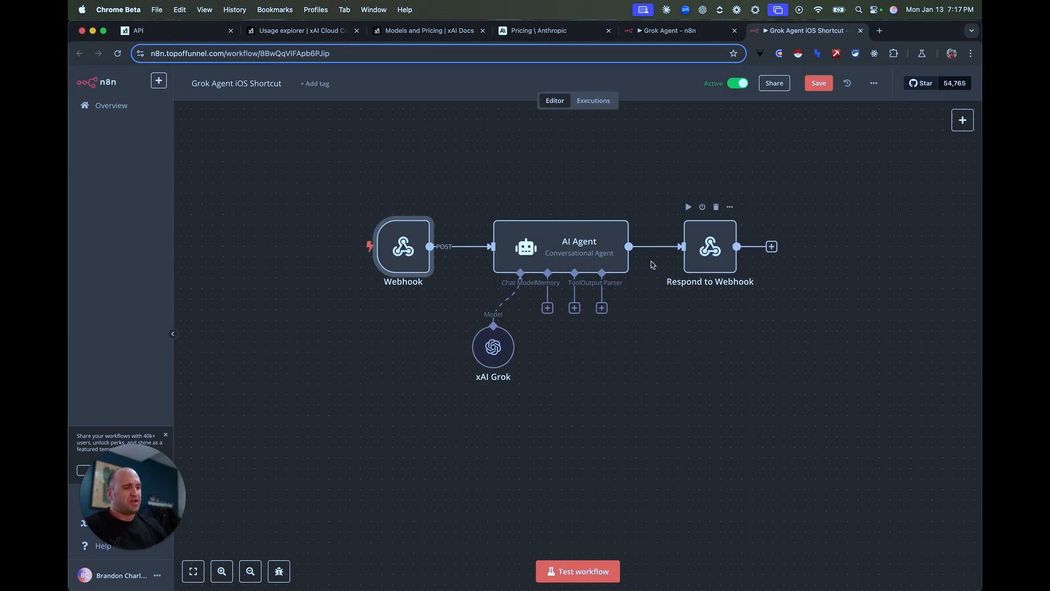
pyautogui.moveTo(402, 261)
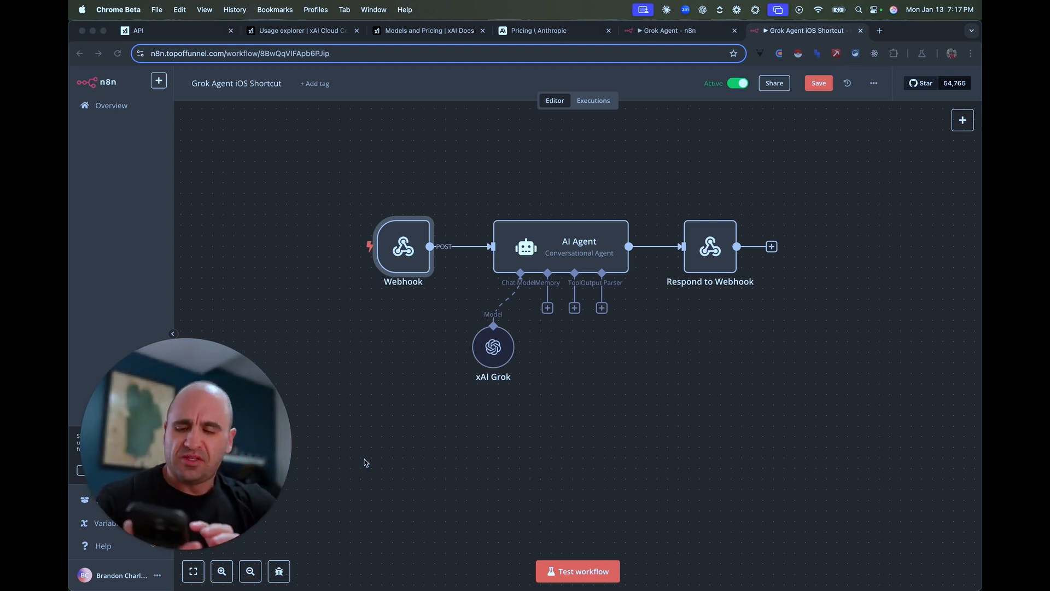
pyautogui.moveTo(275, 430)
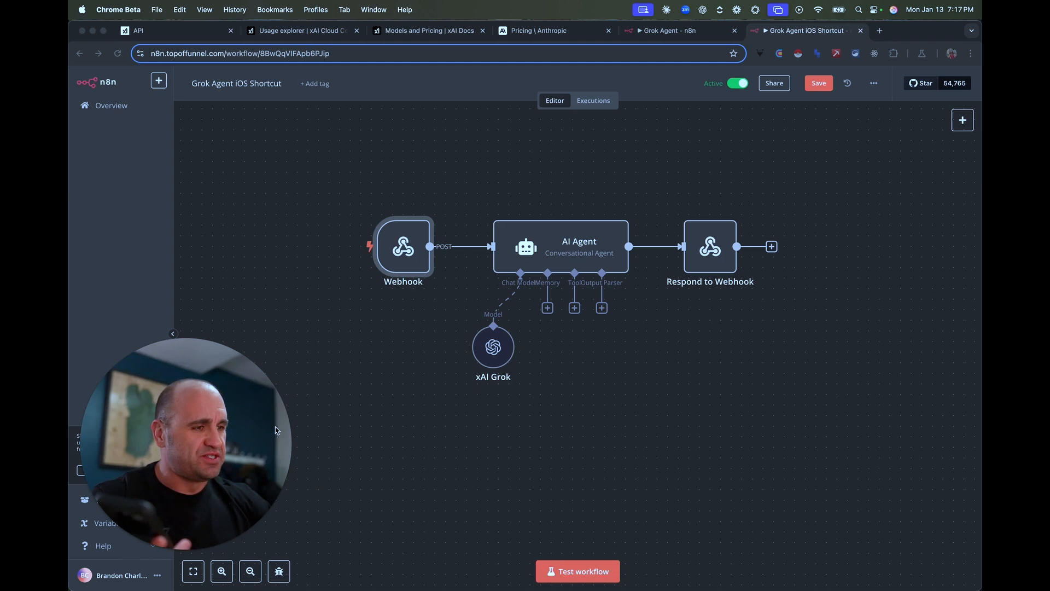